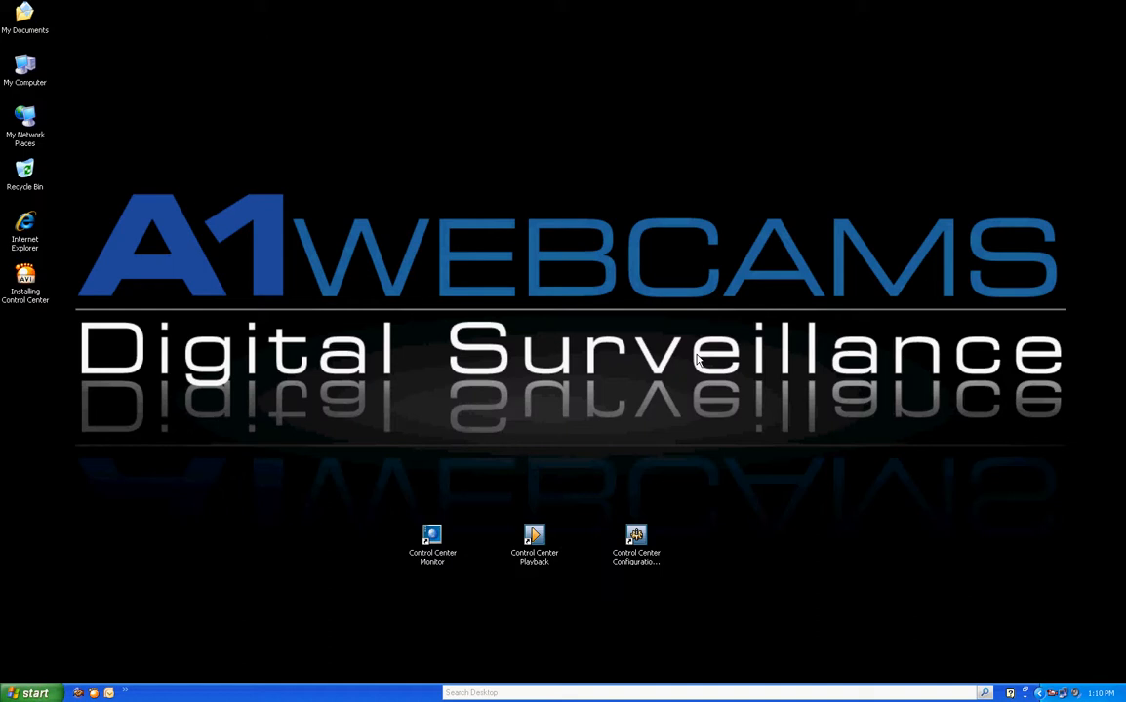
mouse_move(425, 467)
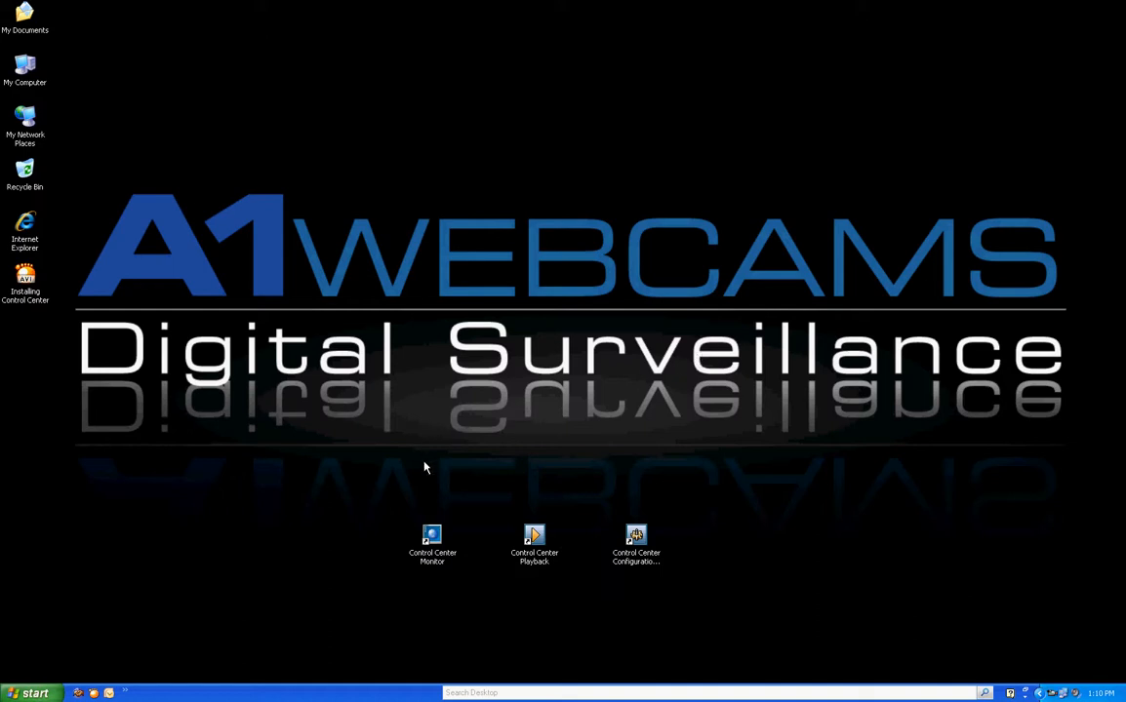
- Launch Control Center Monitor from its desktop shortcut and log in with the saved credentials
drag(424, 467, 712, 614)
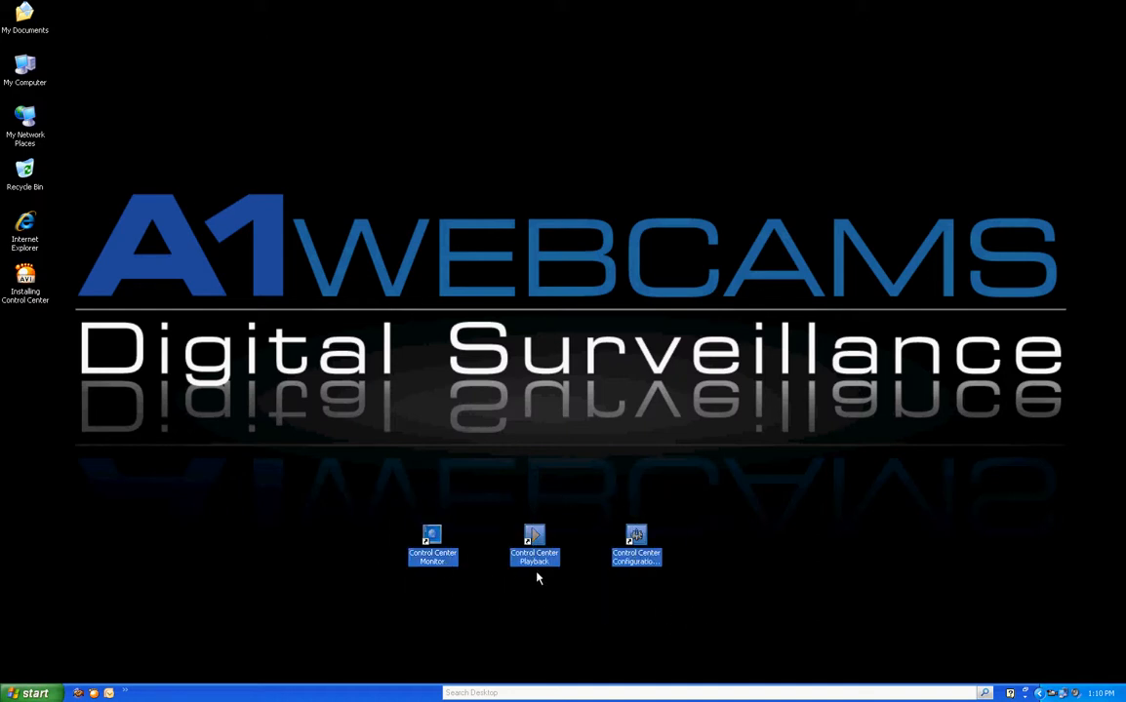
mouse_move(648, 582)
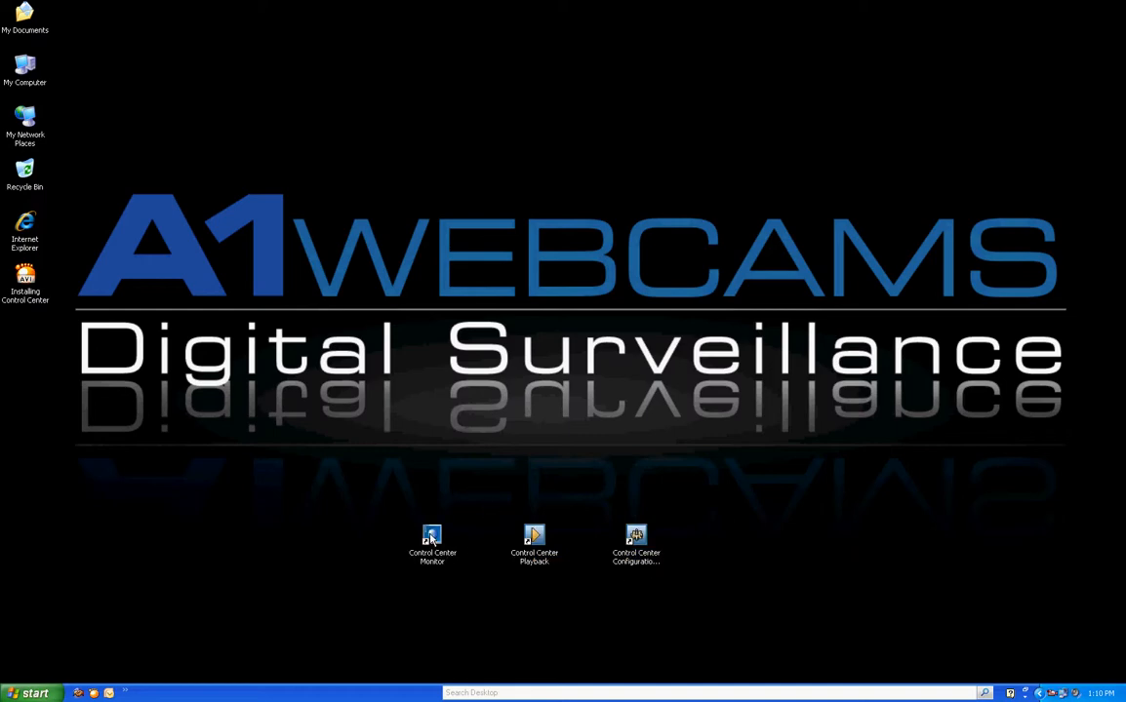
double_click(431, 542)
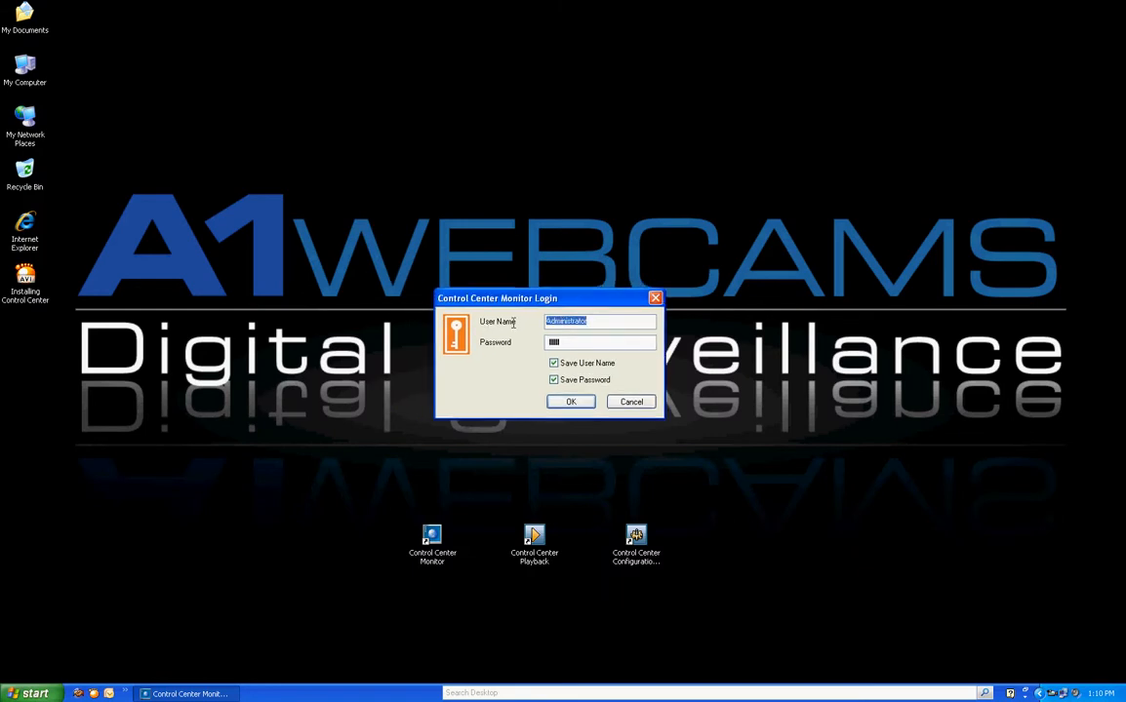
click(600, 321)
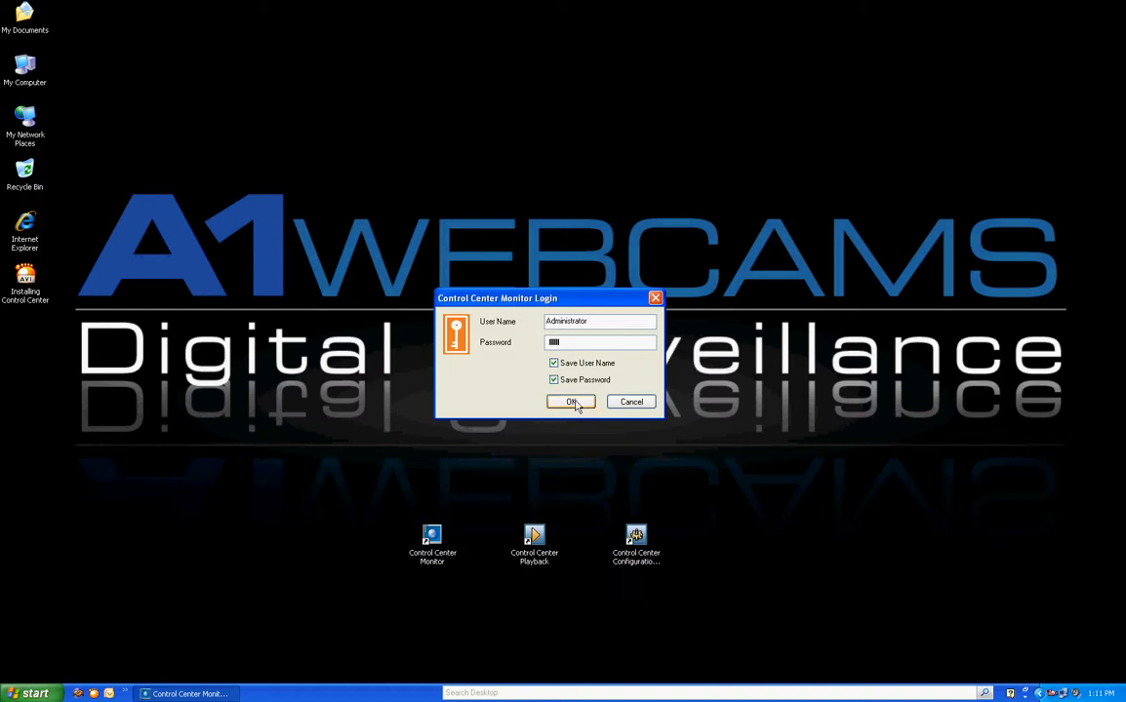
click(573, 401)
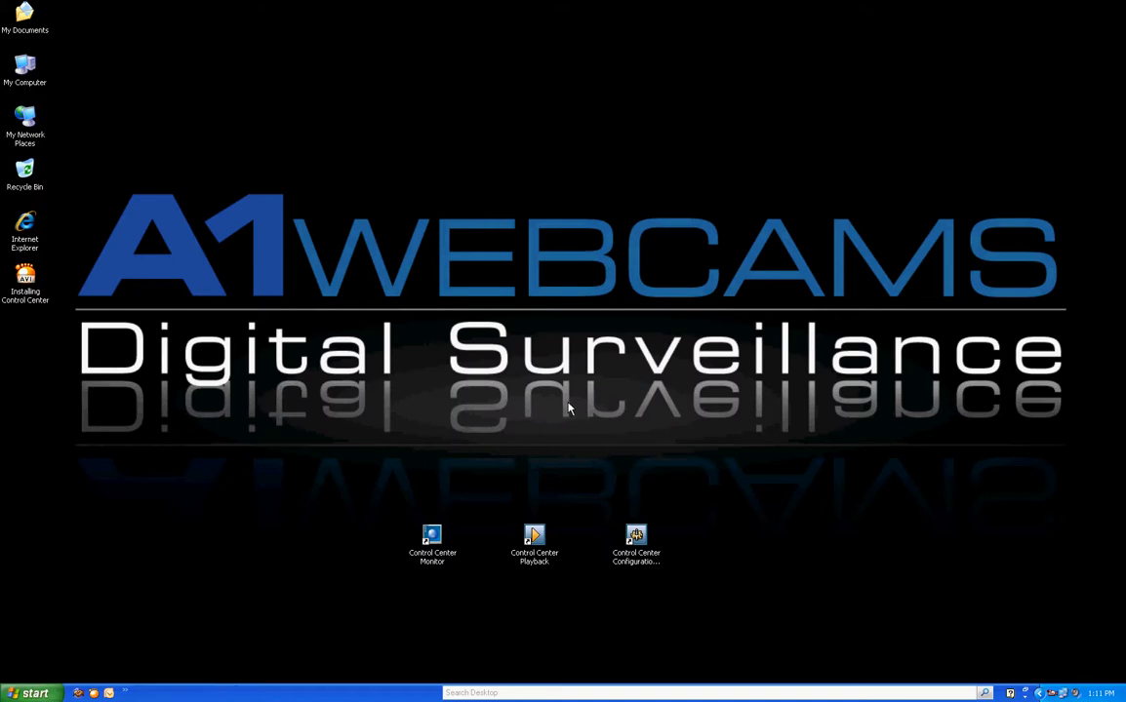
- Open the main monitoring window, showing an empty video grid and empty status list
double_click(432, 535)
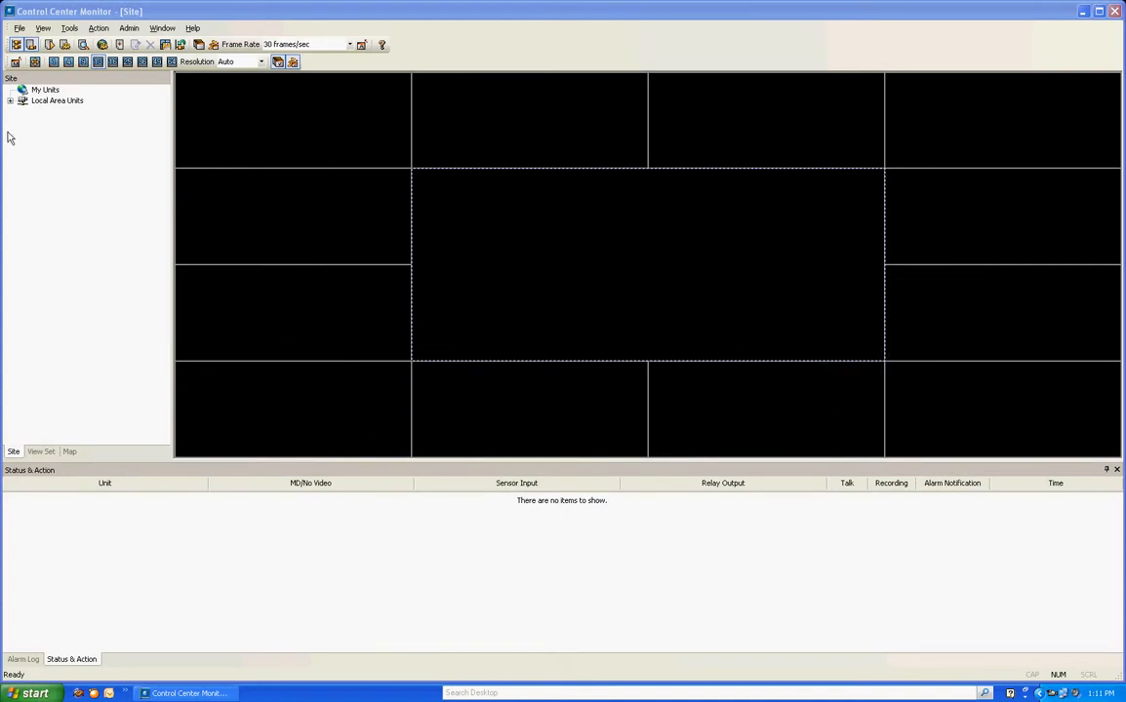
mouse_move(143, 147)
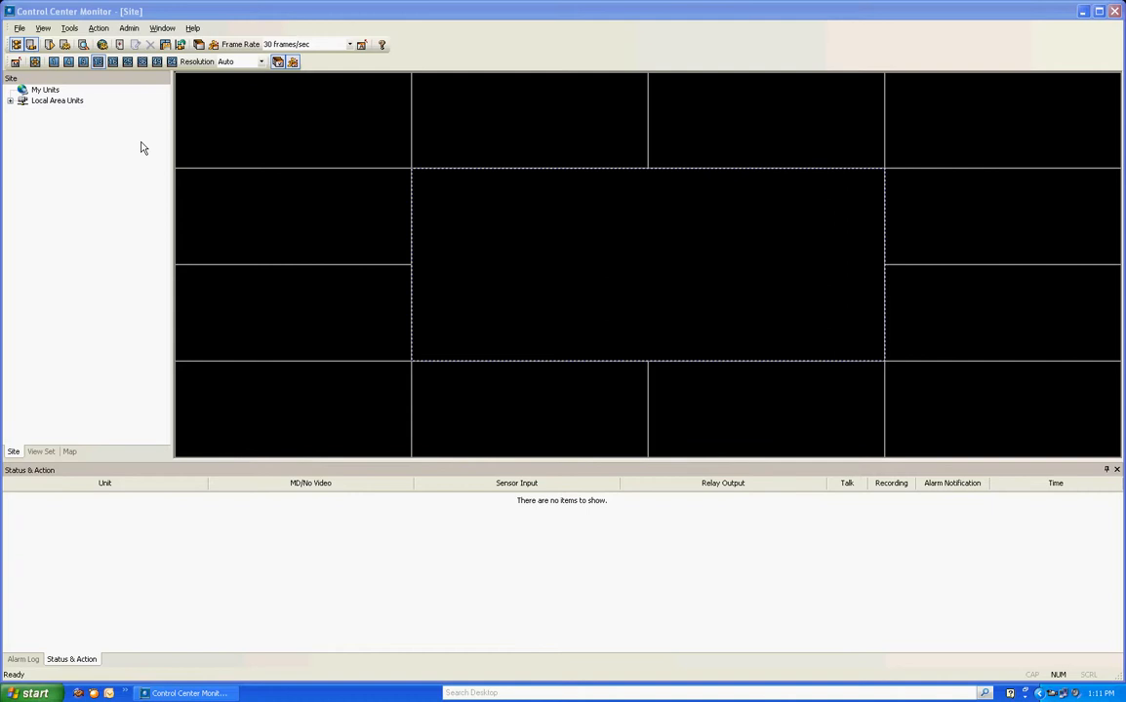
mouse_move(123, 148)
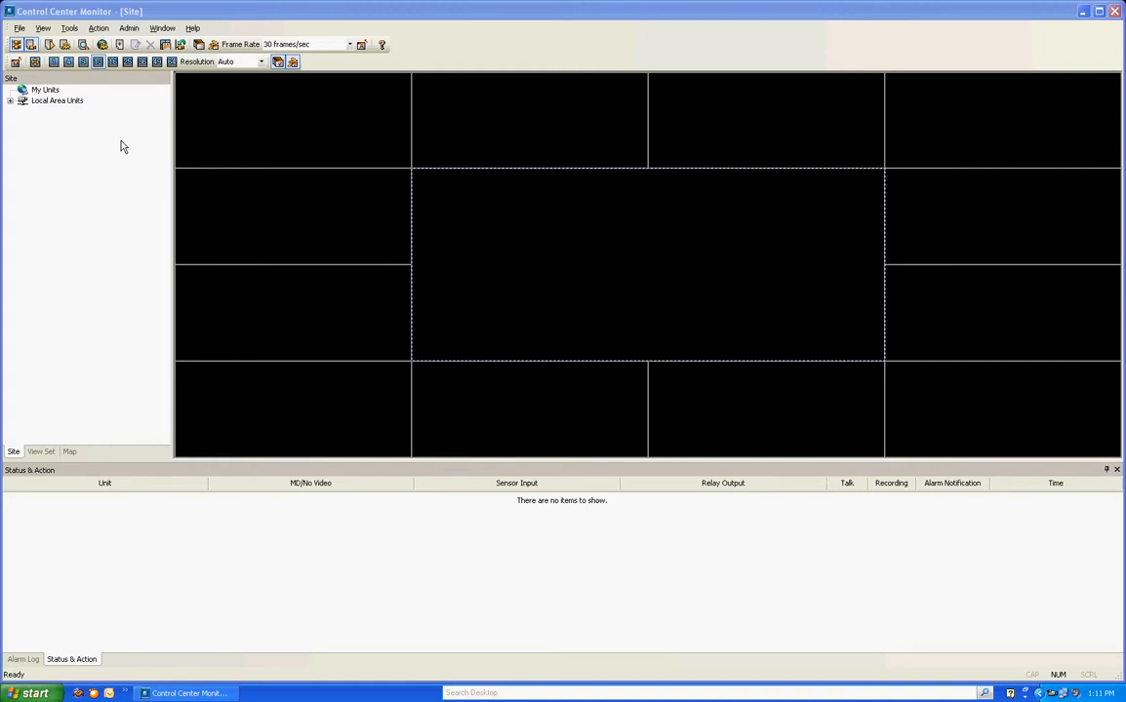
mouse_move(13, 108)
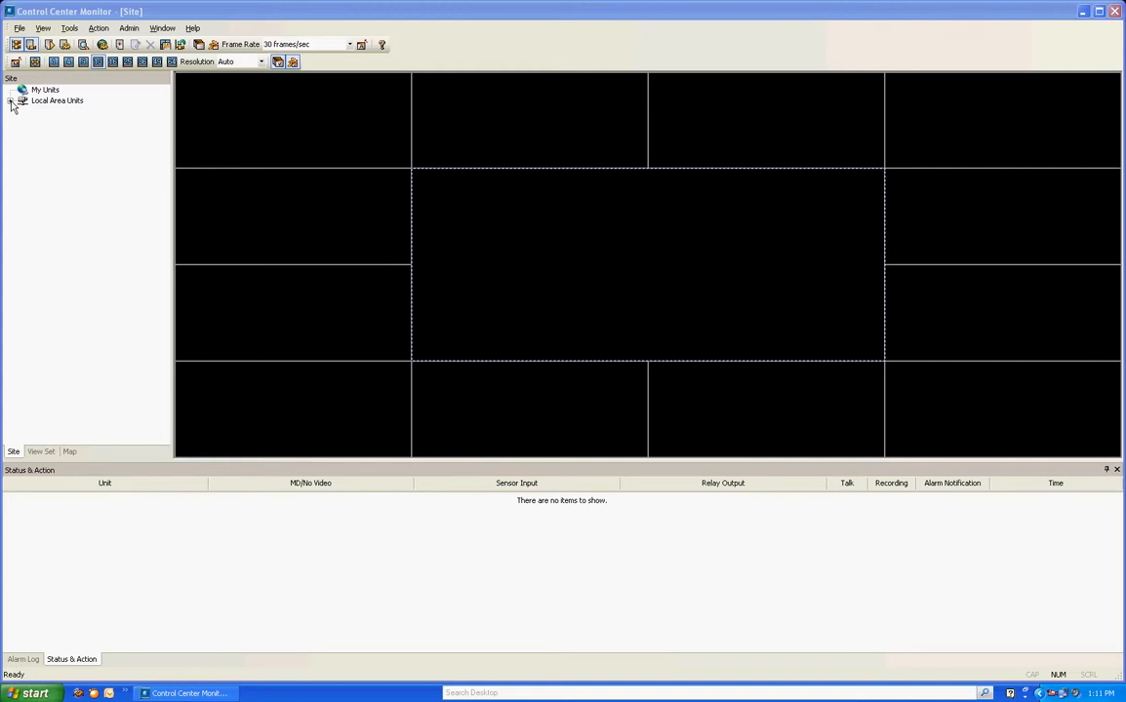
- Expand Local Area Units and enter admin as the login for DVR 10.23.130.76
click(11, 100)
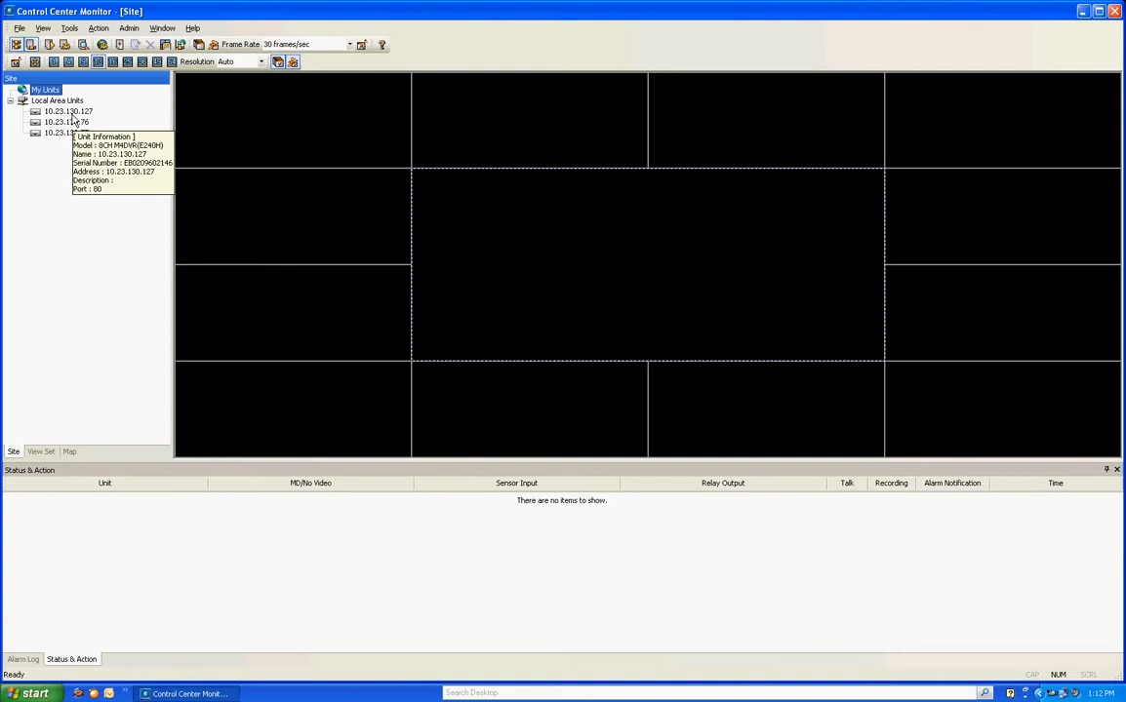
mouse_move(67, 122)
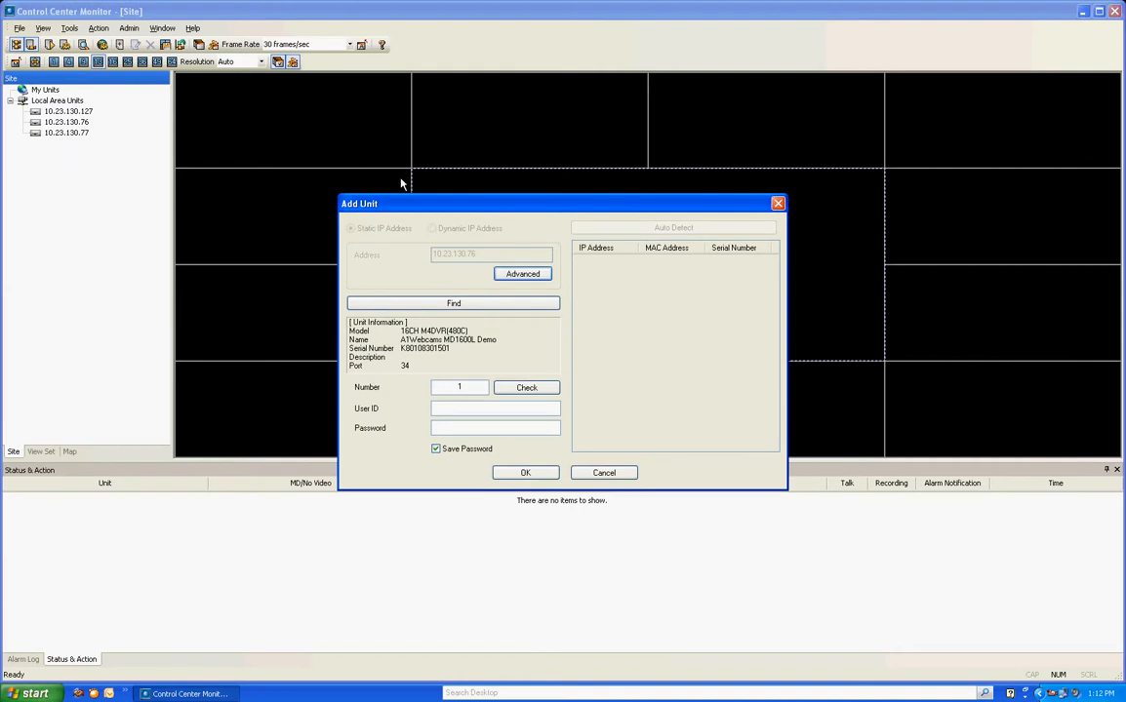
mouse_move(478, 205)
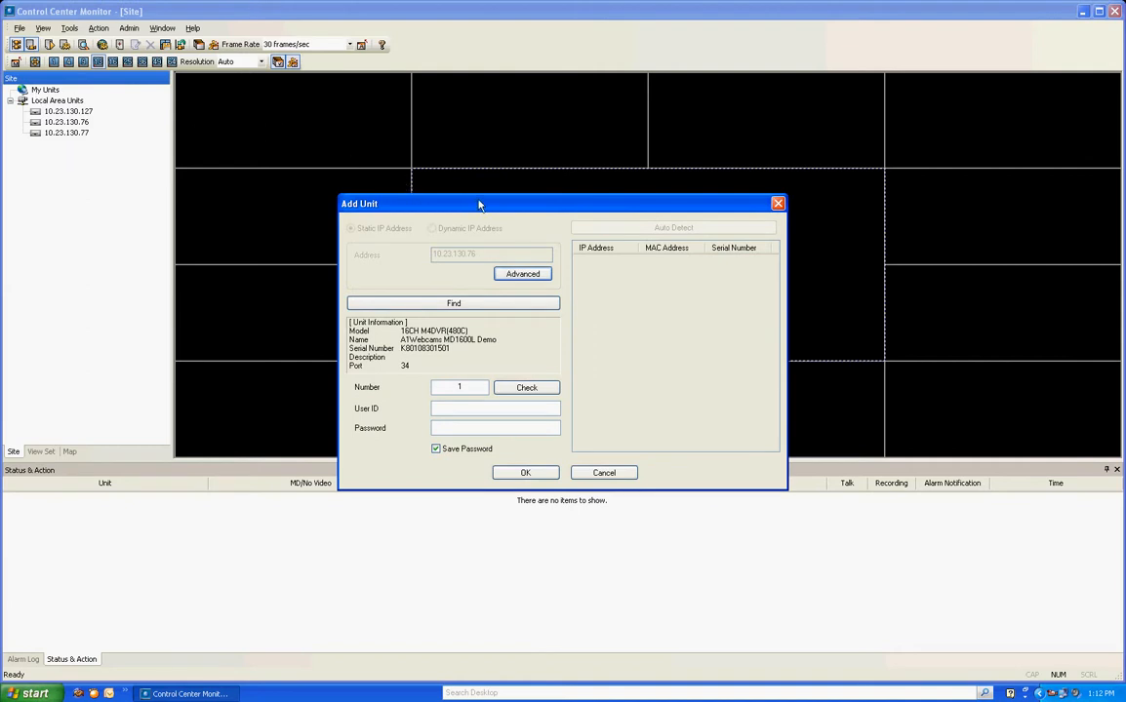
mouse_move(492, 234)
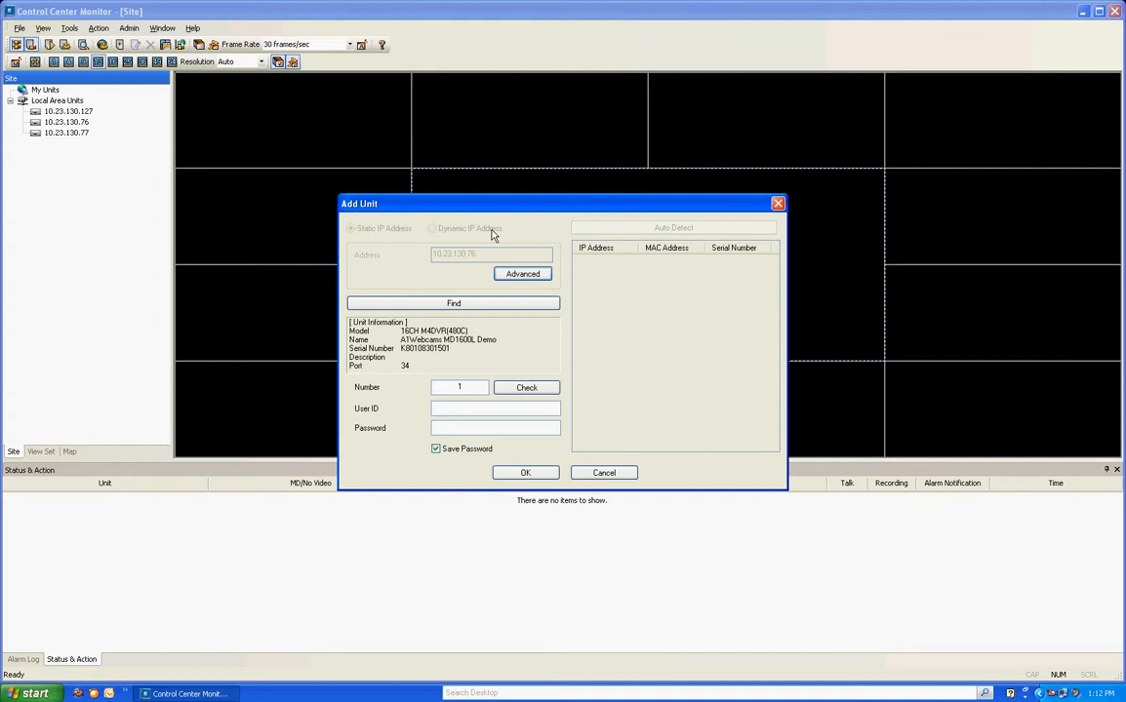
mouse_move(423, 260)
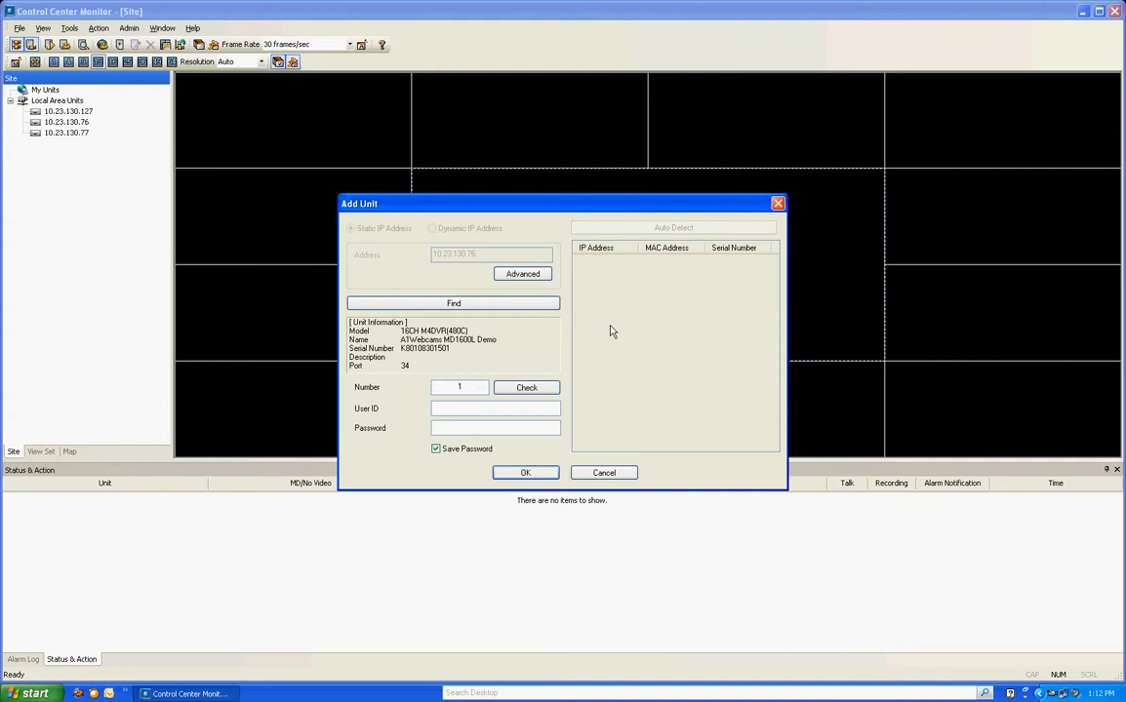
text(admin)
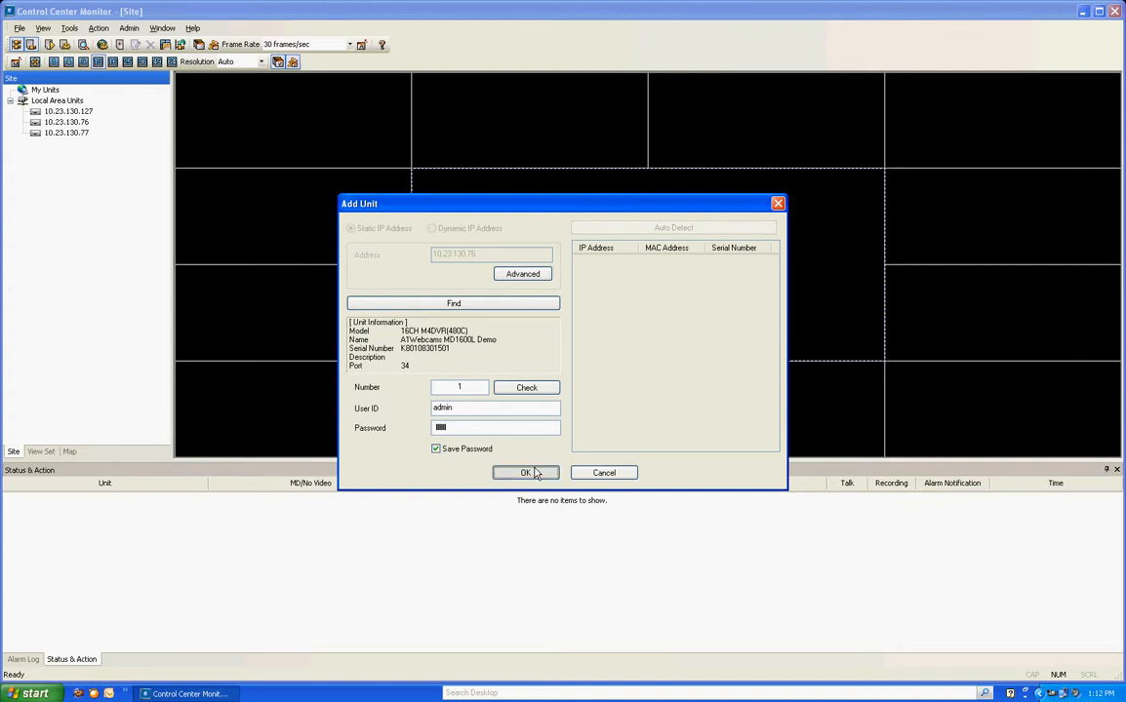
- Add the 10.23.130.76 DVR, then enter admin login for unit 10.23.130.77
click(524, 473)
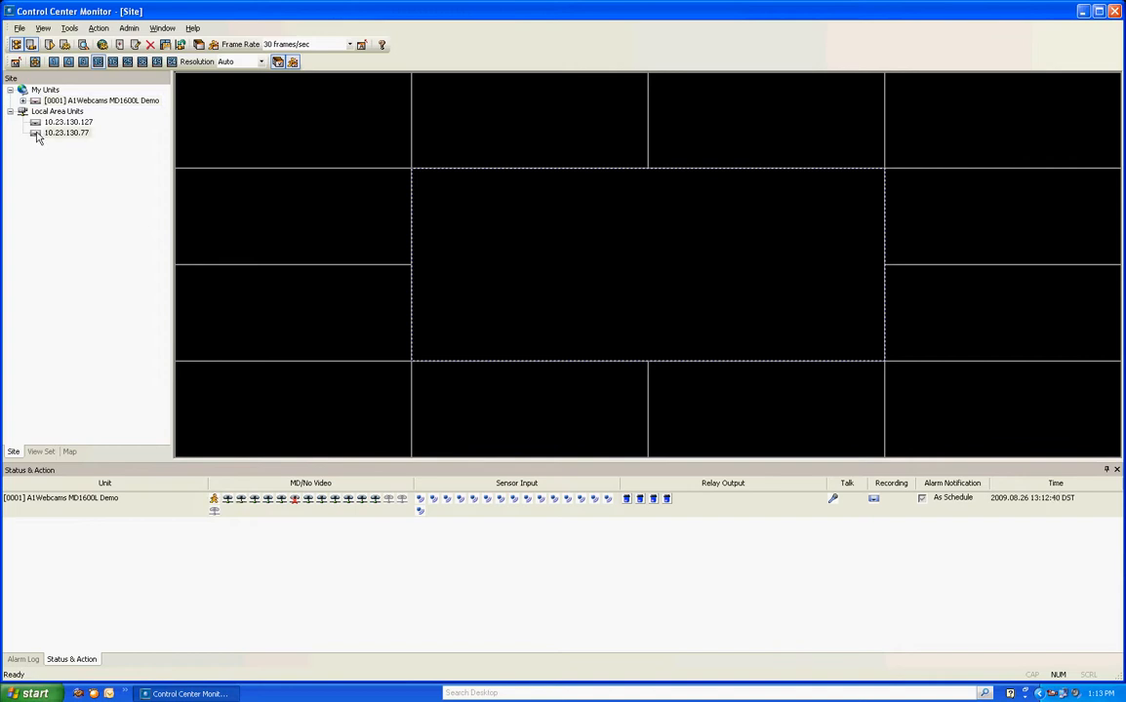
click(100, 100)
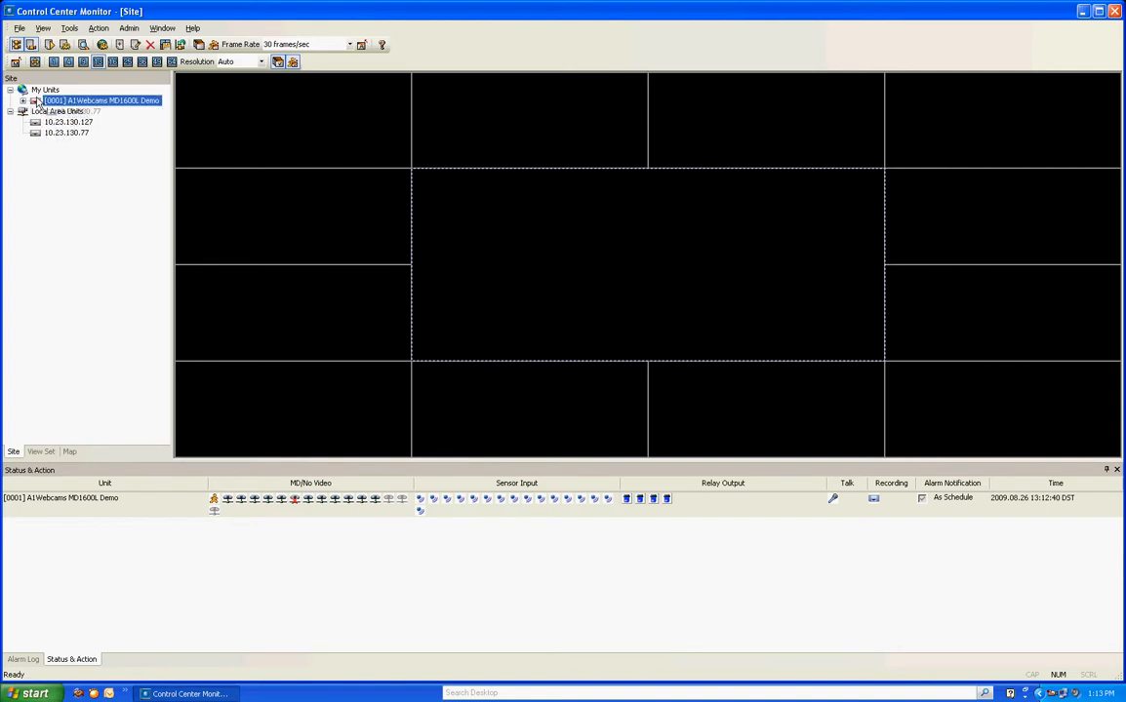
click(45, 89)
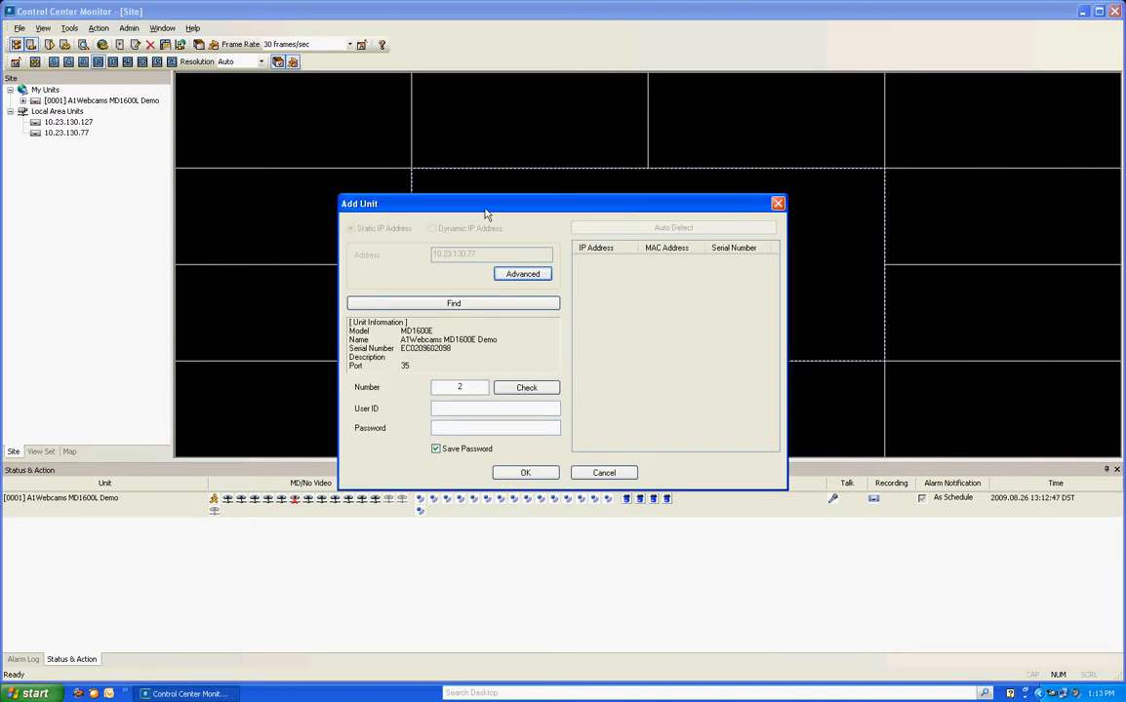
mouse_move(416, 284)
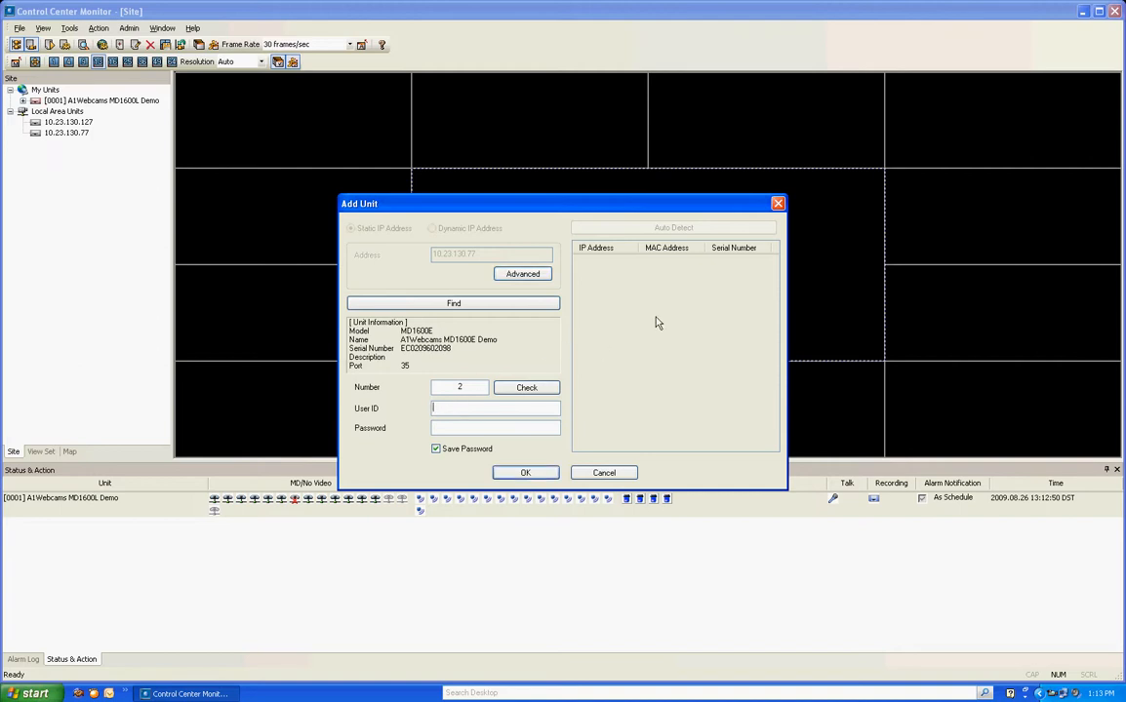
text(admin)
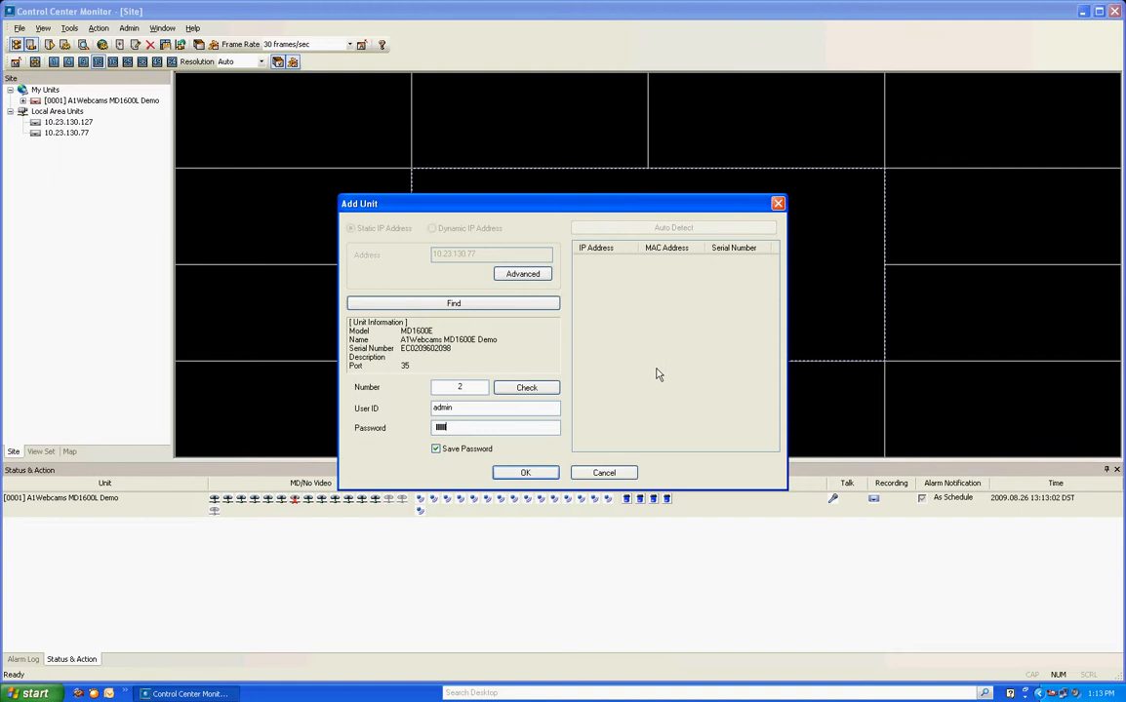
- Confirm adding the MD1600E Demo DVR at 10.23.130.77 as unit [0002]
click(525, 472)
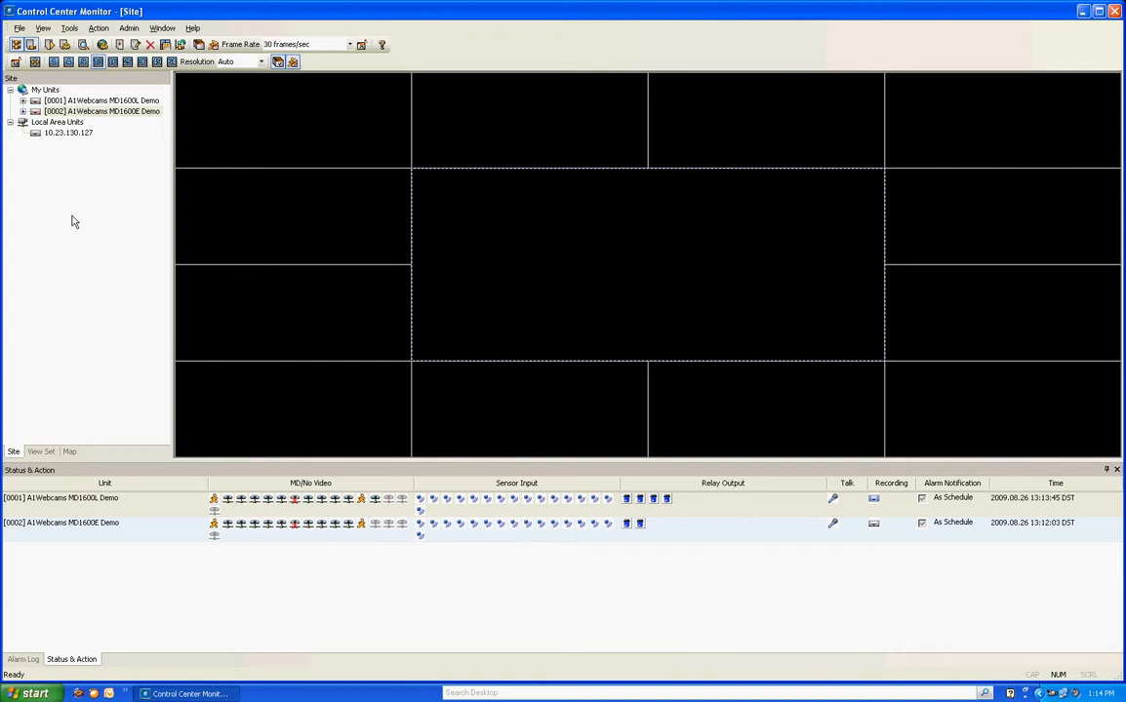
right_click(44, 89)
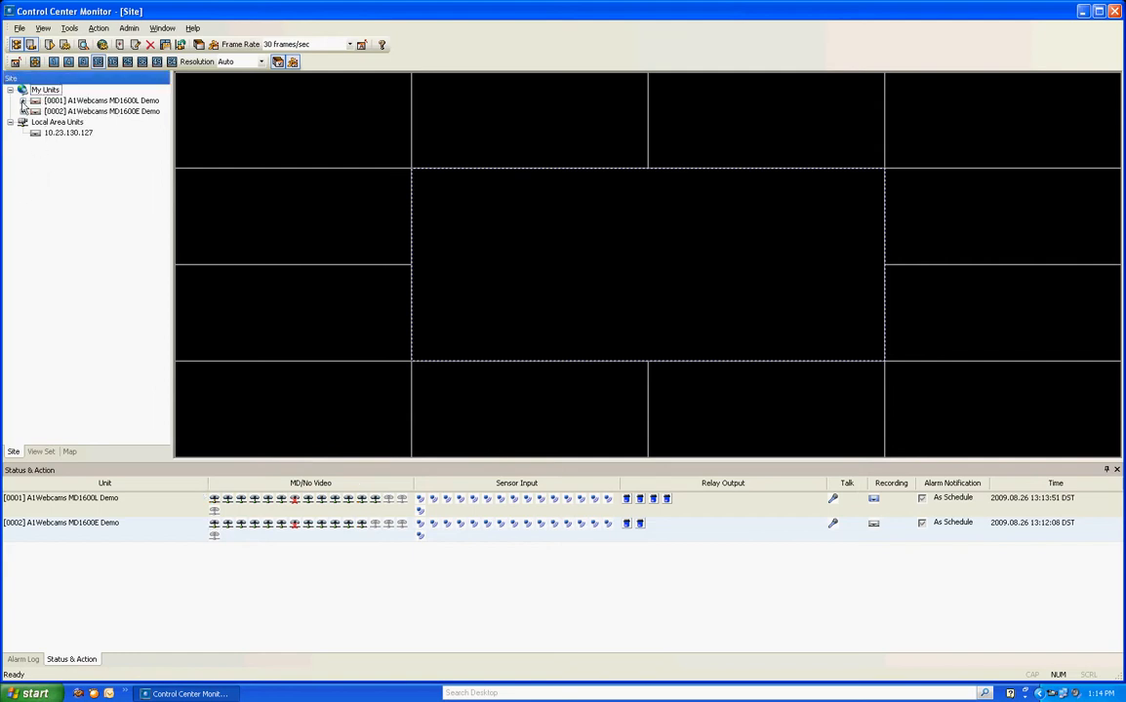
- Start a new unit at static address 65.119.7.207 with discover port 80 and look it up
right_click(45, 89)
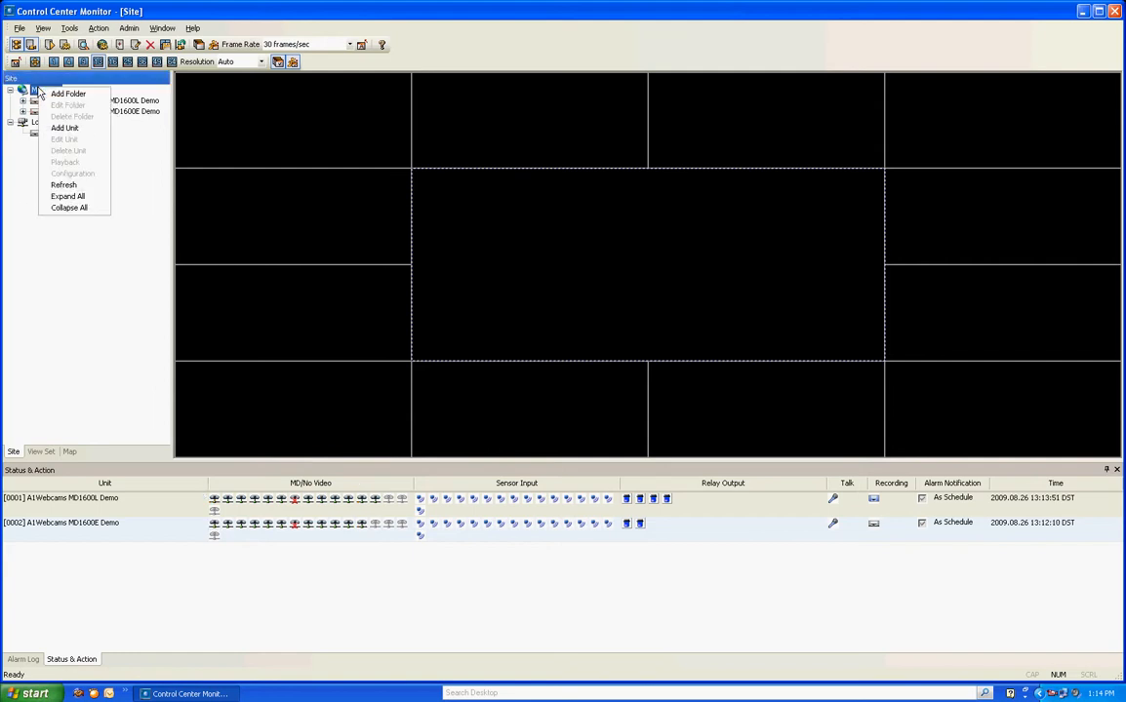
click(63, 128)
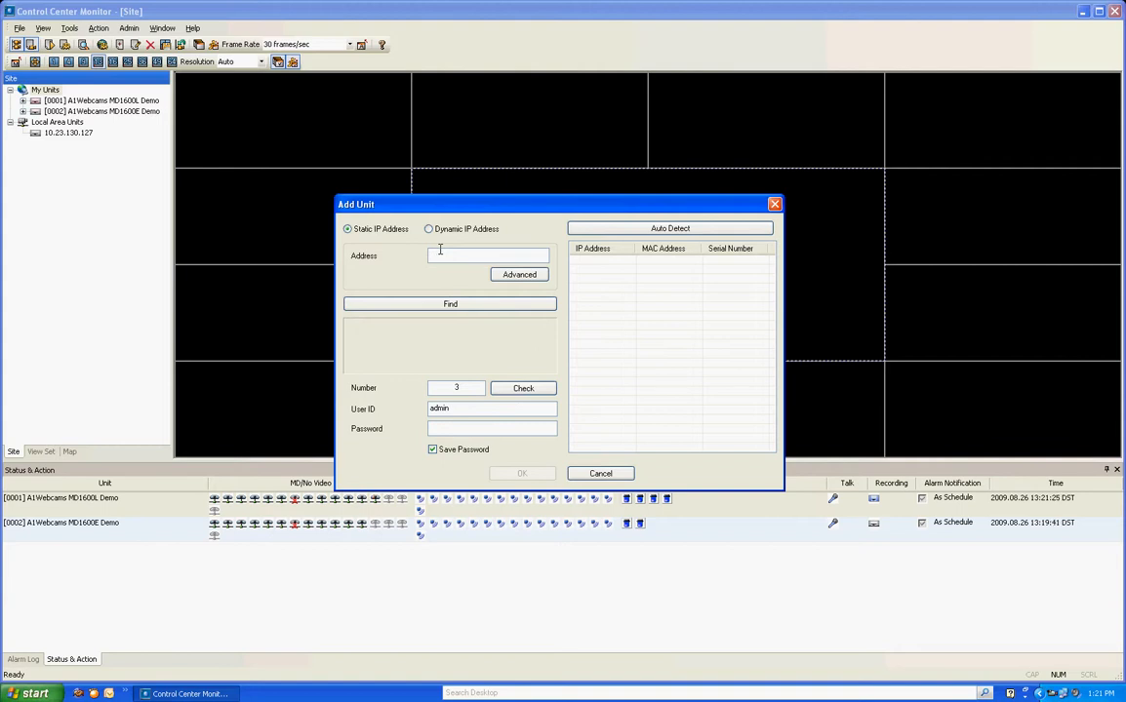
text(6)
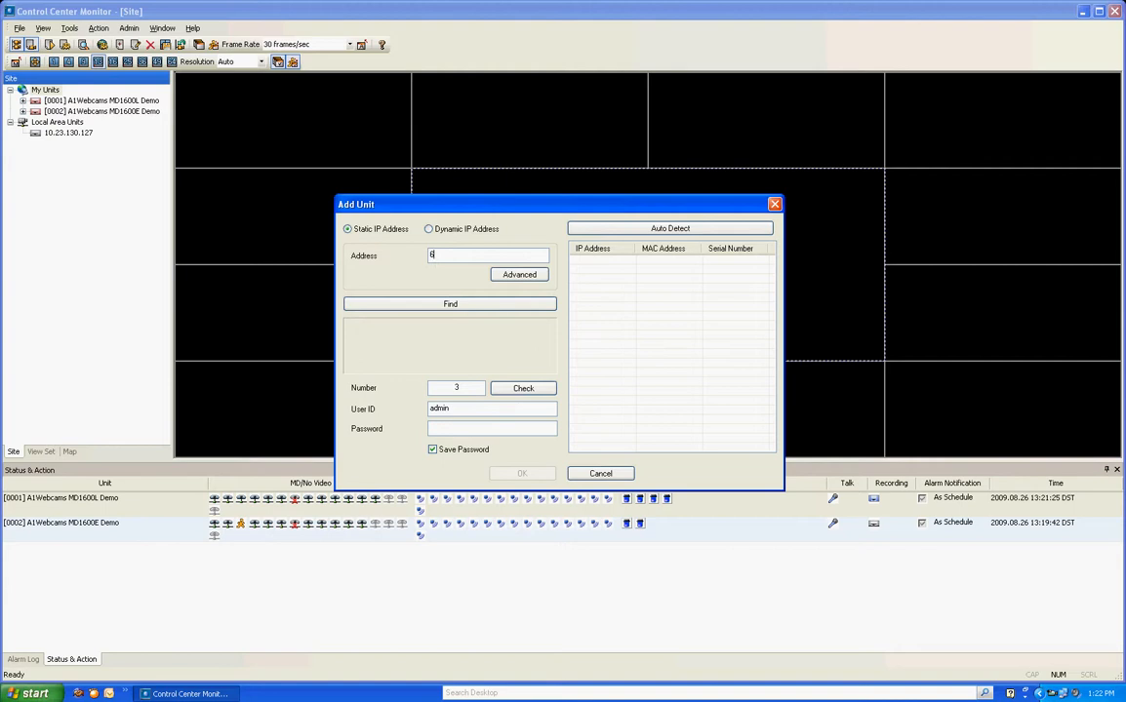
text(5.119)
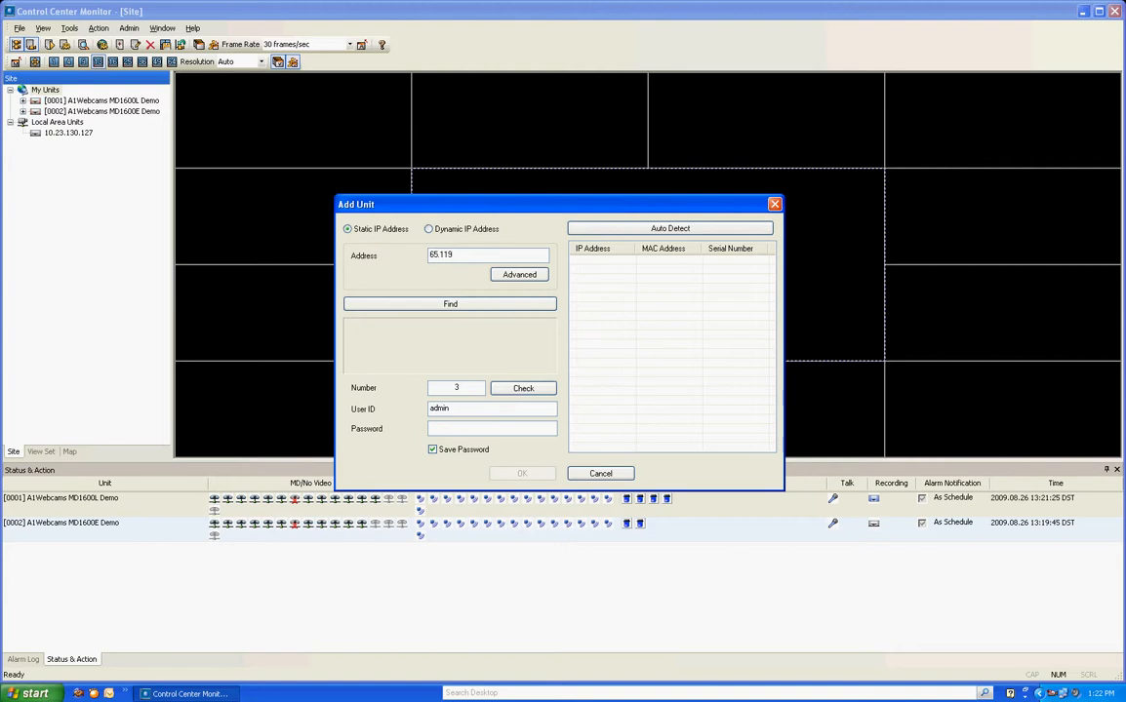
text(.7.207)
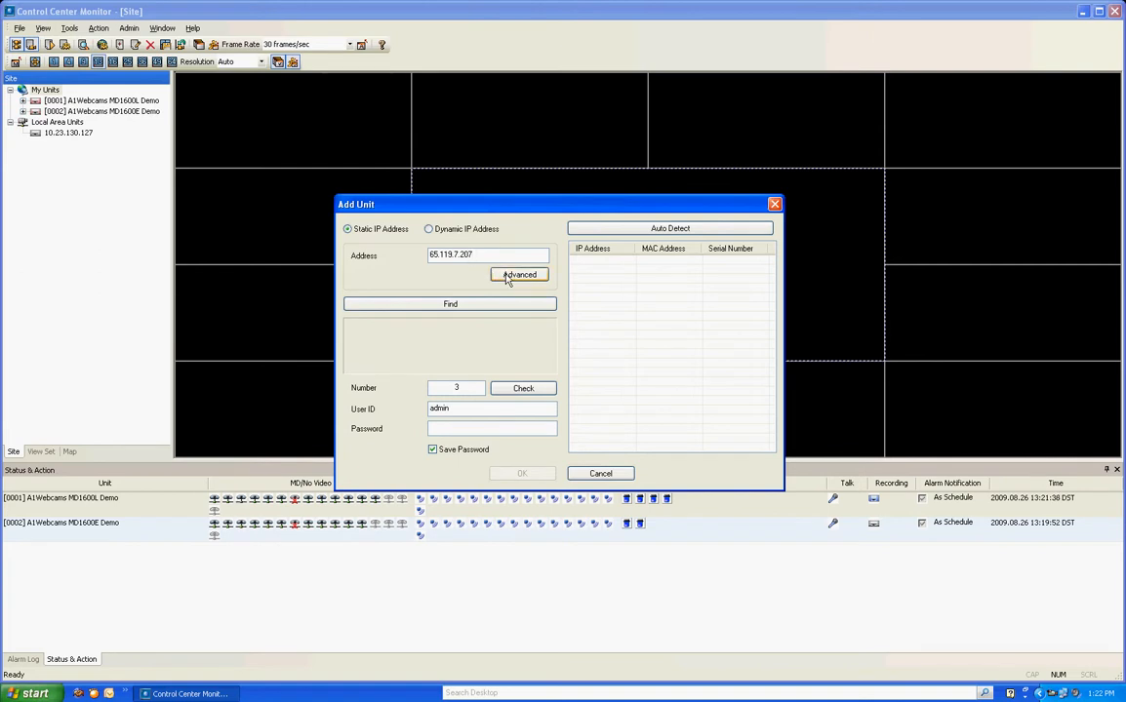
click(519, 274)
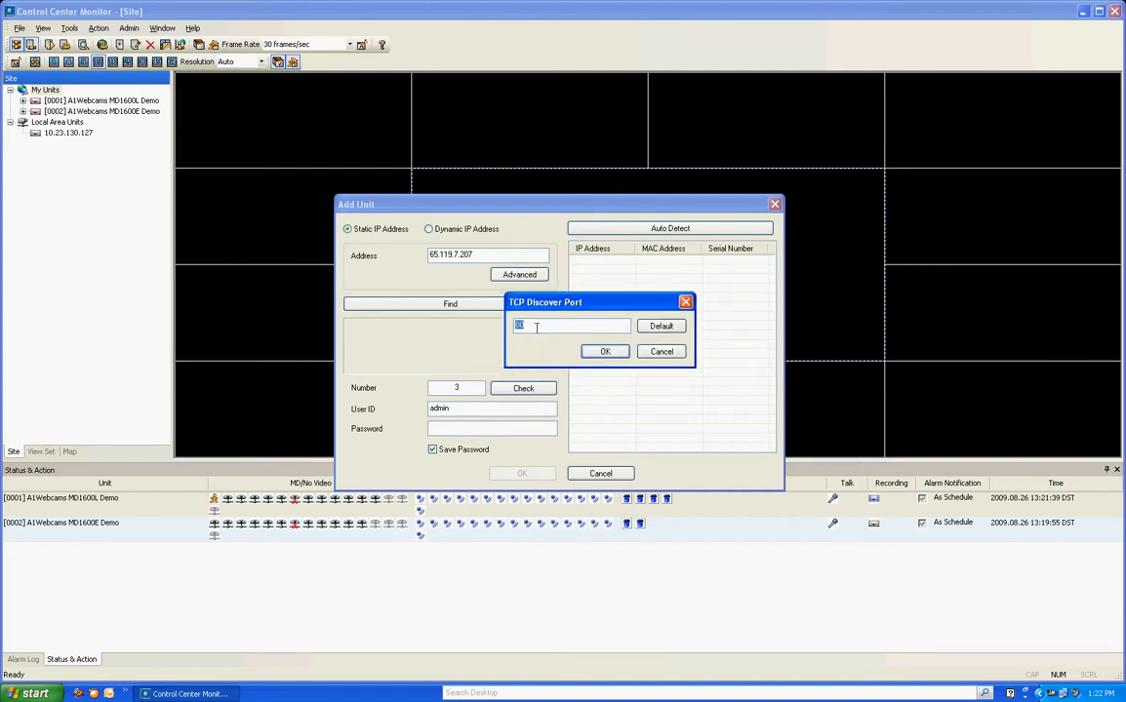
text(80)
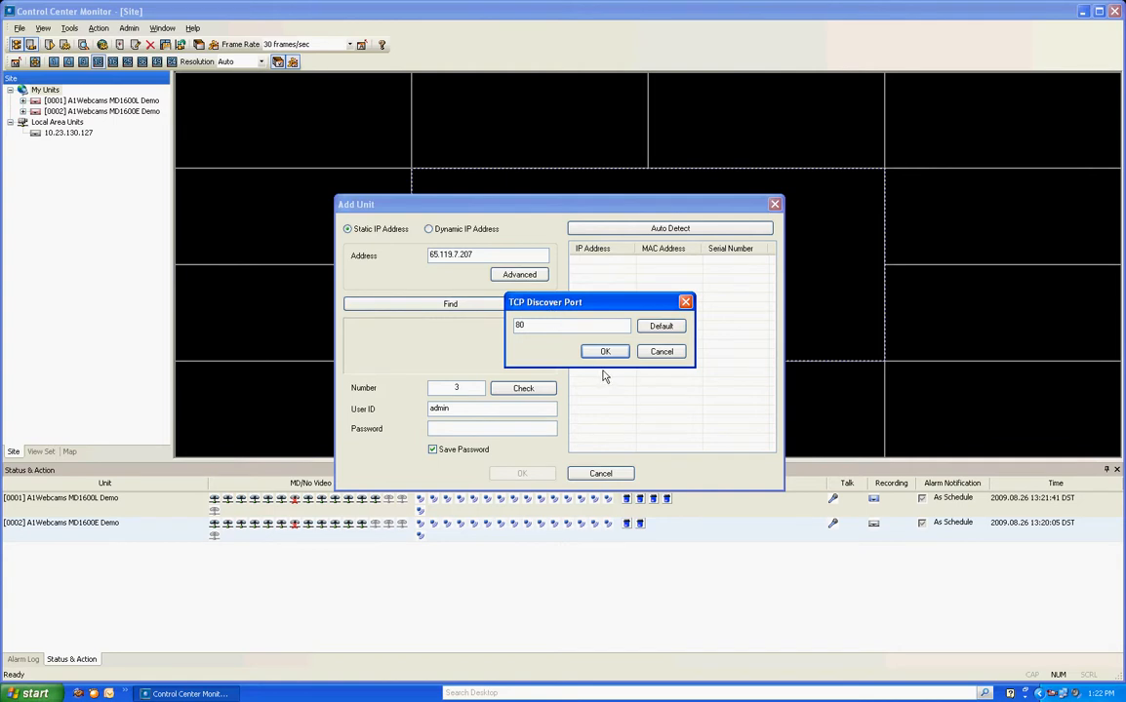
click(603, 351)
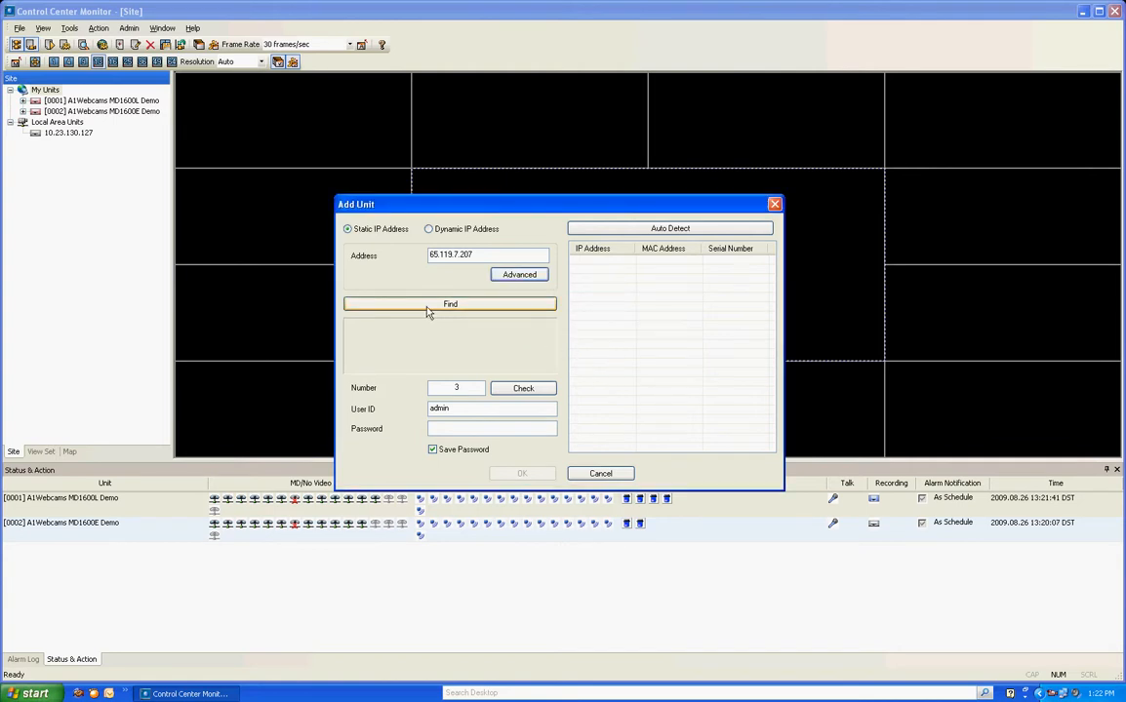
- Enter the password and add the MD400E DVR0 at 65.119.7.207 as unit [0003]
click(450, 303)
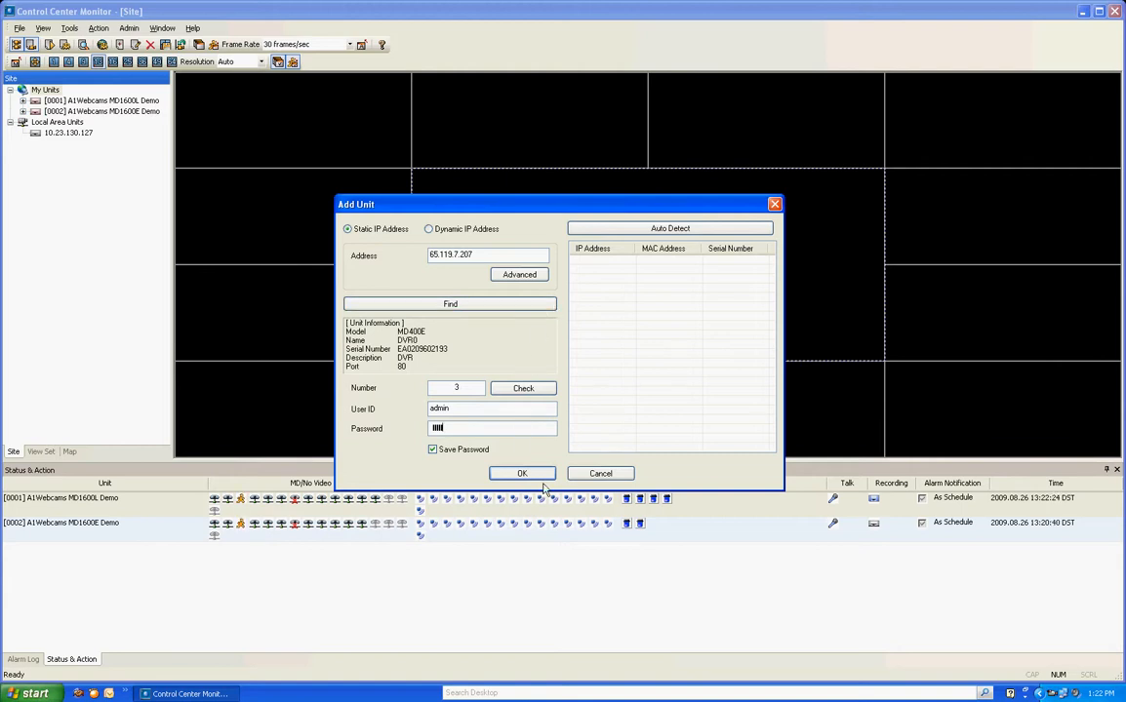
click(522, 473)
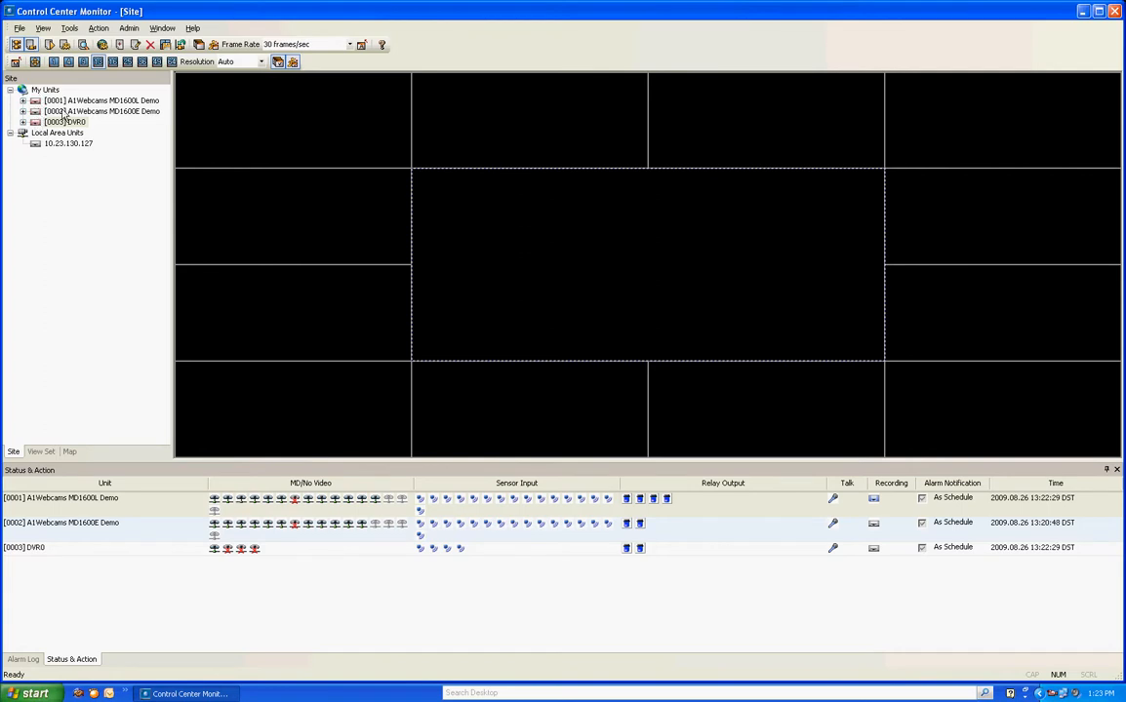
mouse_move(68, 143)
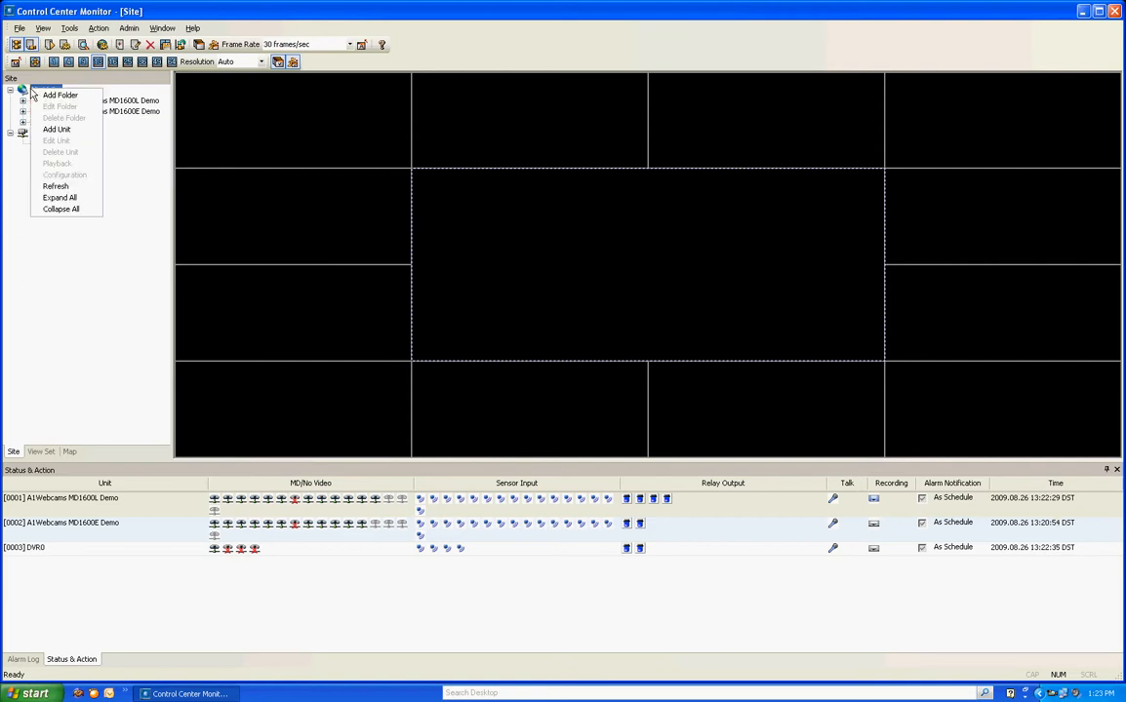
mouse_move(57, 130)
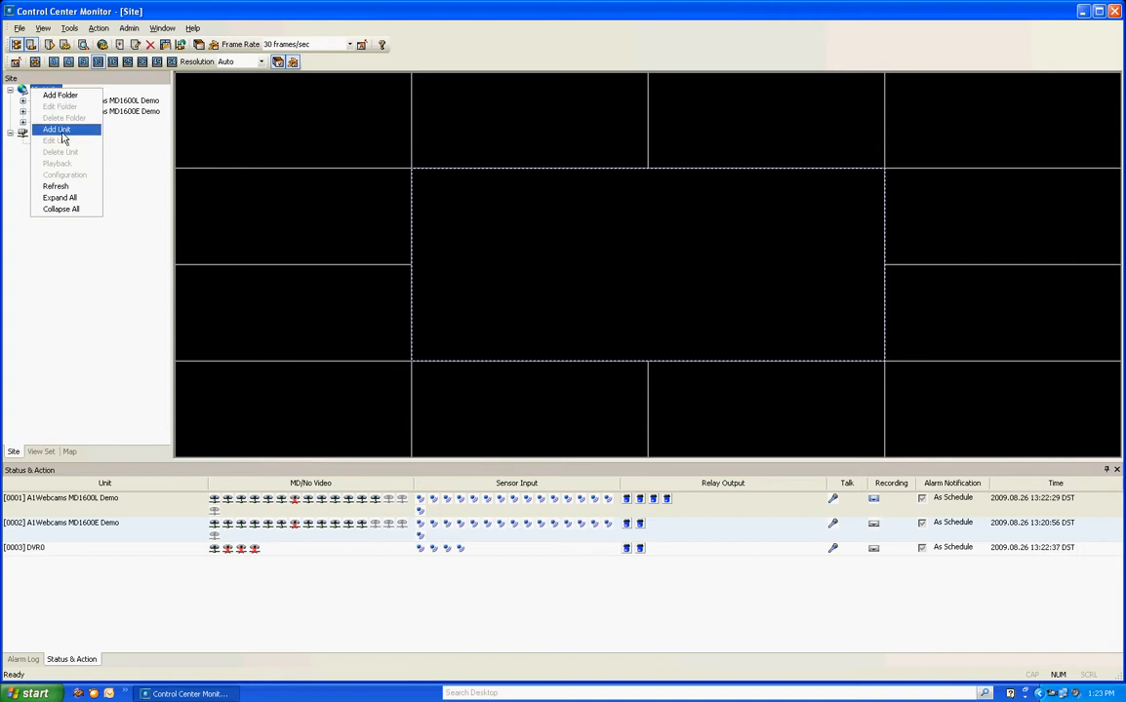
- Add the HVRM-D1600Q 'Express Lube 16', found by dynamic group ID, as unit [0004]
click(57, 129)
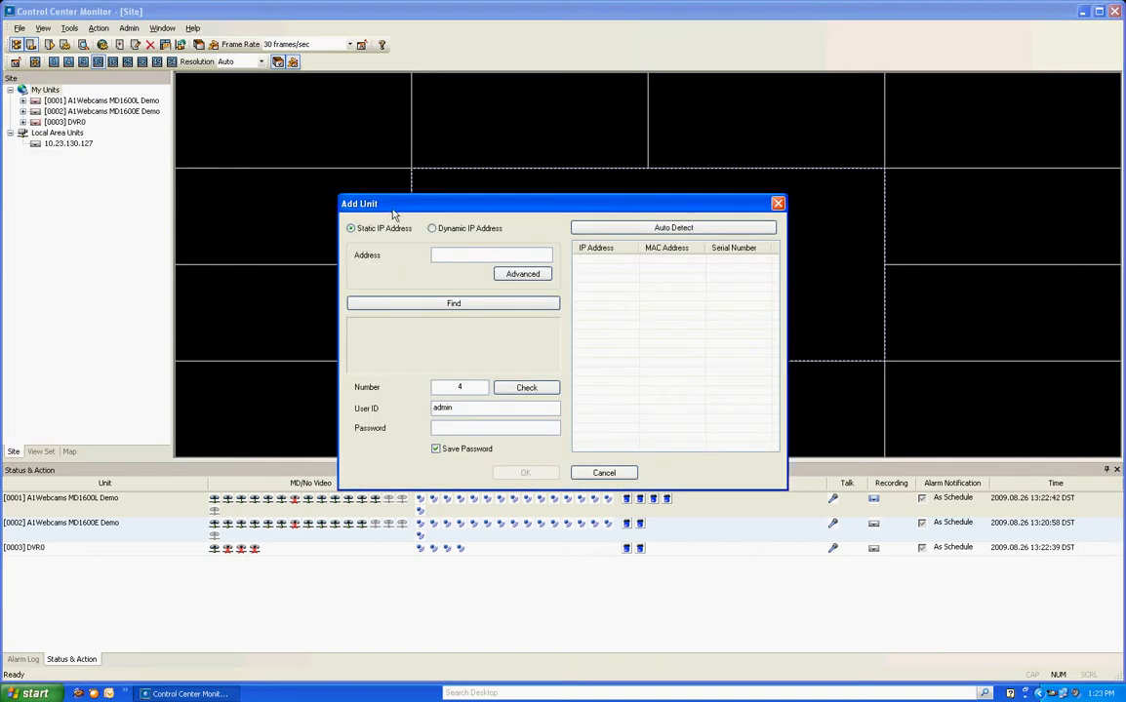
click(431, 227)
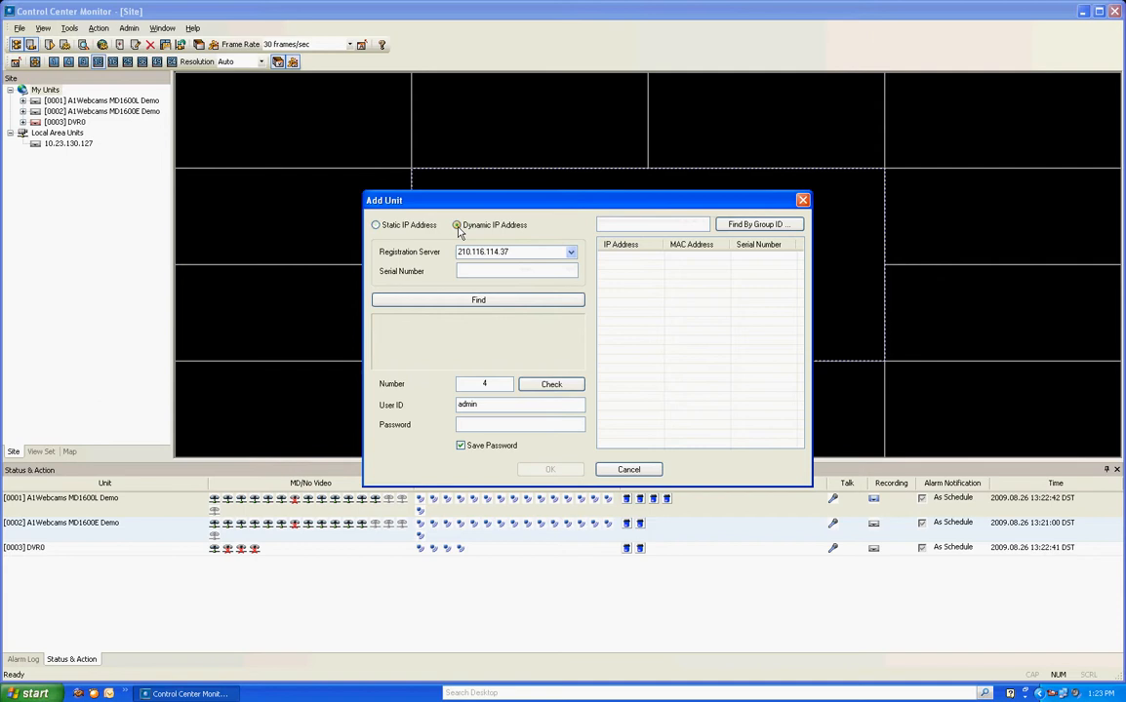
mouse_move(527, 210)
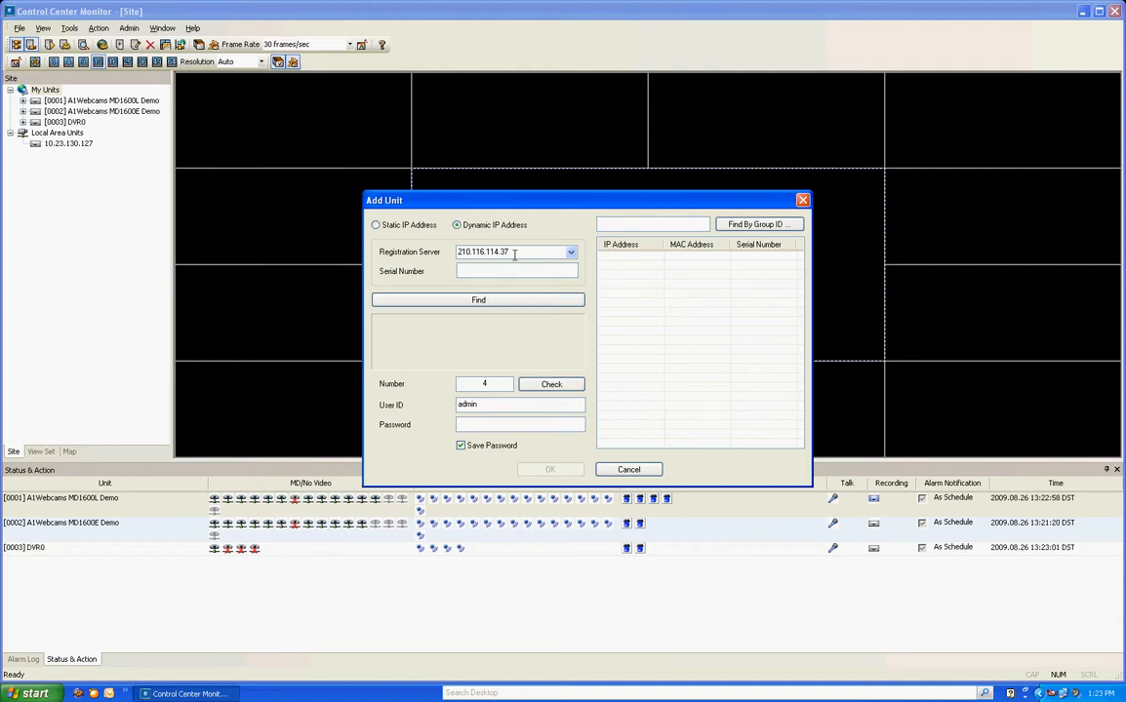
triple_click(483, 252)
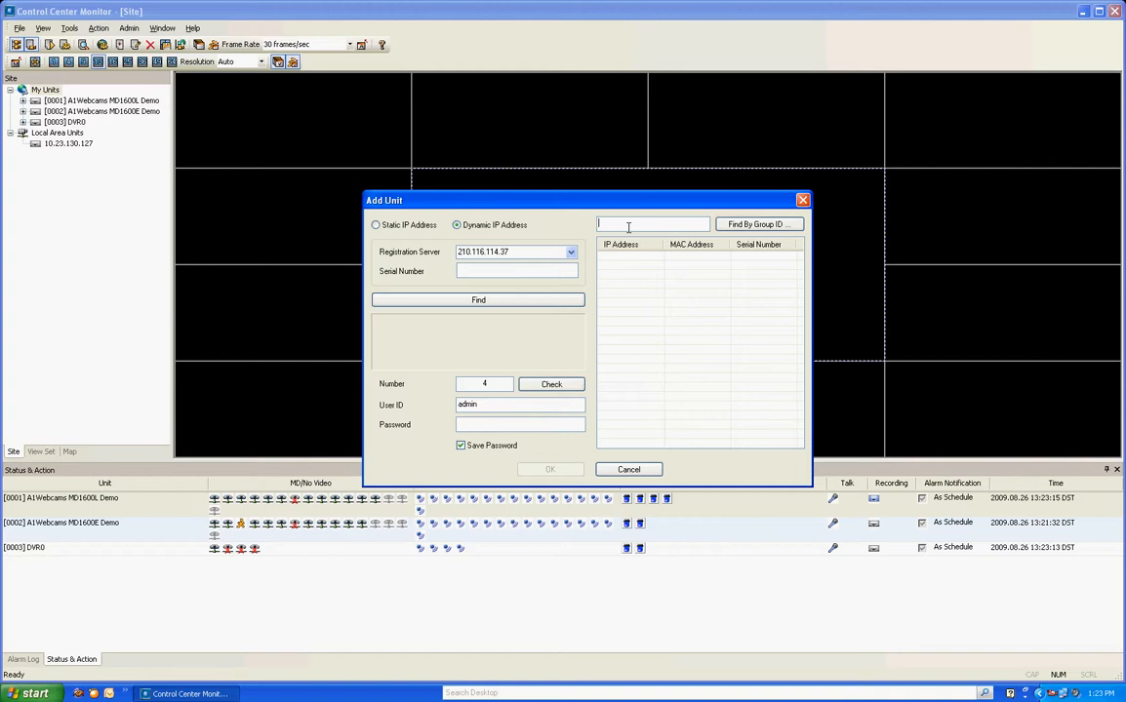
text(Expre)
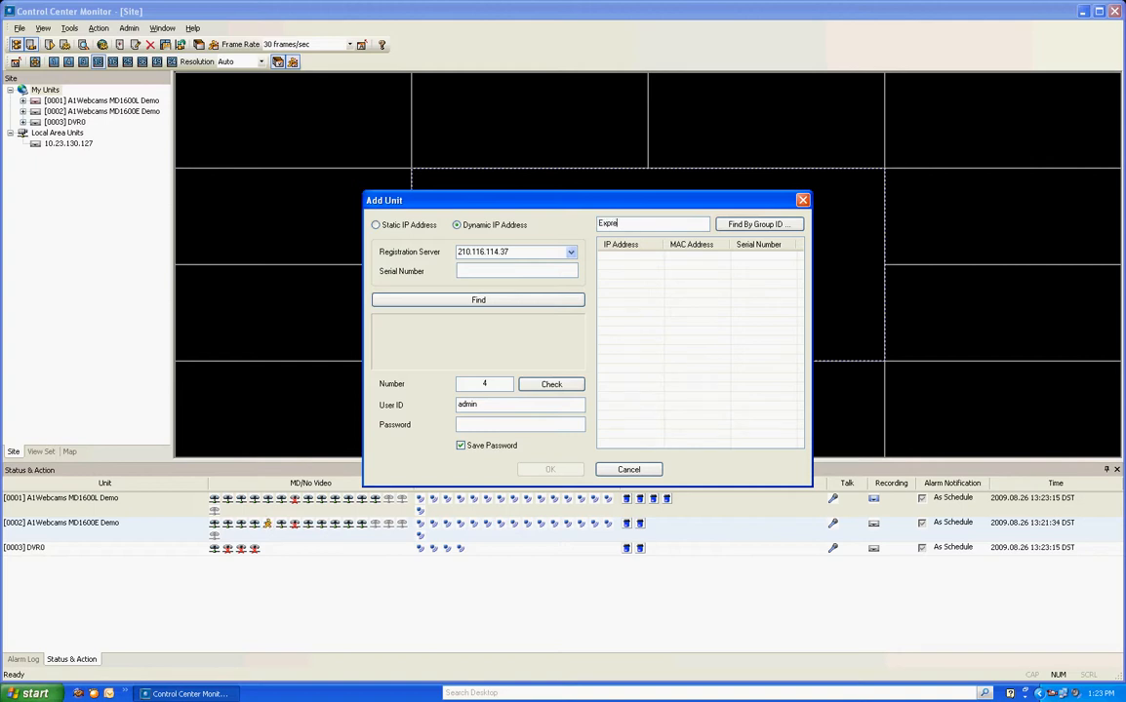
text(ss)
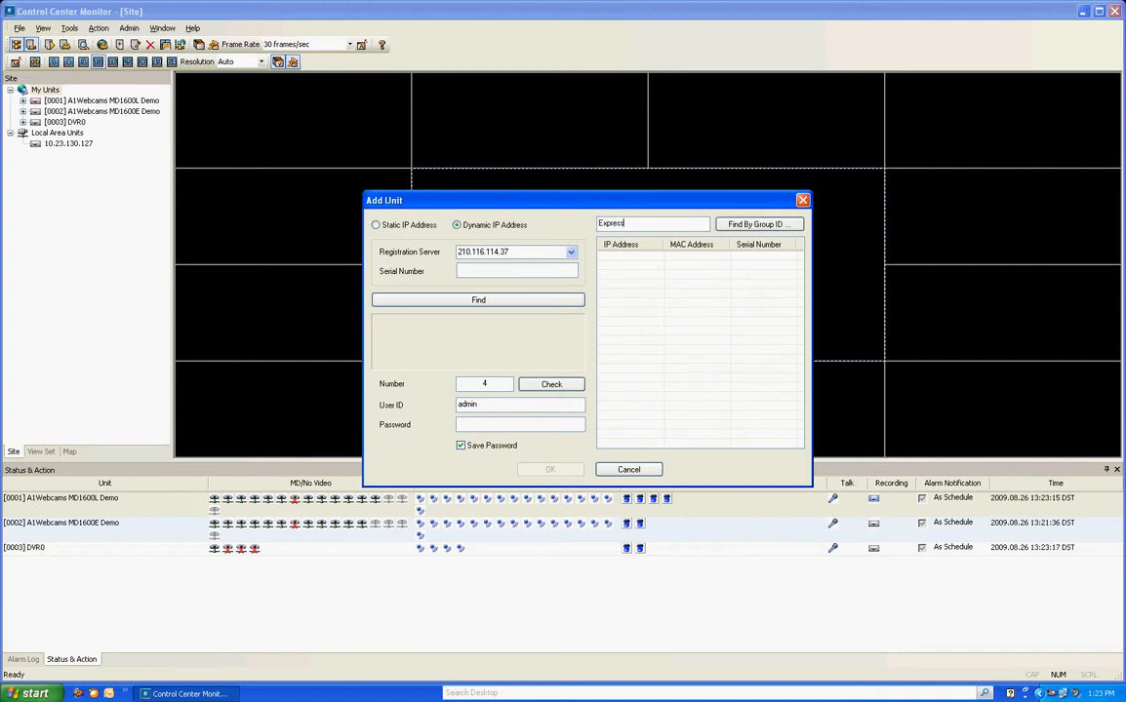
text(Lube)
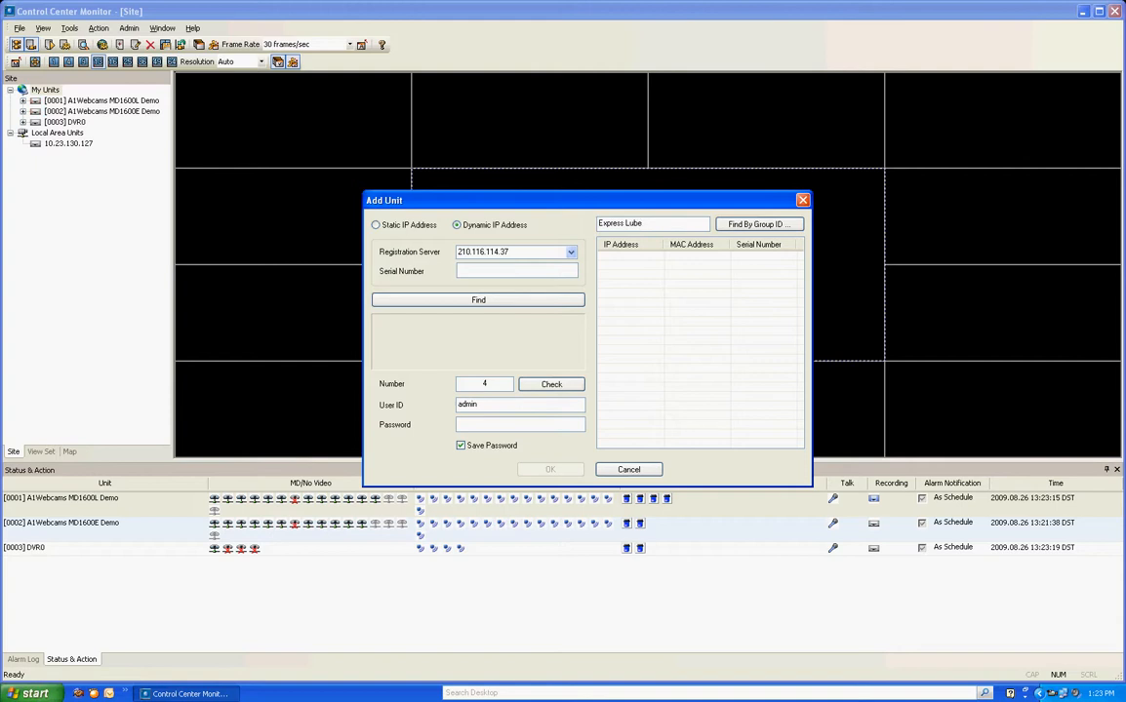
text(1)
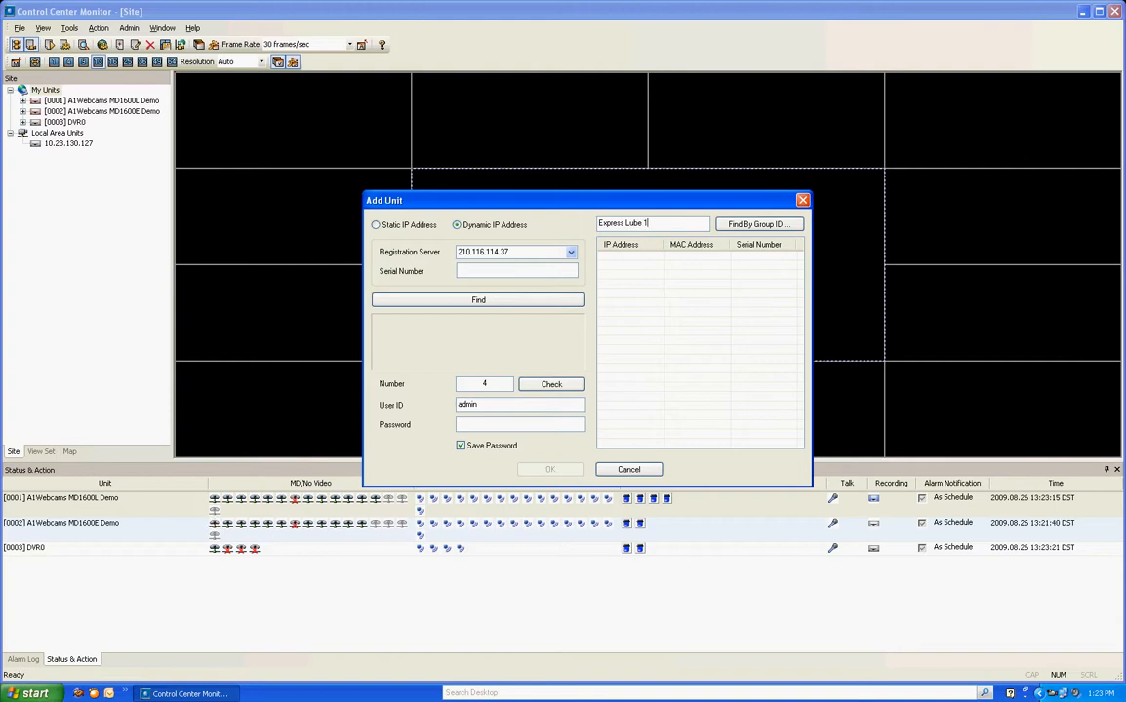
text(6)
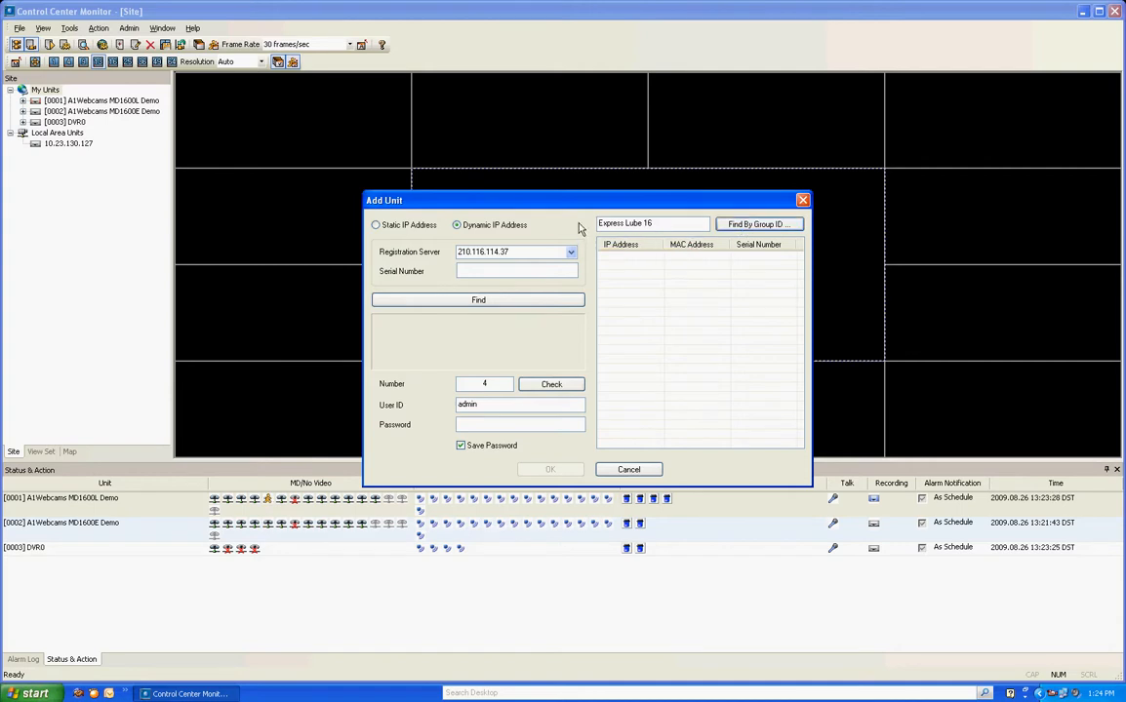
click(478, 300)
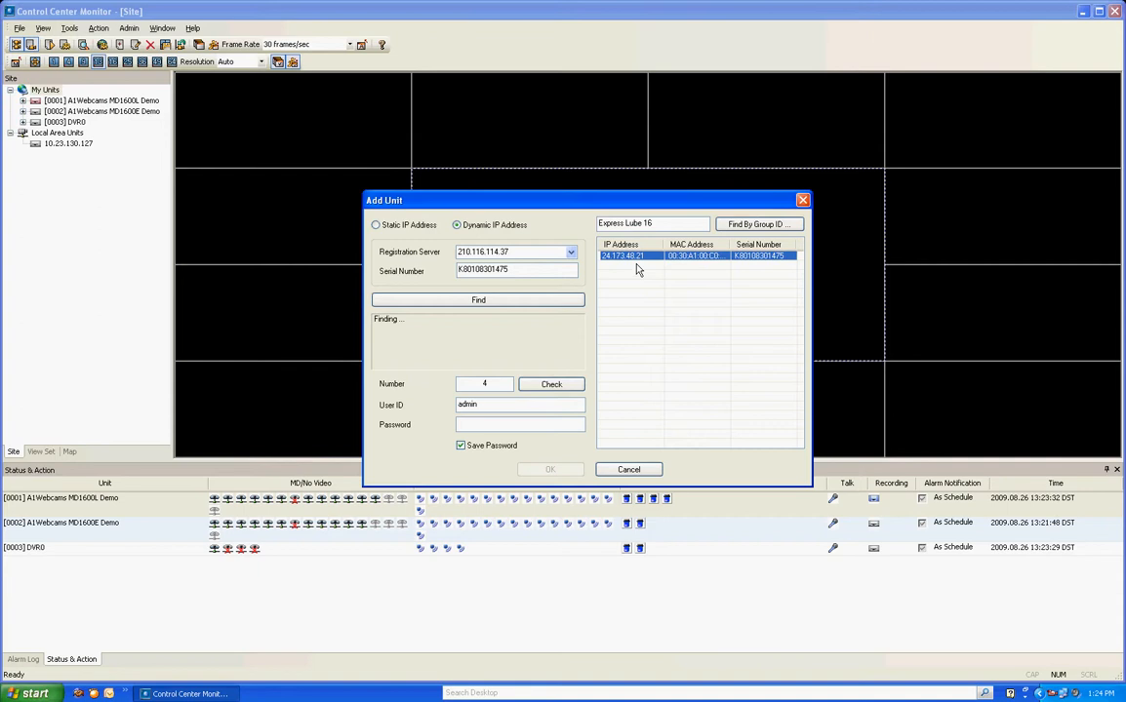
mouse_move(396, 332)
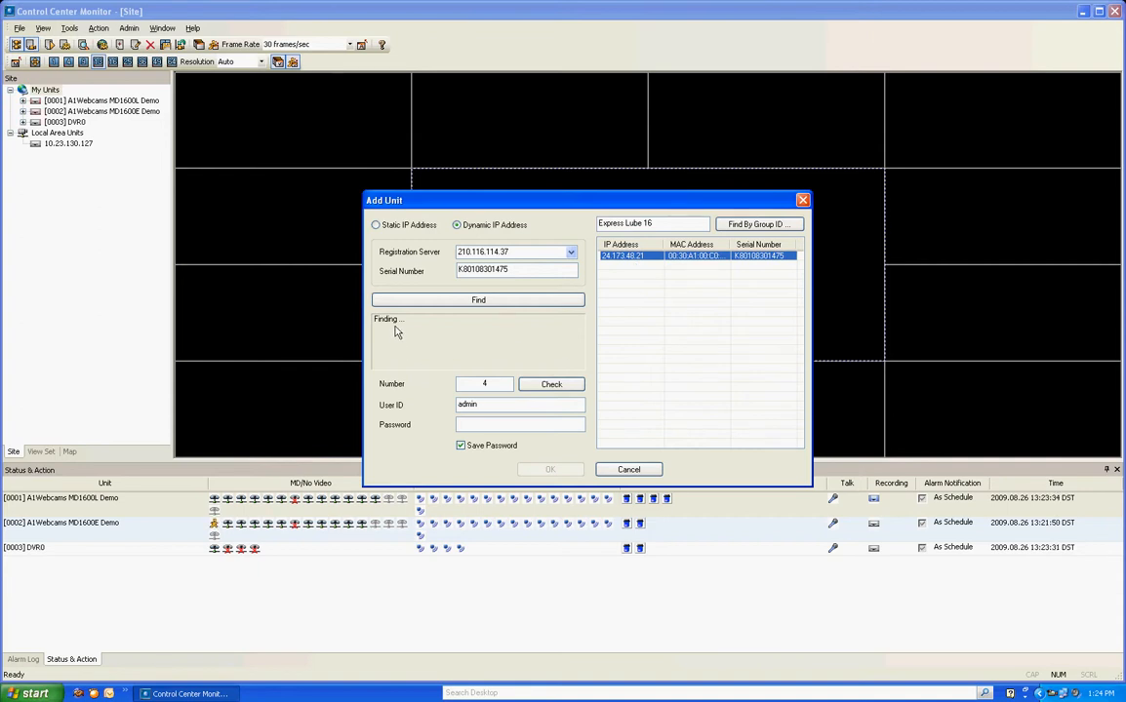
click(478, 300)
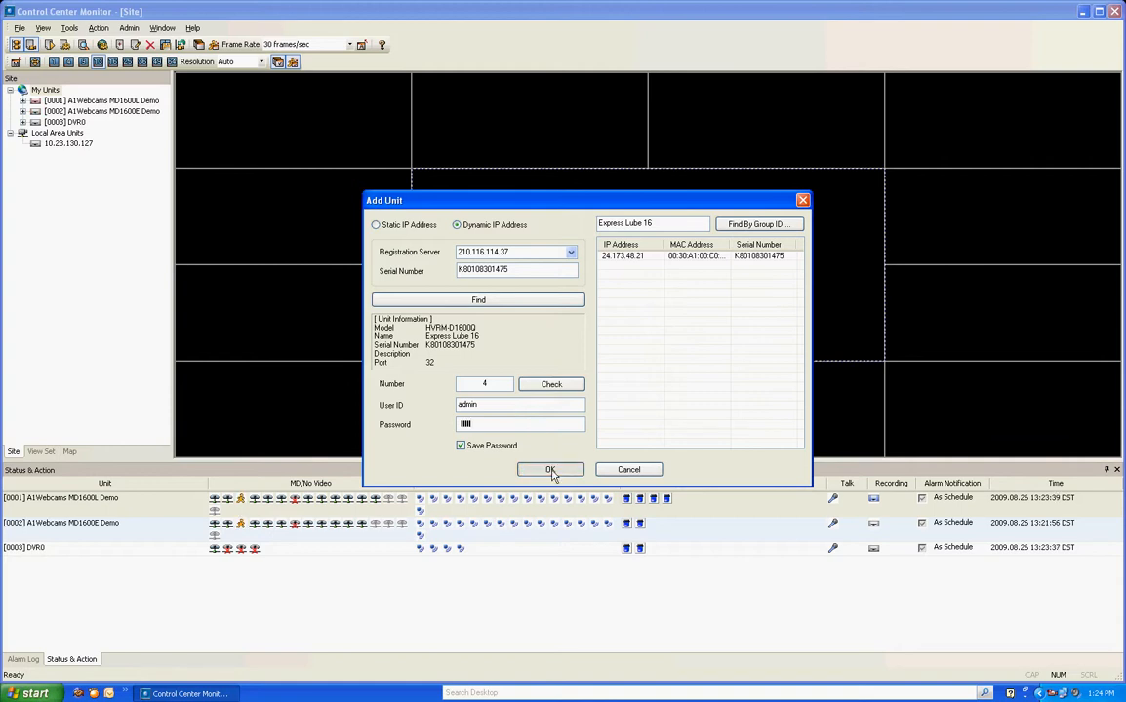
click(550, 470)
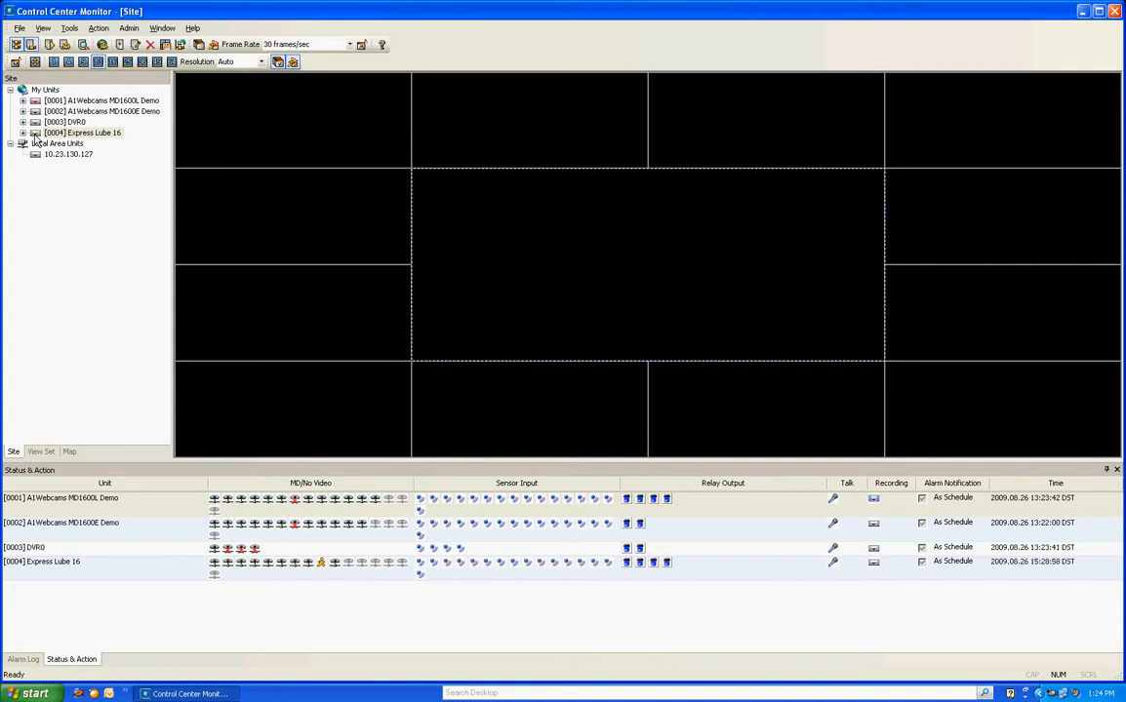
mouse_move(98, 132)
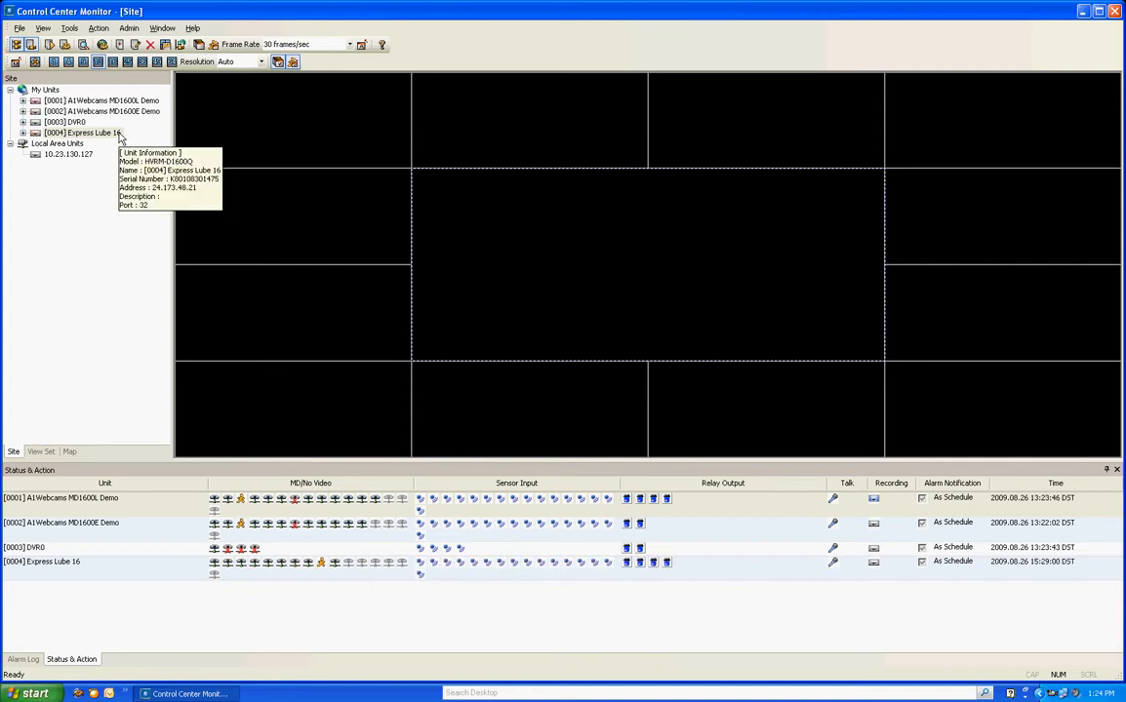
mouse_move(88, 110)
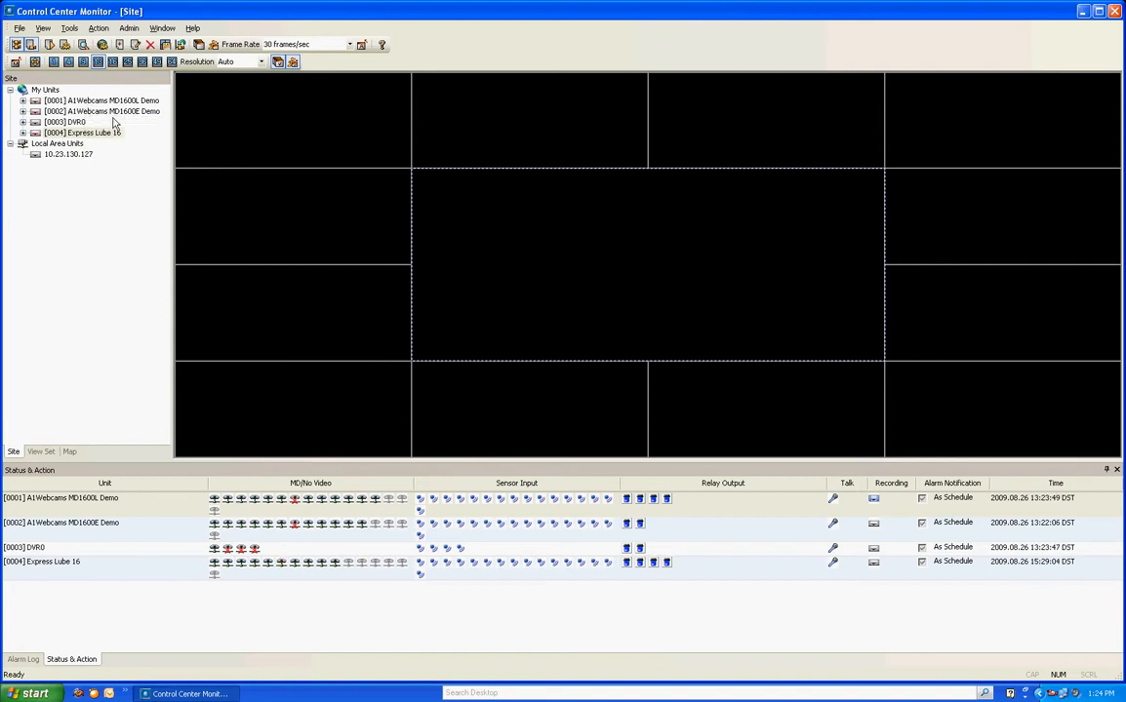
mouse_move(75, 121)
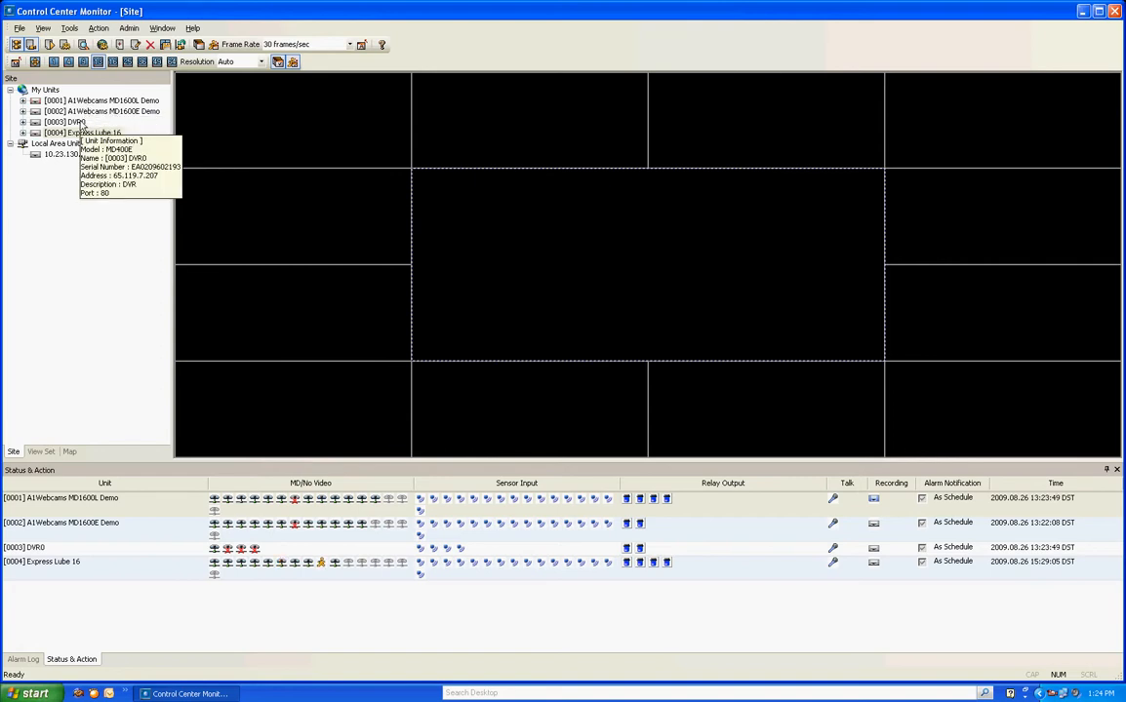
mouse_move(93, 131)
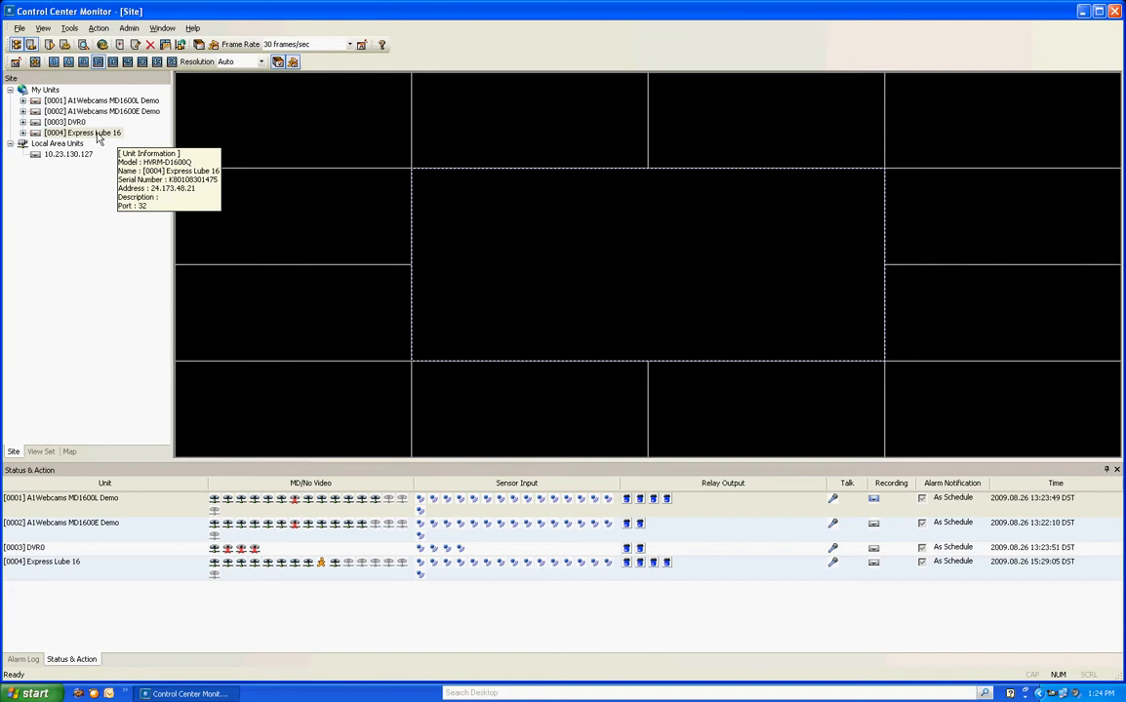
- Delete the Express Lube 16 and DVR0 units from the Site tree
right_click(86, 132)
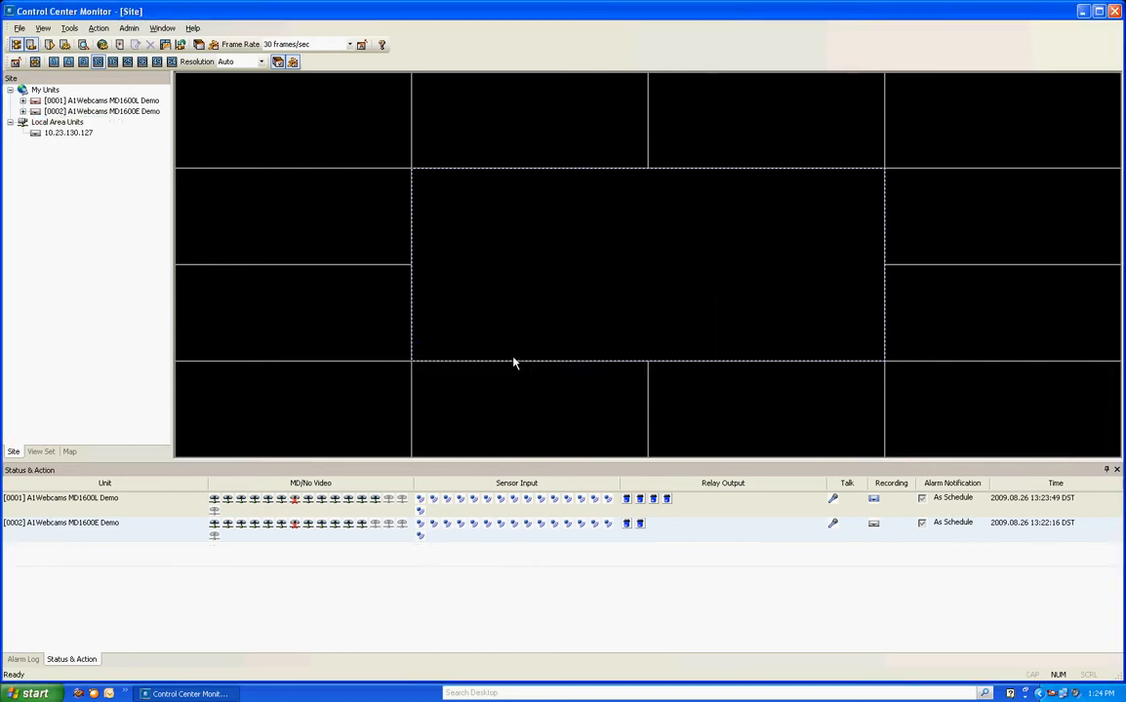
mouse_move(265, 597)
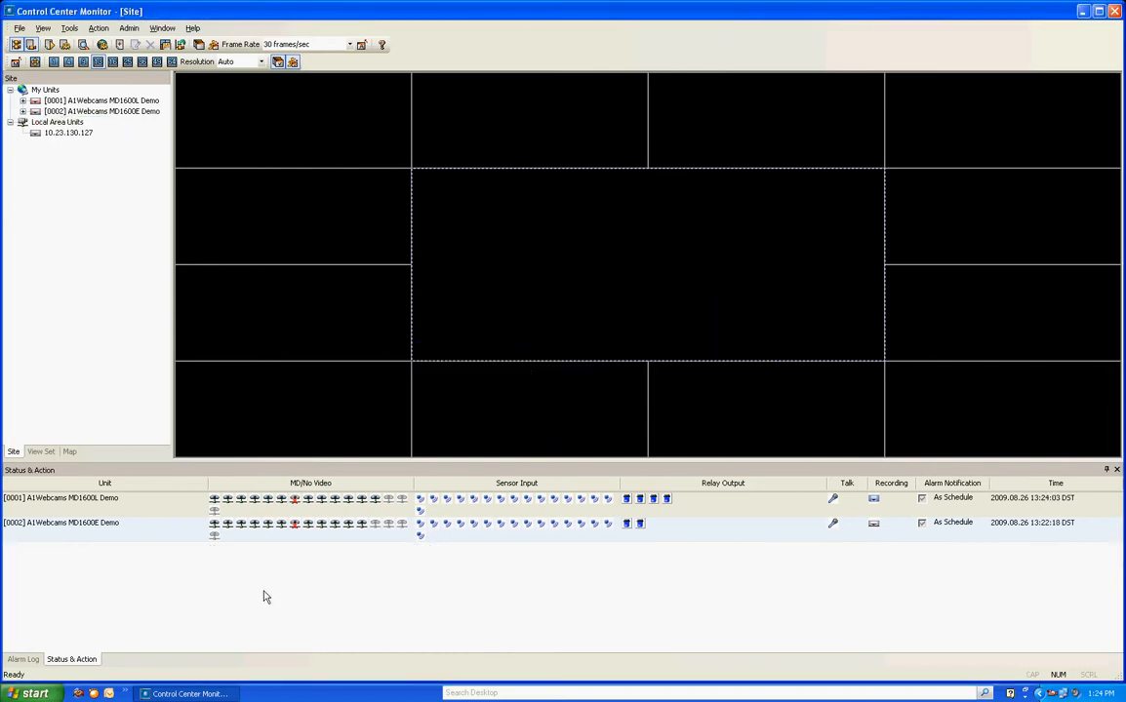
mouse_move(518, 375)
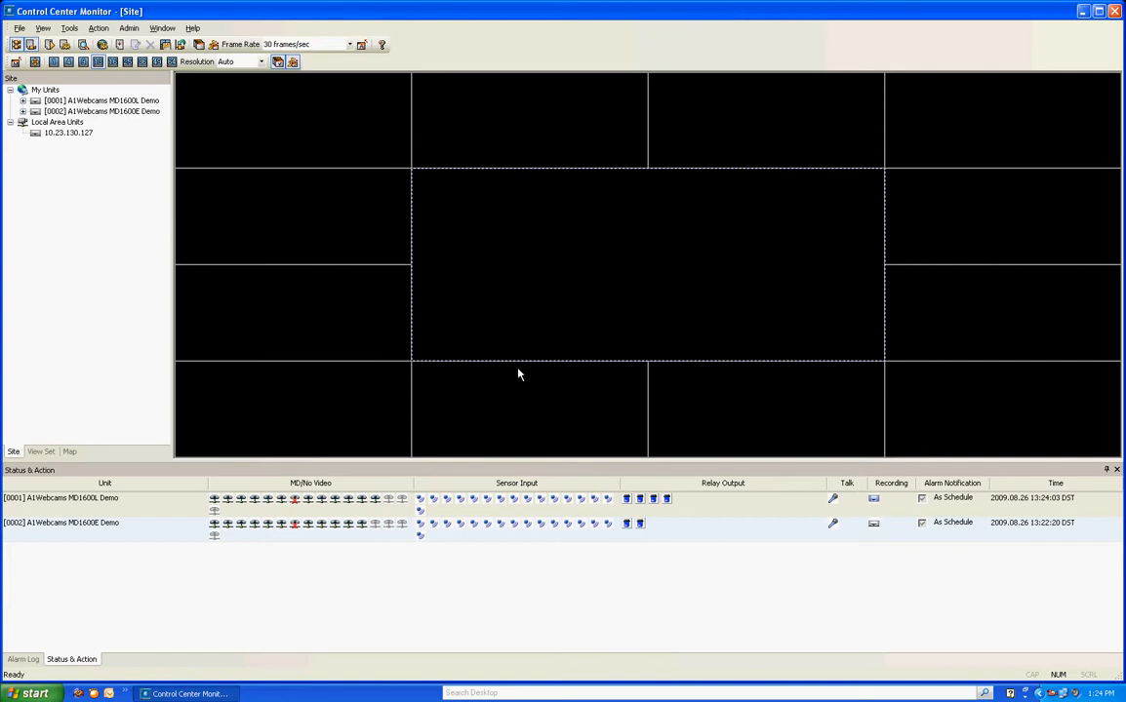
- Stream Cams 2, 5 and 8 from unit [0001] in a 64-tile video layout
click(35, 101)
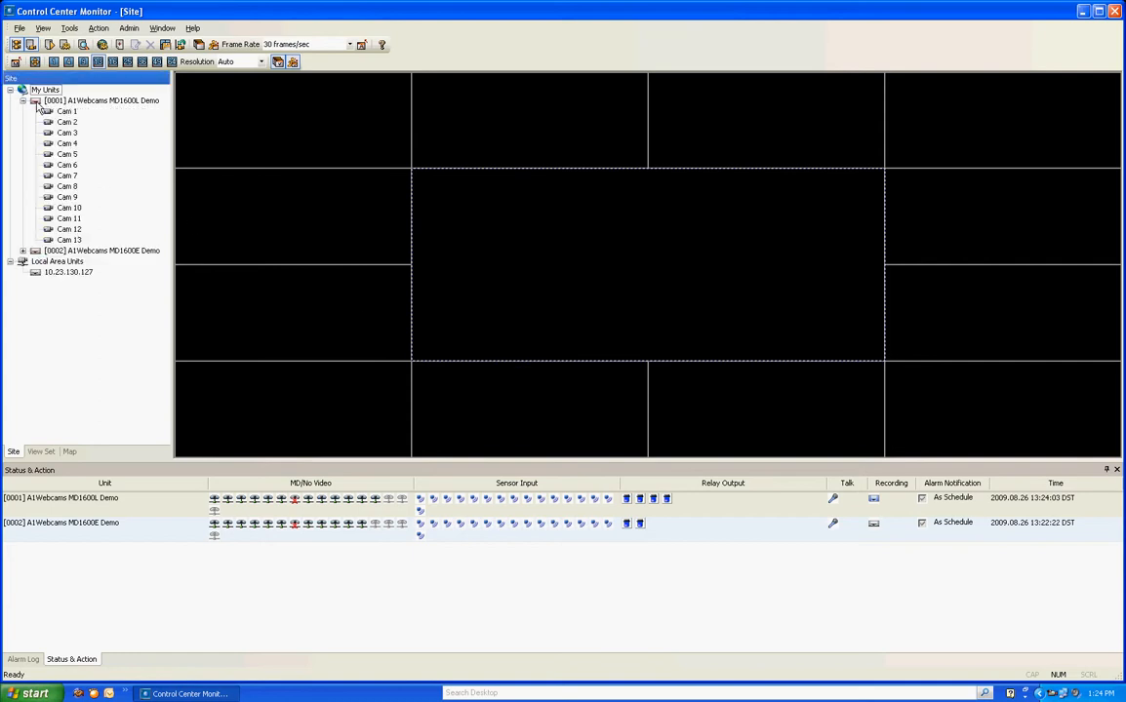
click(103, 101)
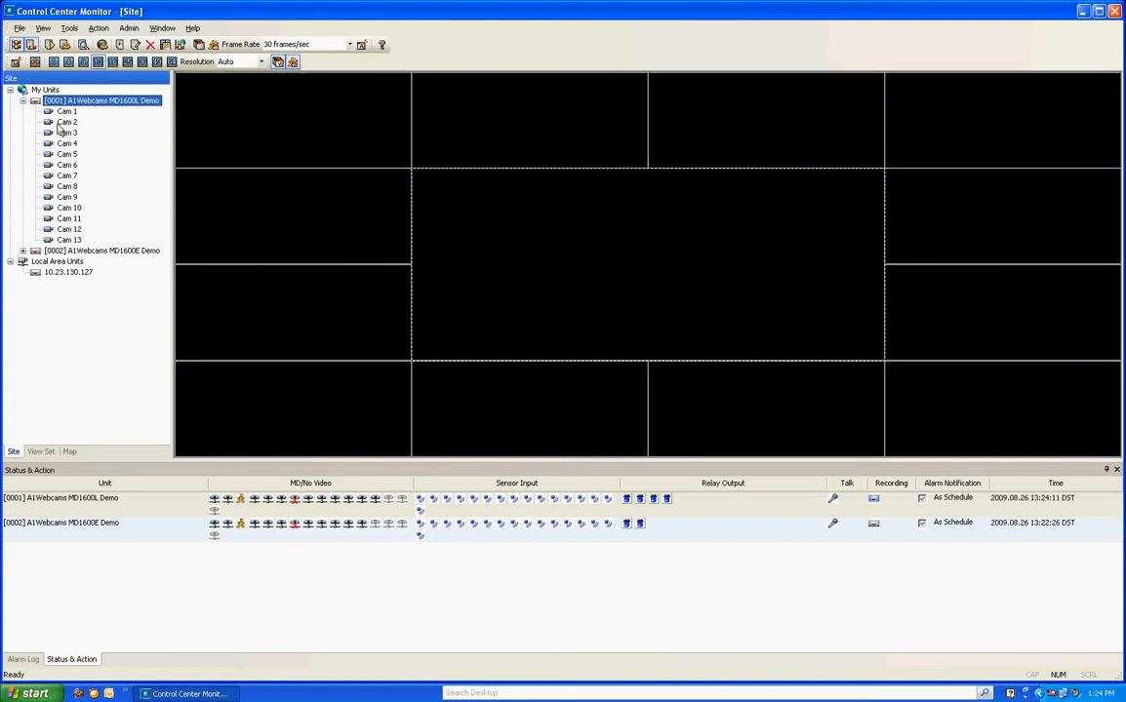
click(68, 186)
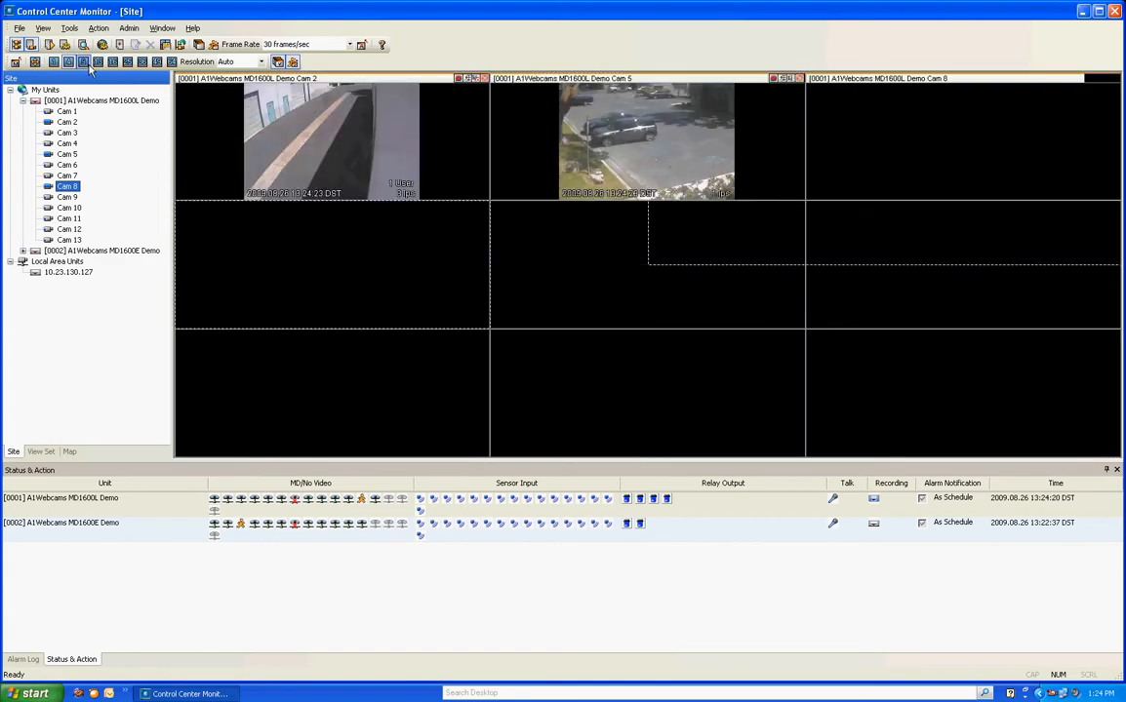
click(172, 61)
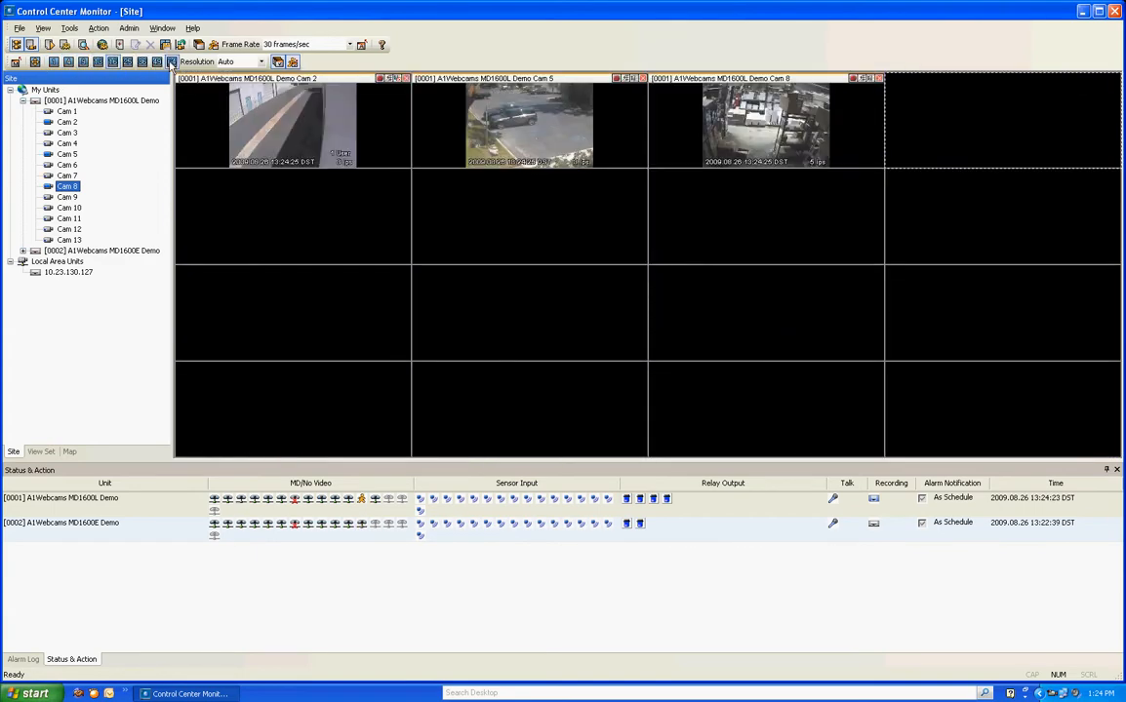
click(171, 62)
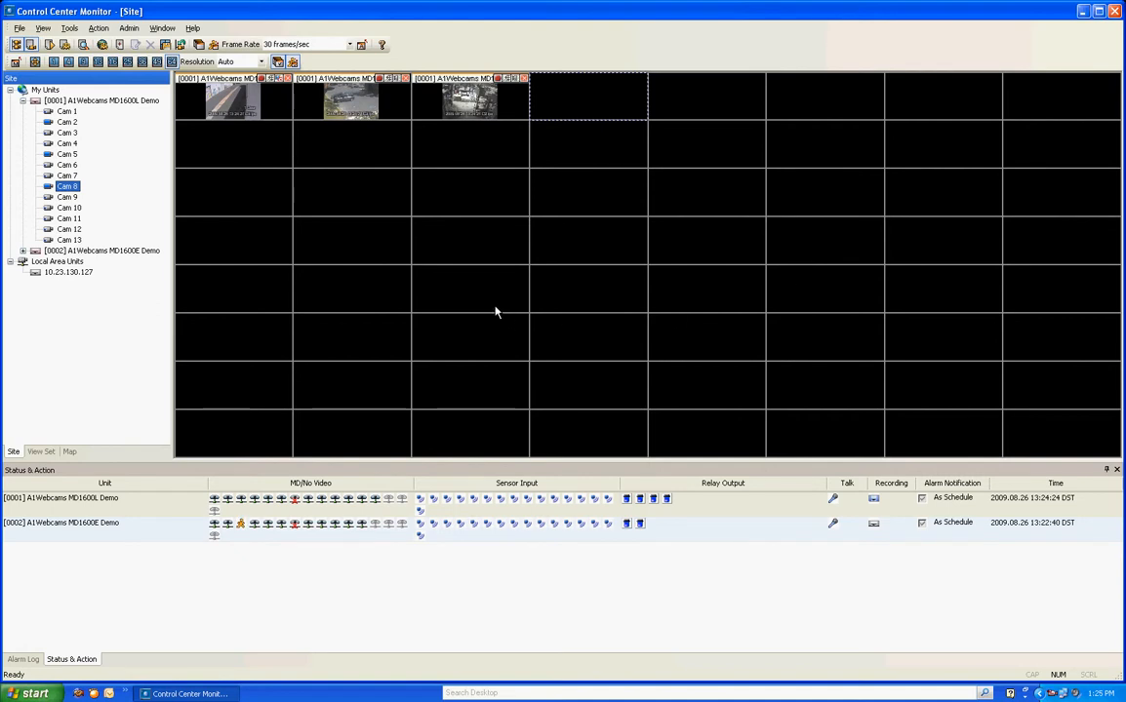
mouse_move(35, 63)
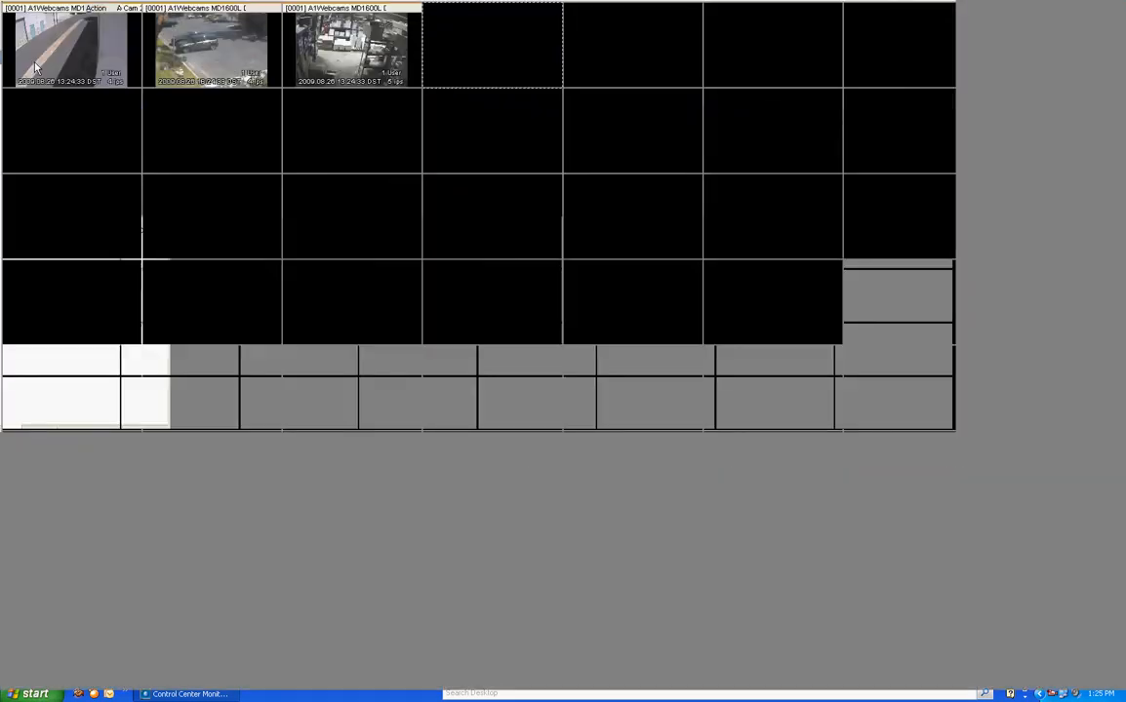
click(194, 695)
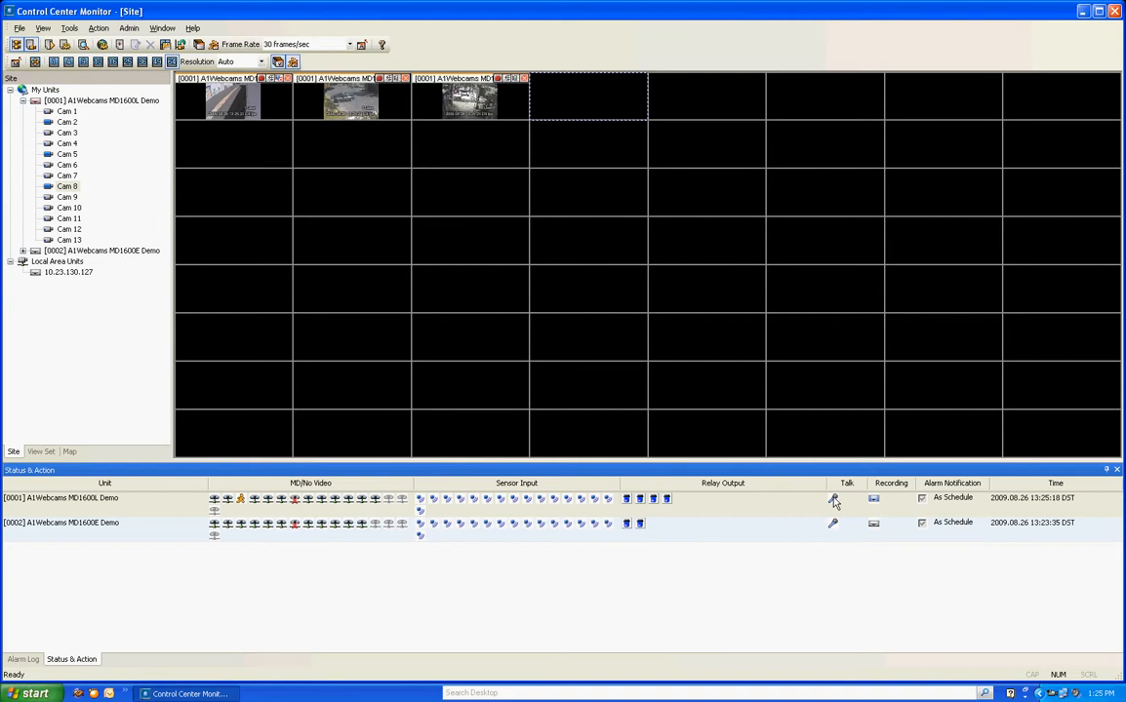
mouse_move(896, 501)
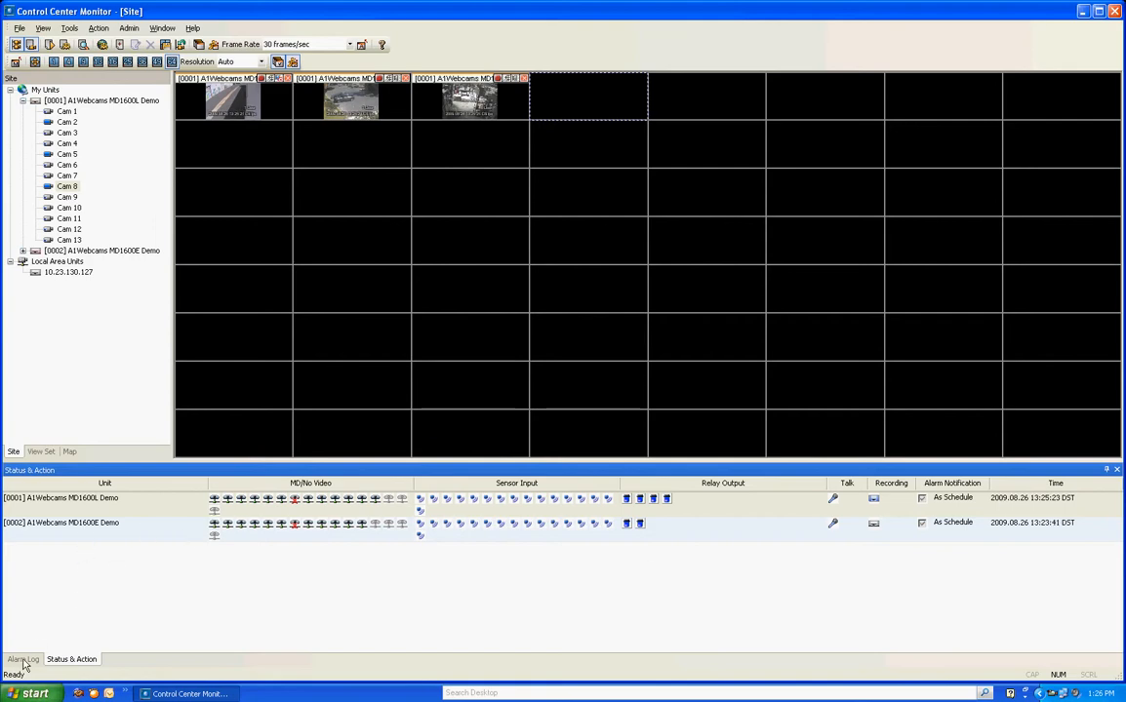
click(22, 660)
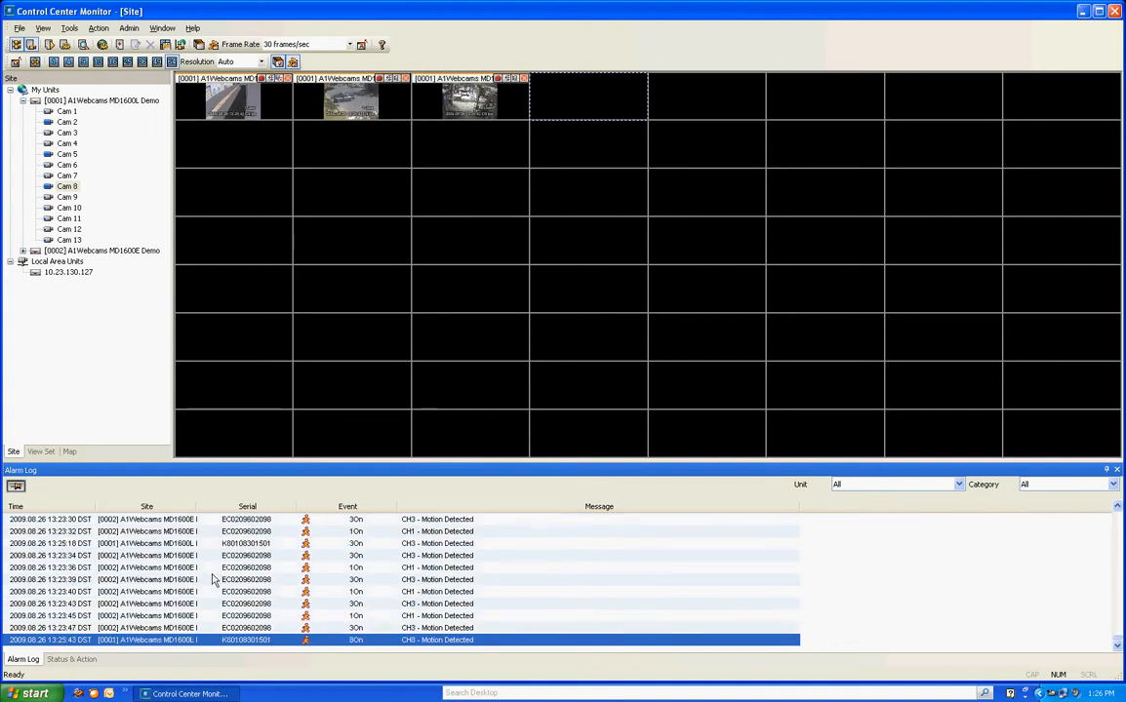
click(71, 659)
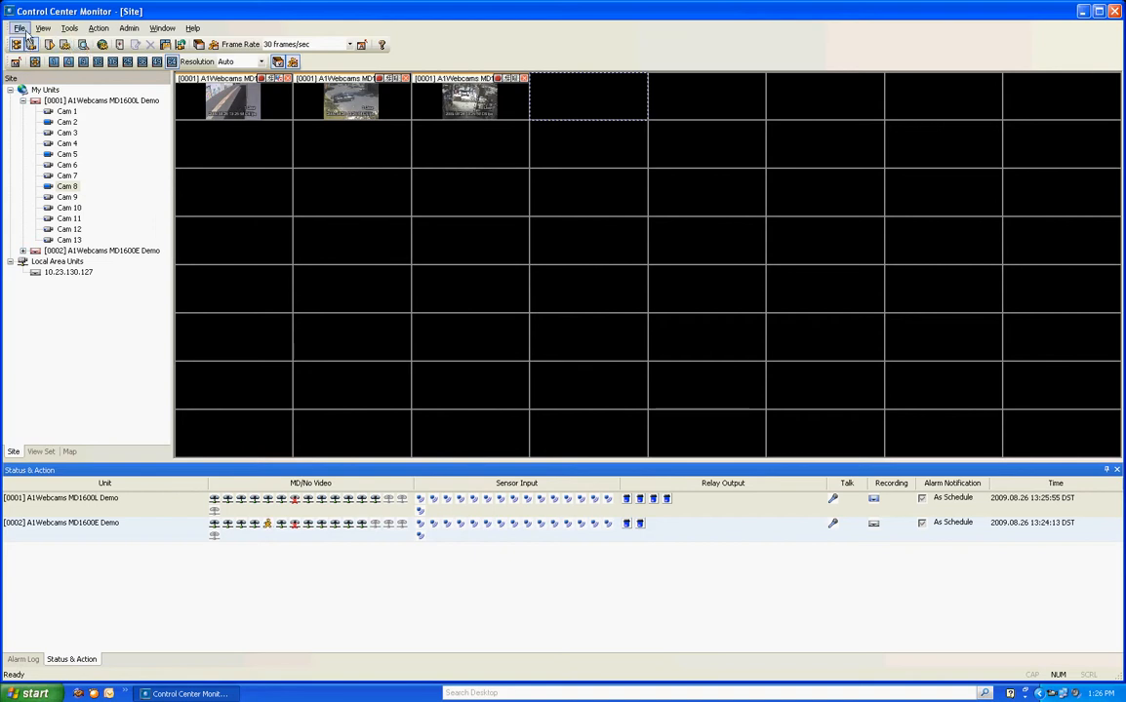
- Check the Action menu, then bring up the Event Search Utility from the toolbar
click(99, 28)
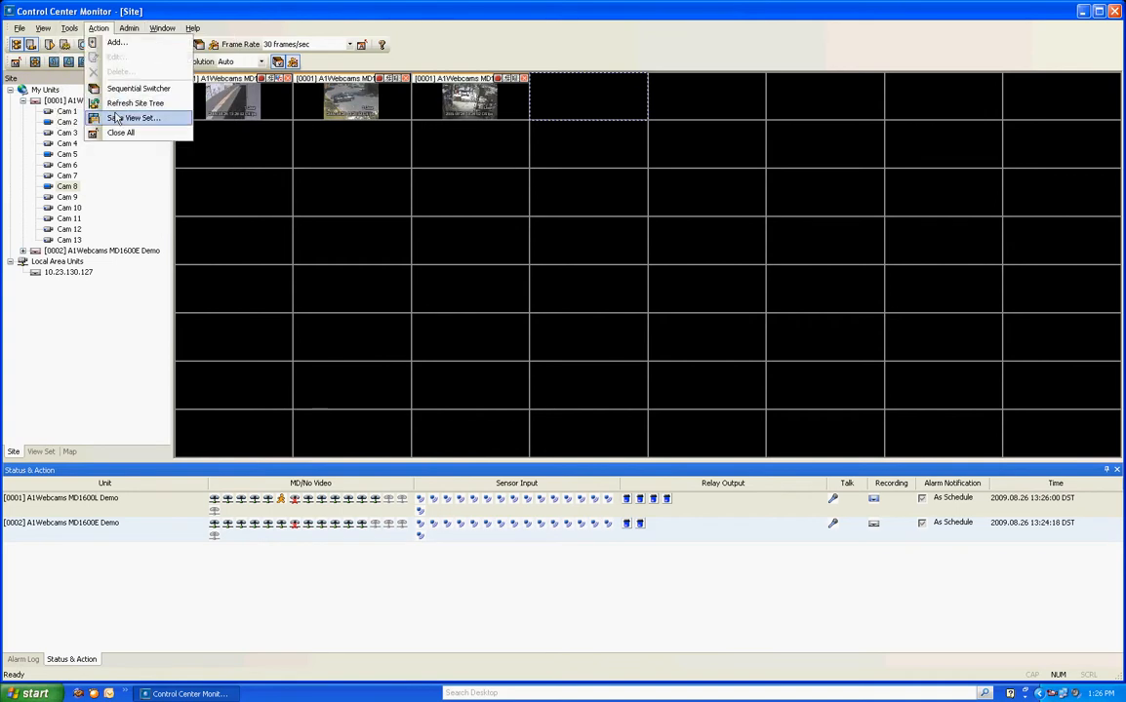
click(70, 28)
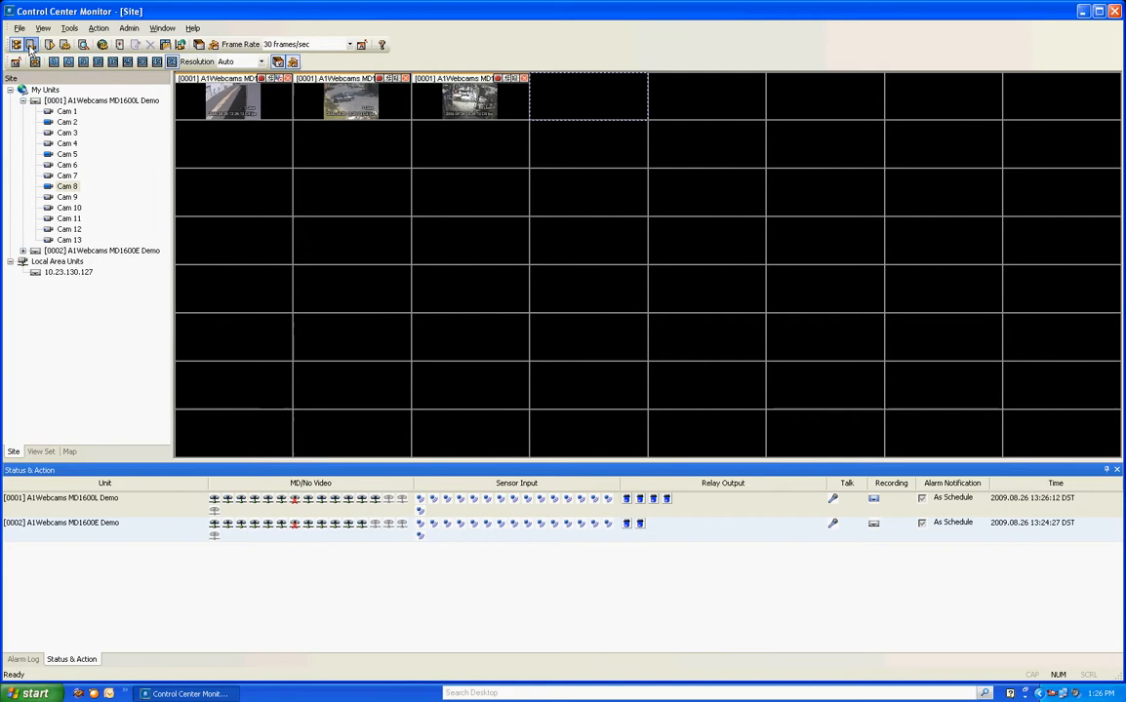
click(32, 46)
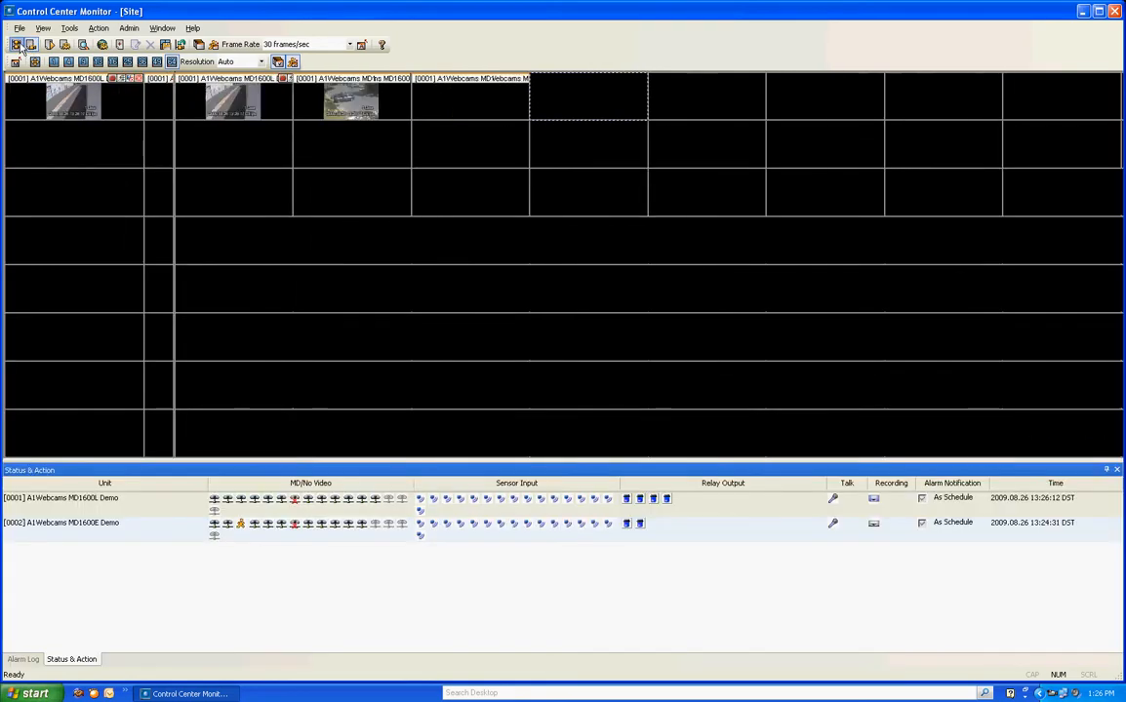
click(15, 45)
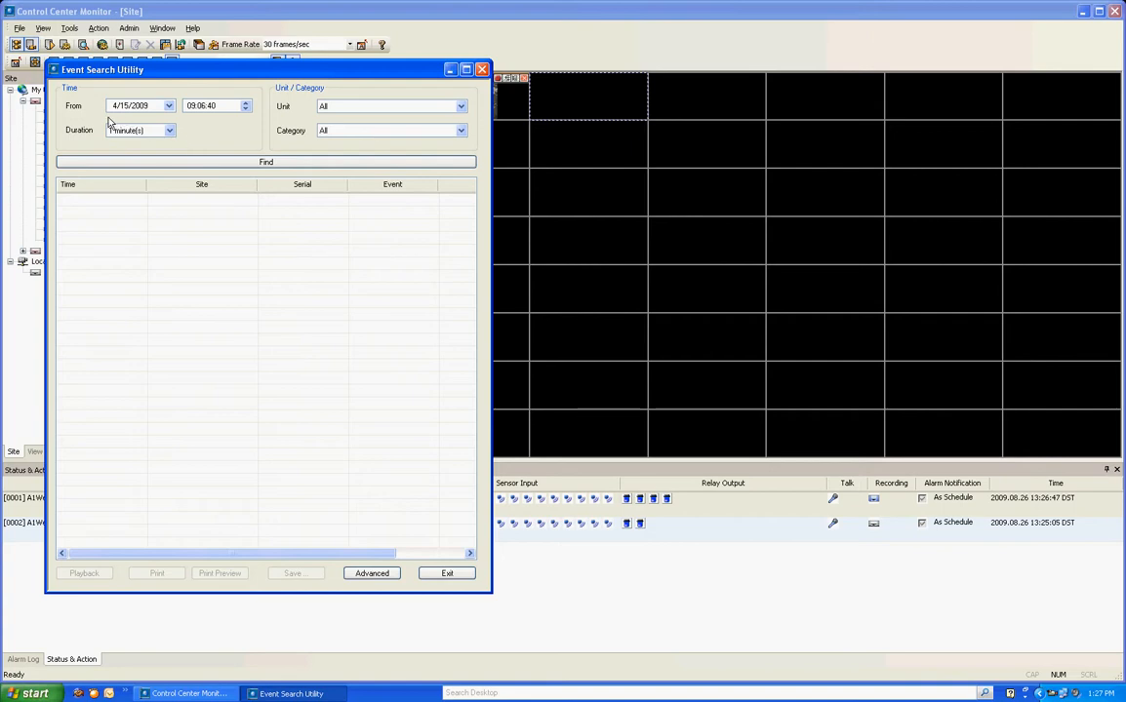
- Try an April 13, 2009 start and [0001] unit filter, then search all units
click(168, 105)
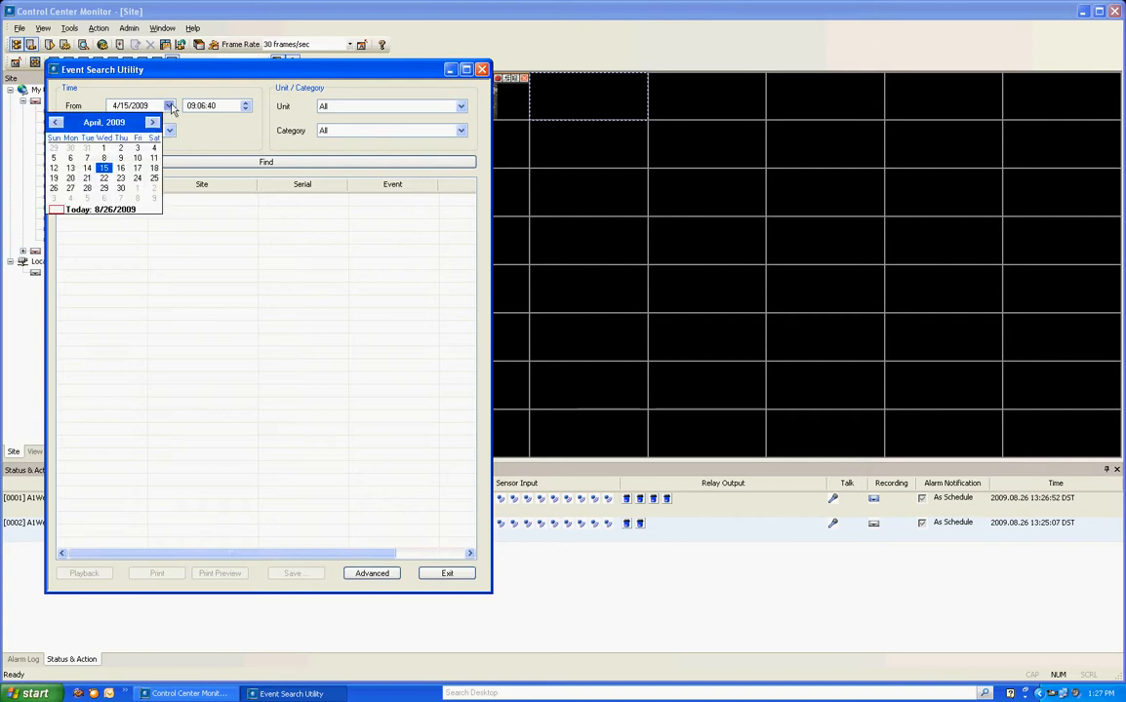
click(70, 168)
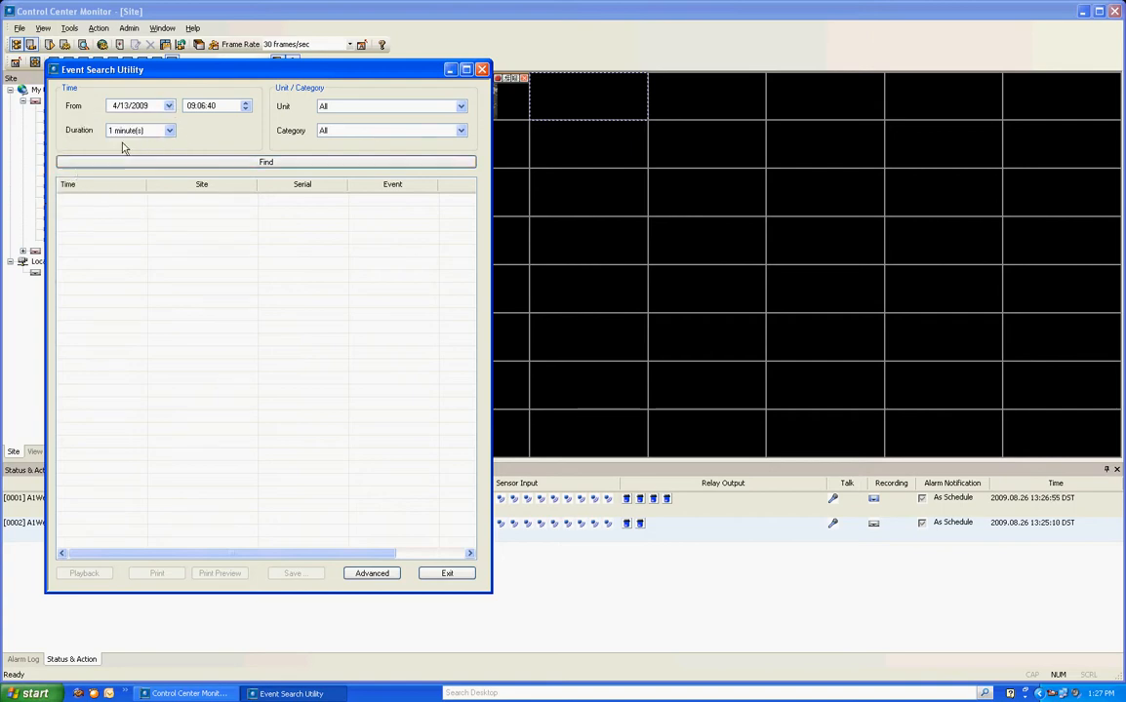
click(168, 105)
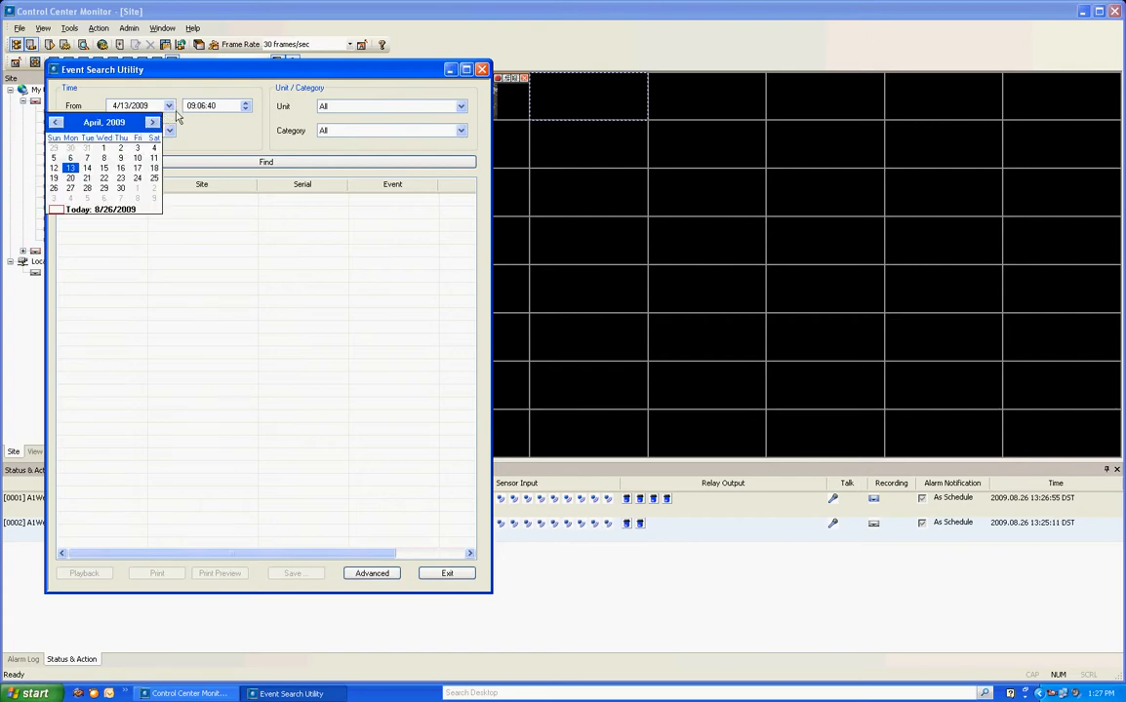
click(168, 130)
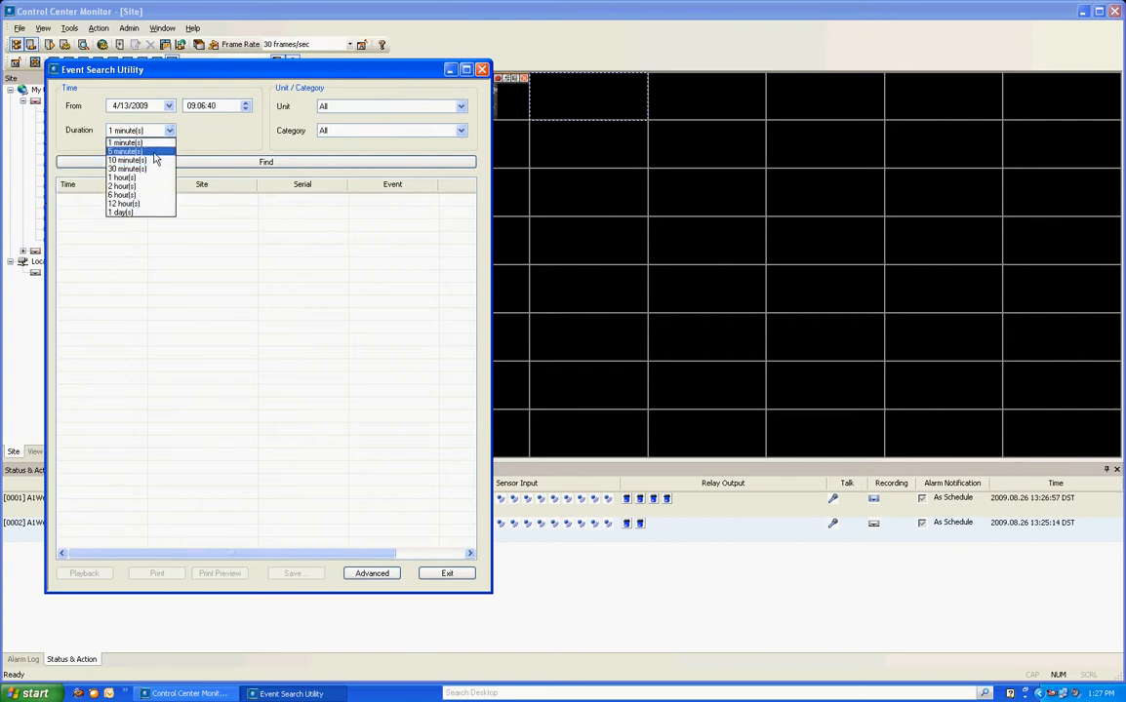
click(460, 105)
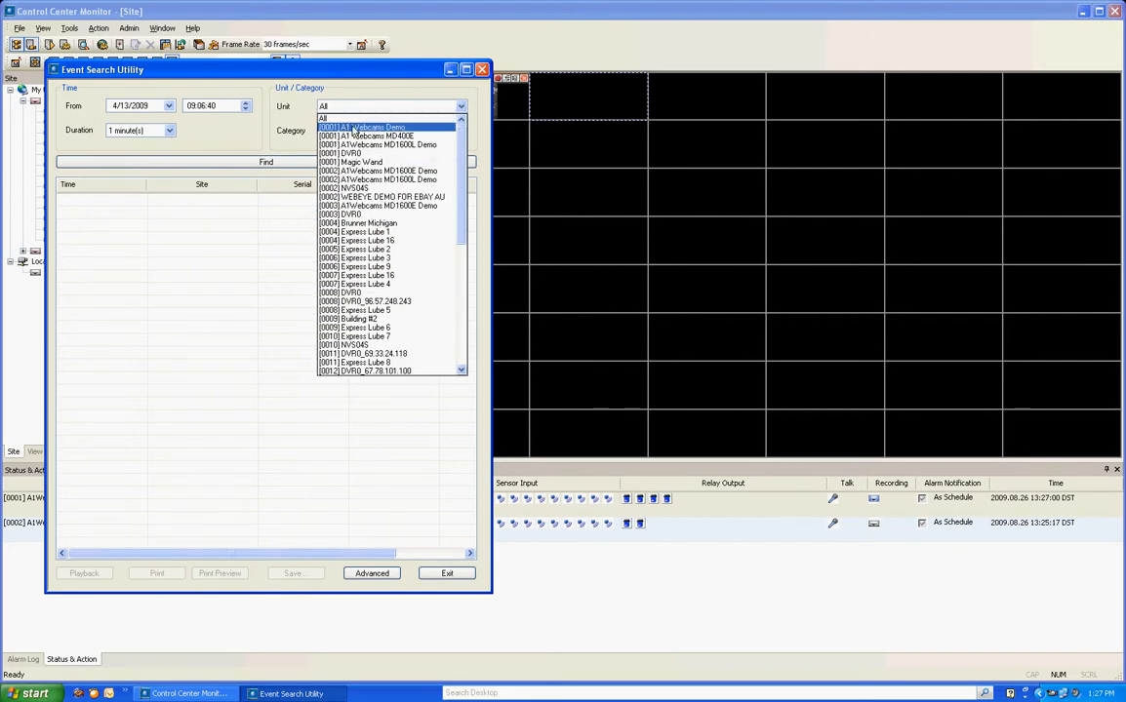
click(380, 127)
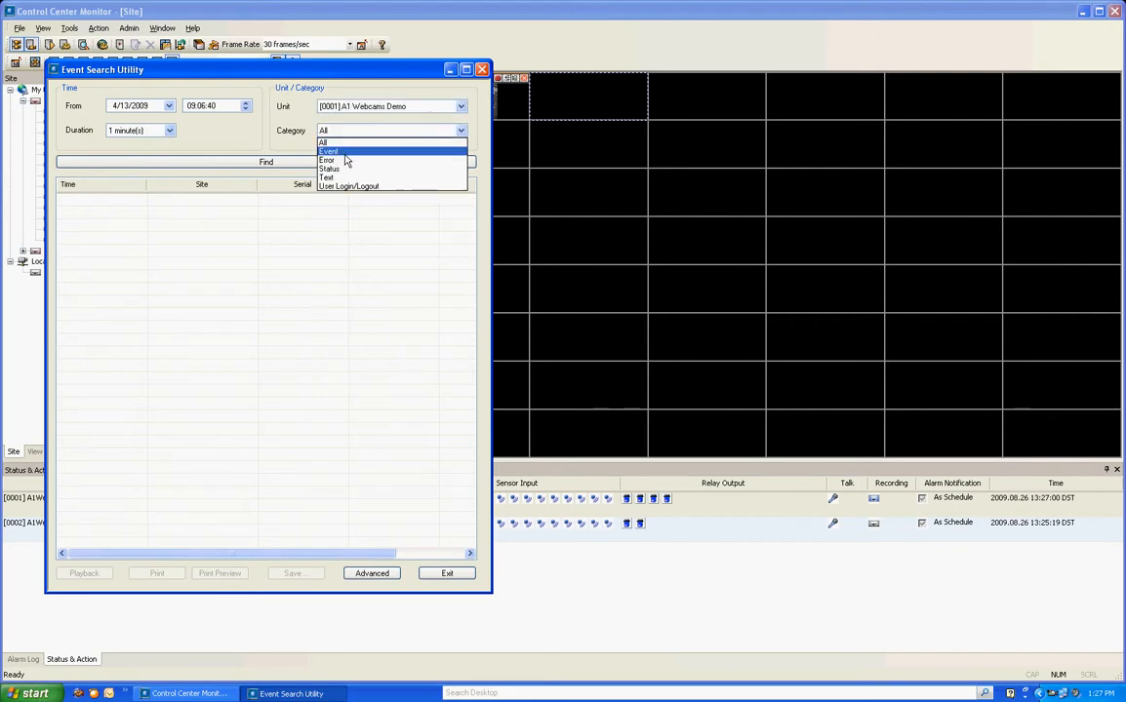
mouse_move(327, 159)
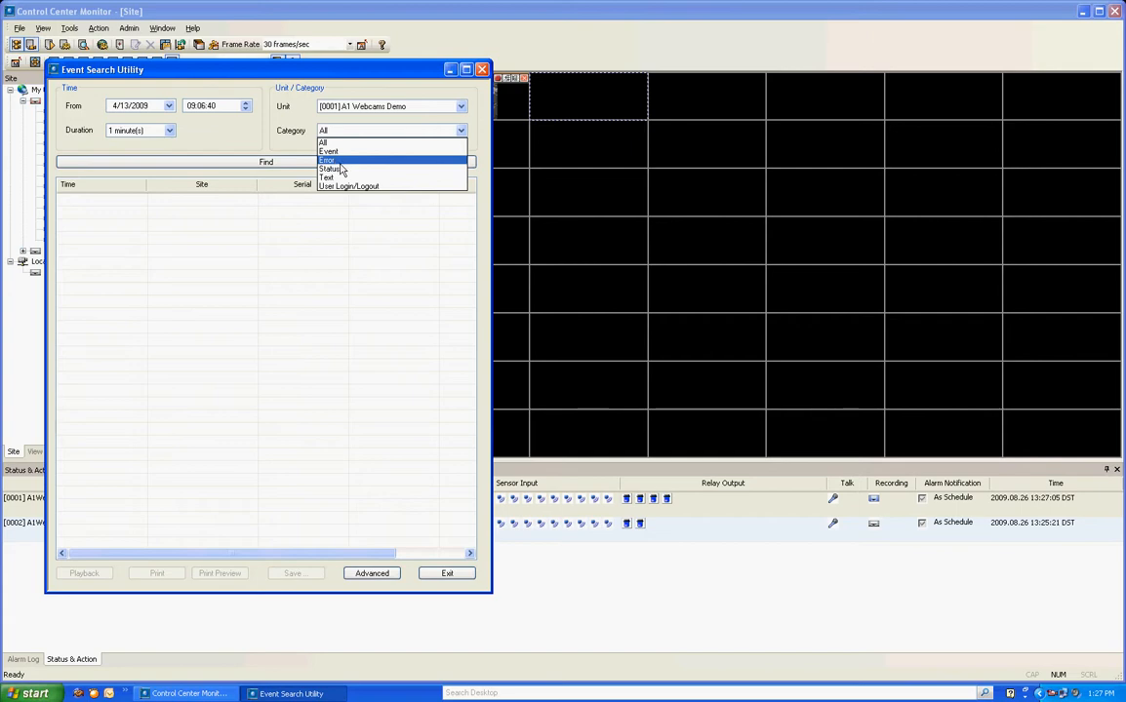
mouse_move(328, 178)
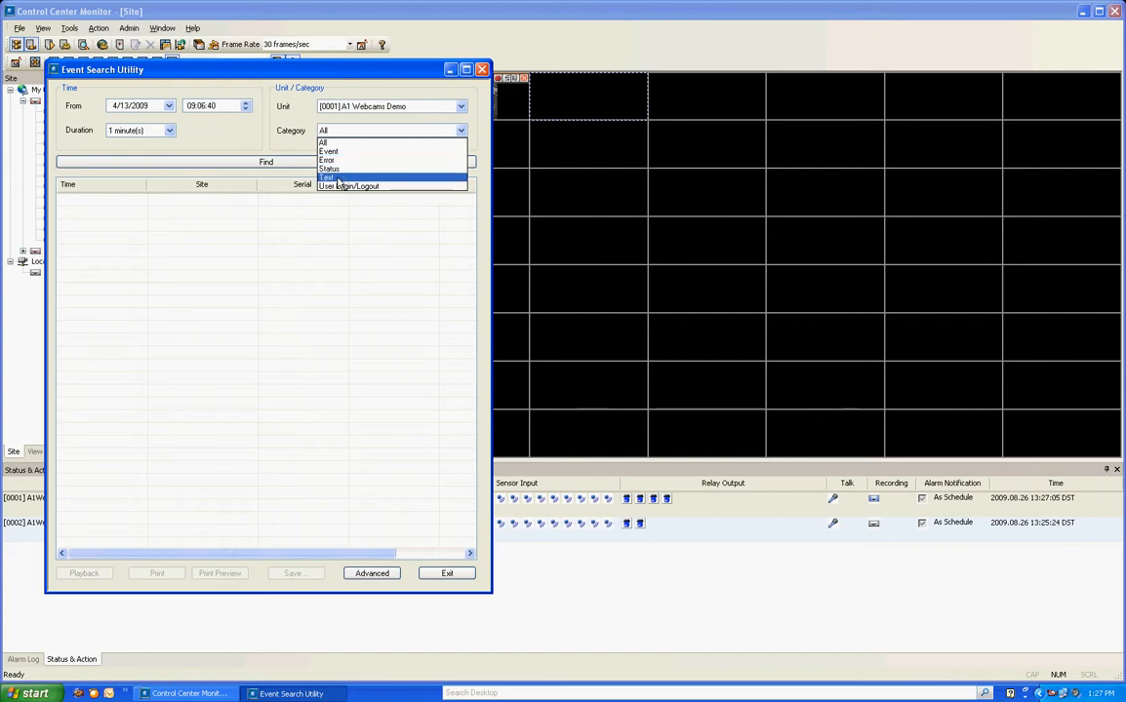
mouse_move(346, 180)
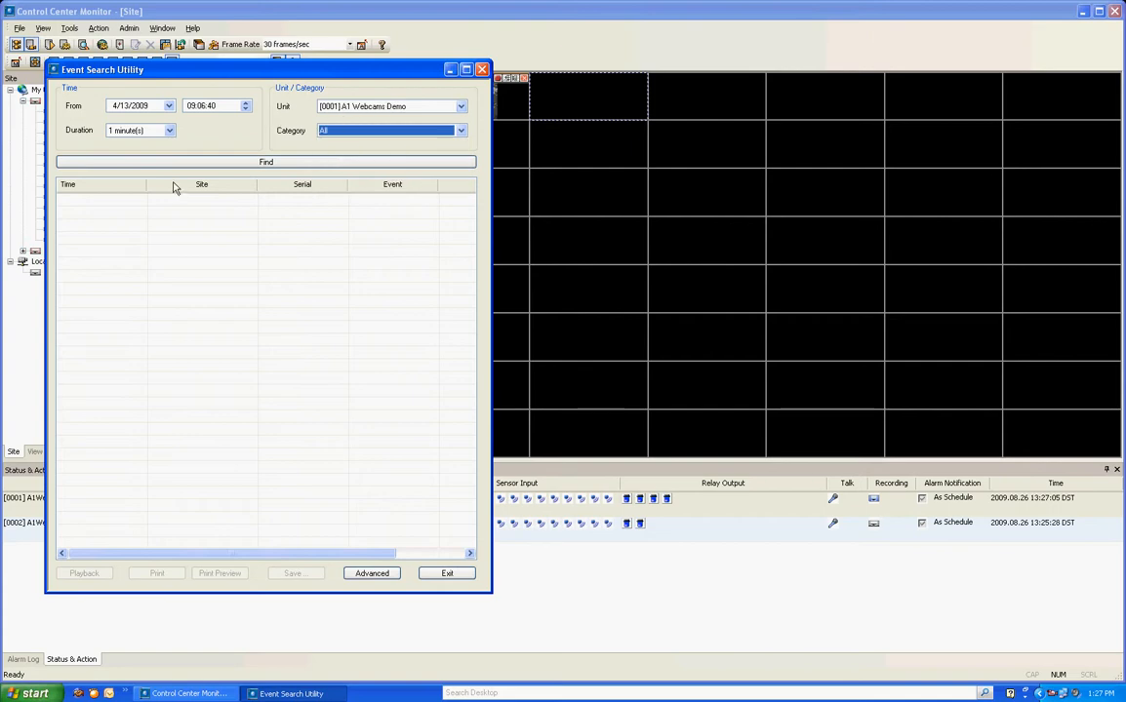
click(265, 162)
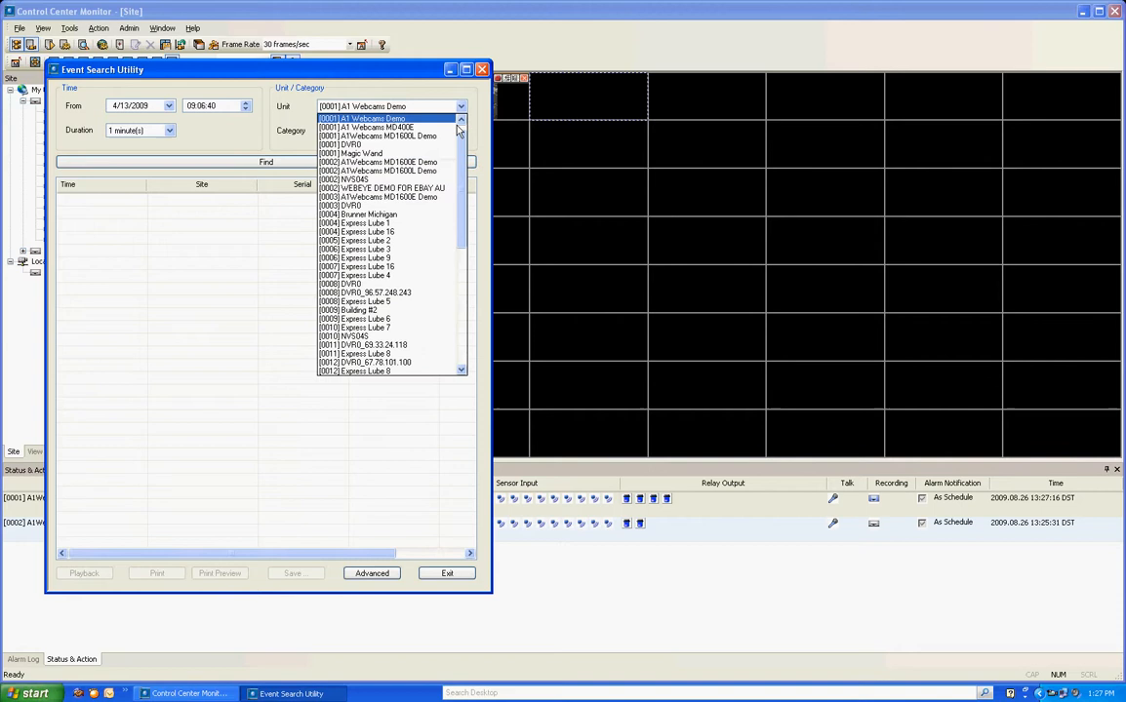
click(390, 105)
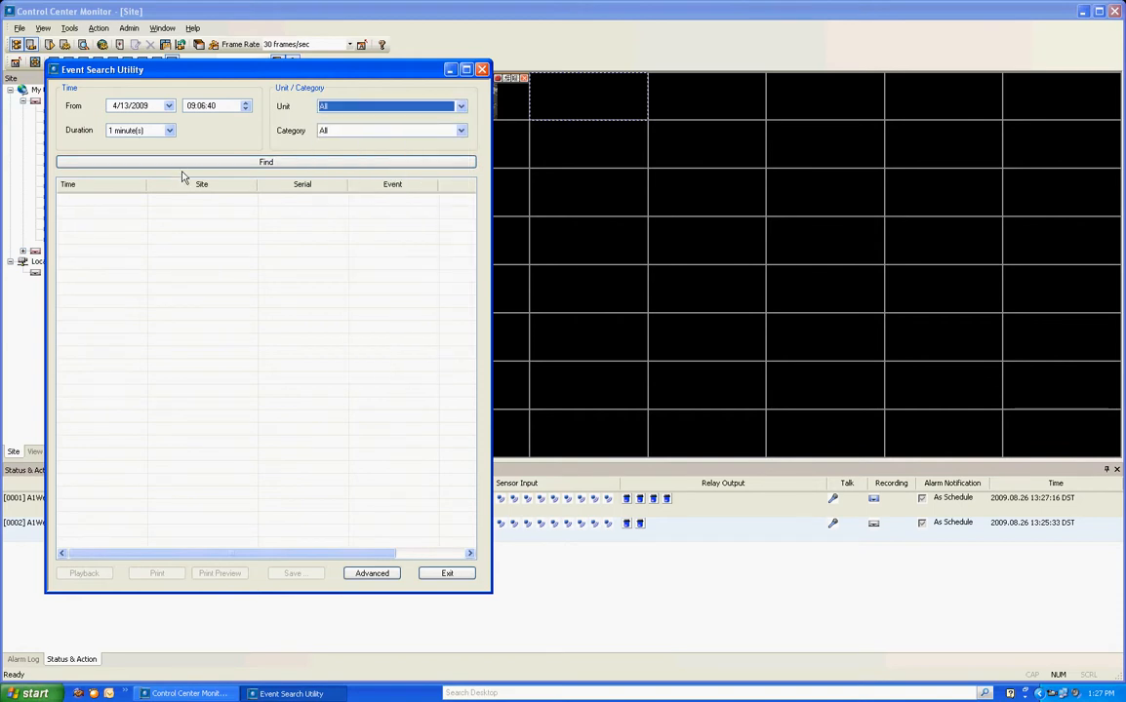
click(265, 162)
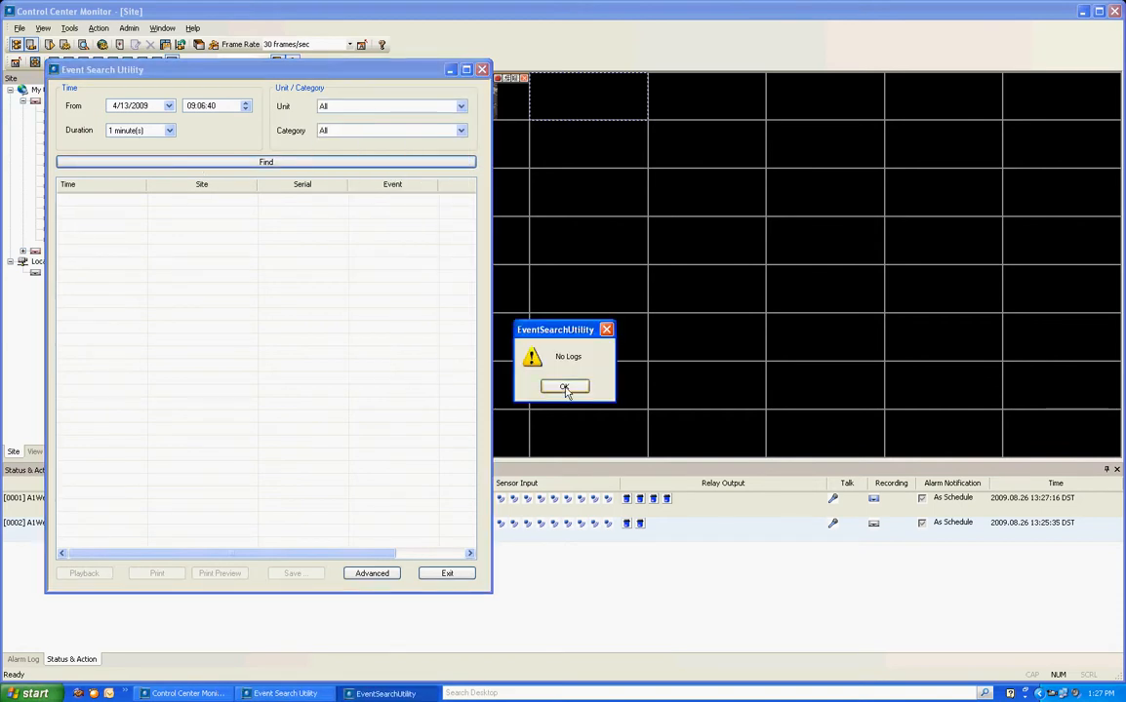
click(564, 387)
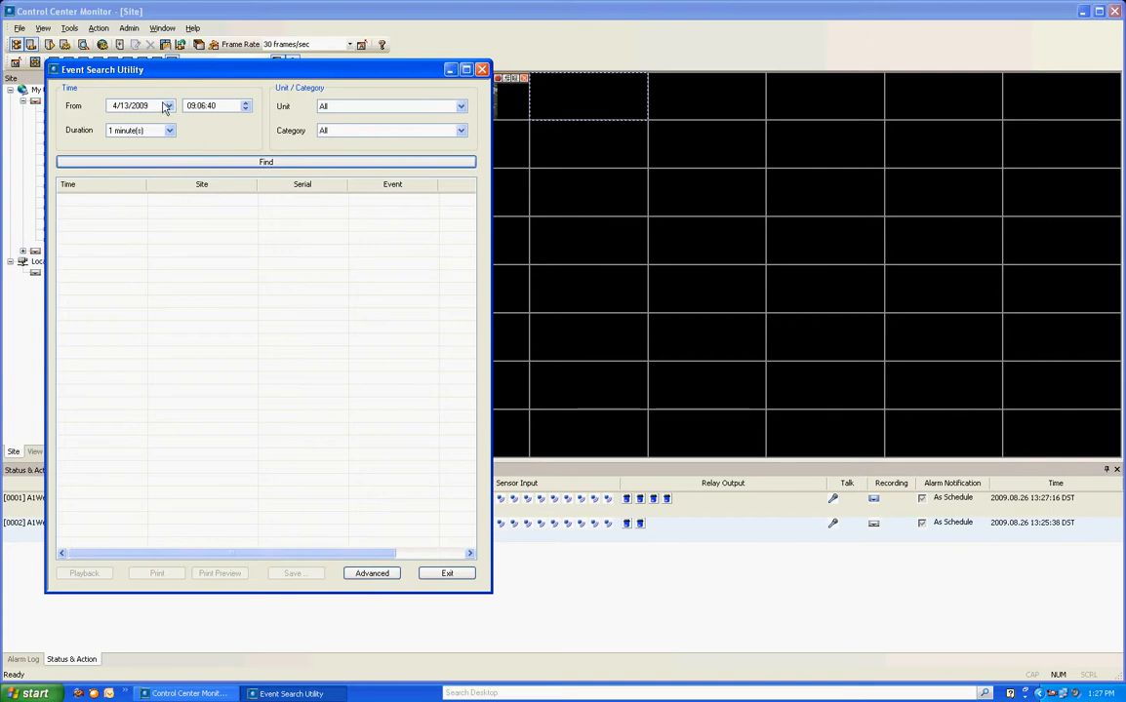
- Search events from August 10, 2009 over a 12-hour duration
click(167, 105)
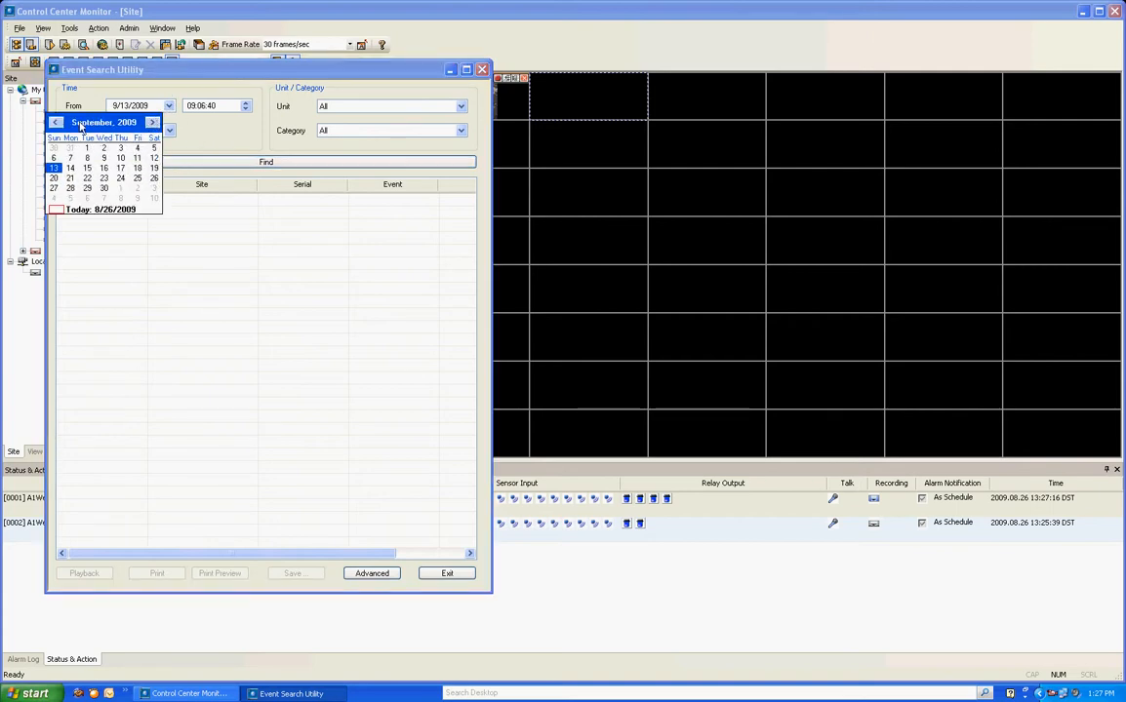
click(266, 162)
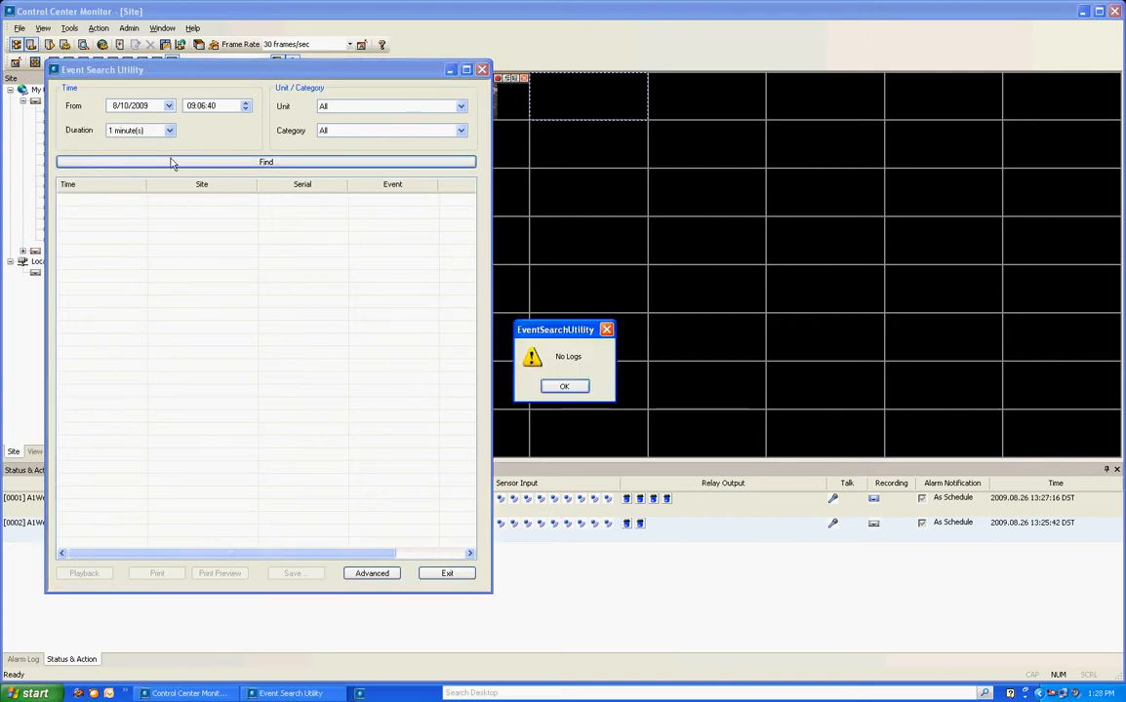
click(564, 387)
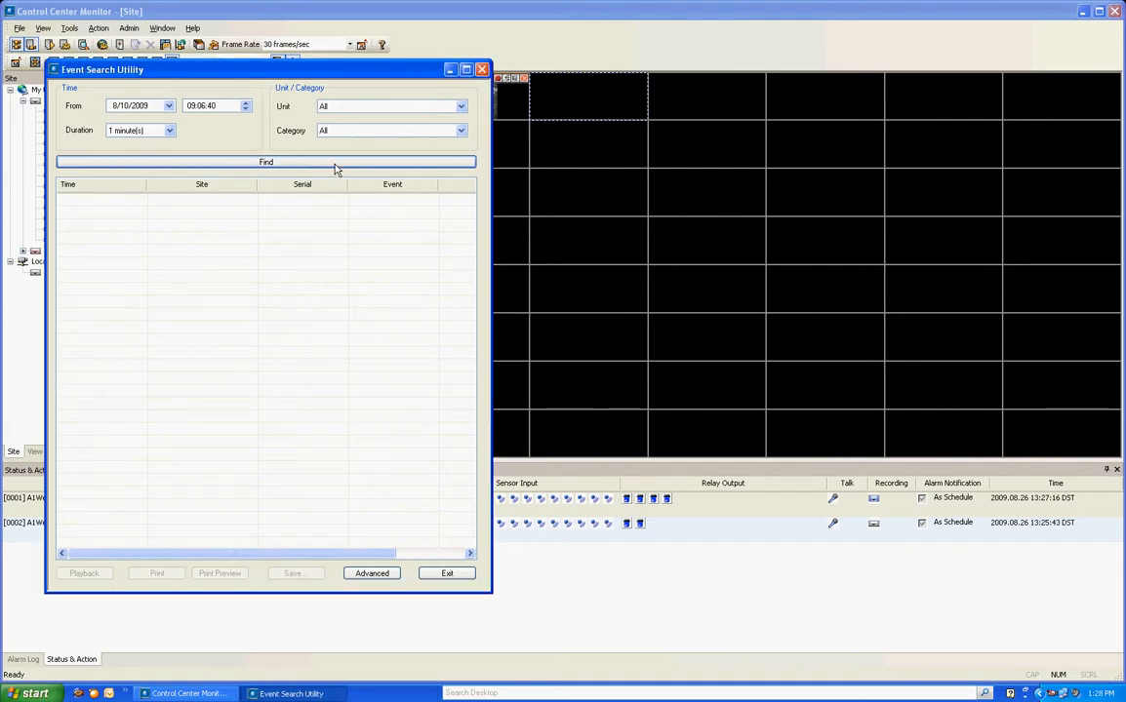
mouse_move(180, 137)
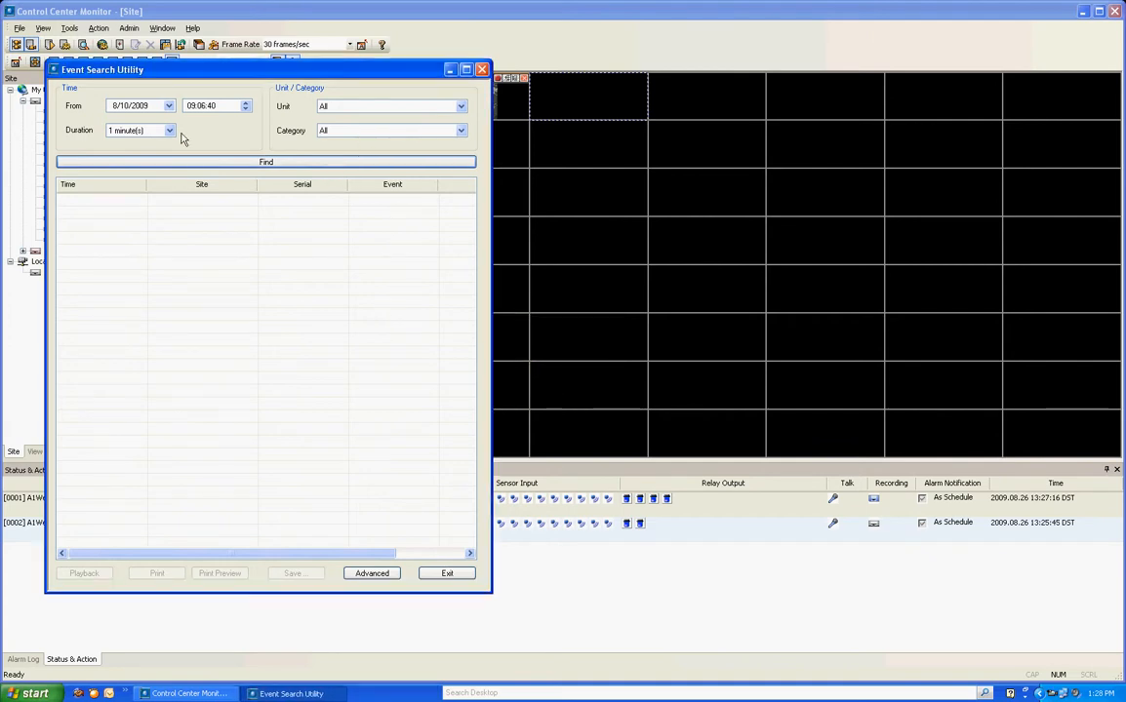
click(168, 131)
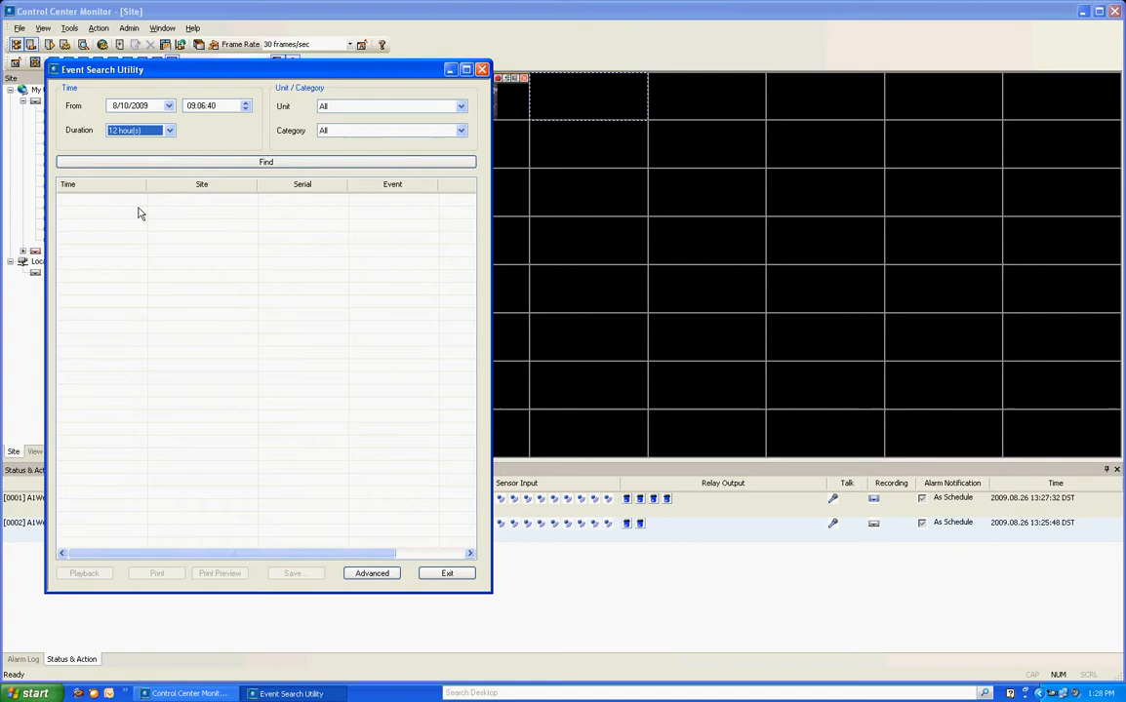
click(265, 162)
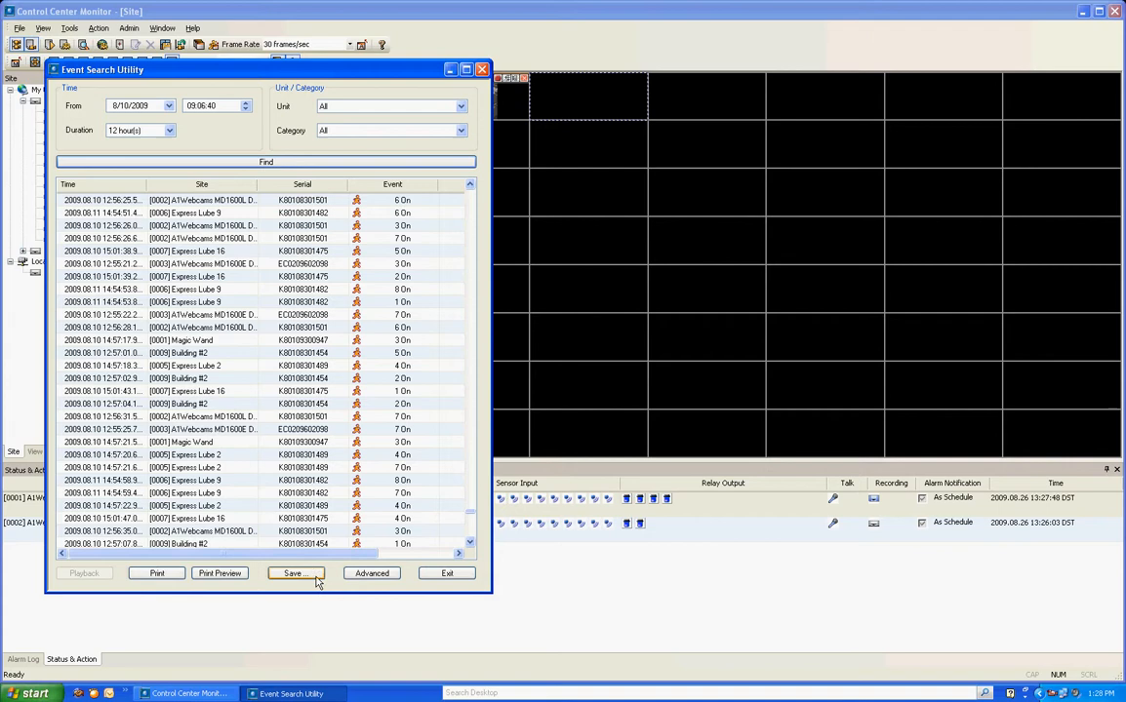
- Set Advanced log deletion to by date range, then exit the Event Search Utility
click(372, 573)
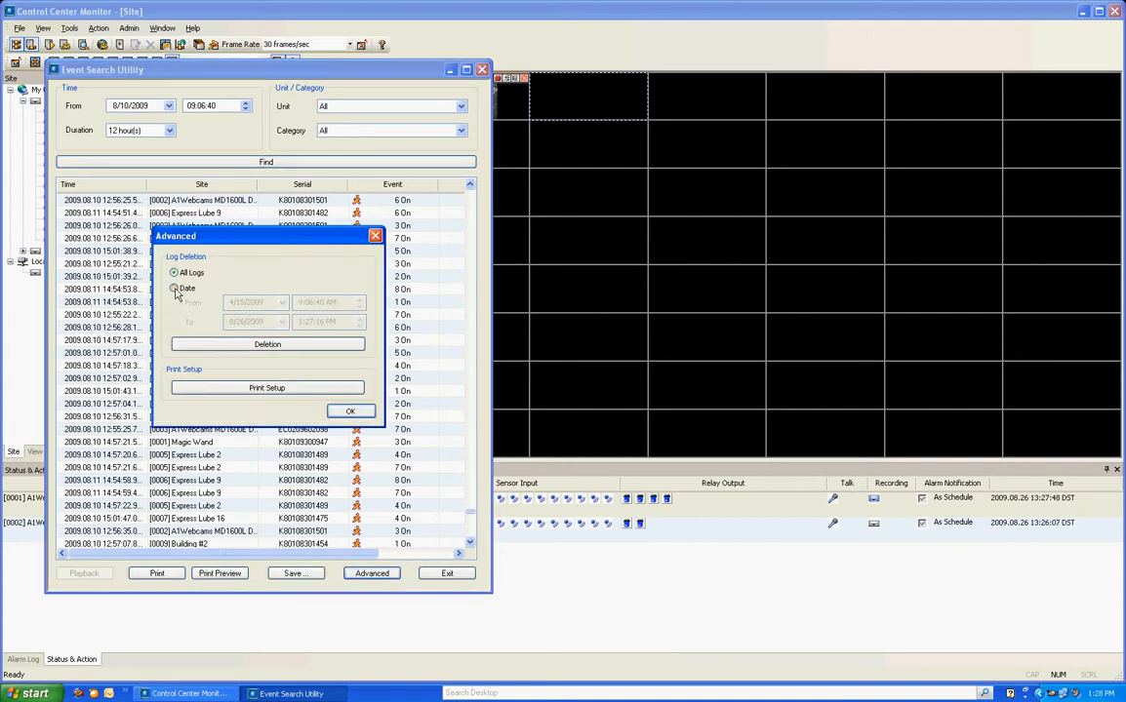
click(175, 289)
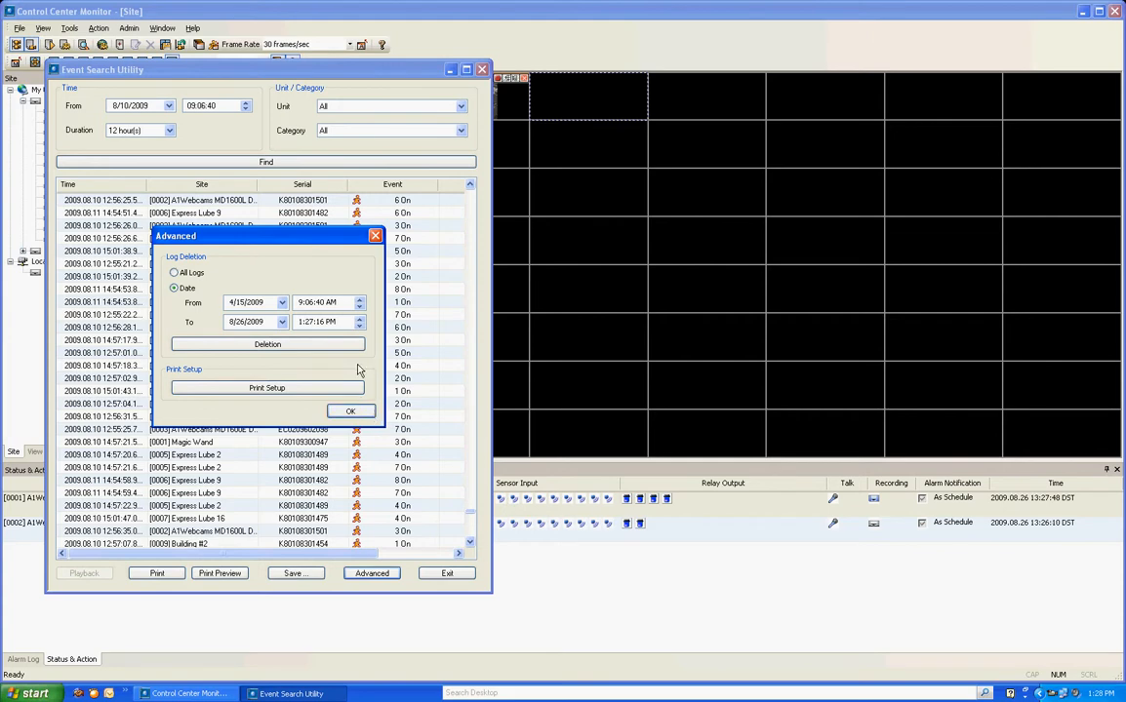
click(350, 410)
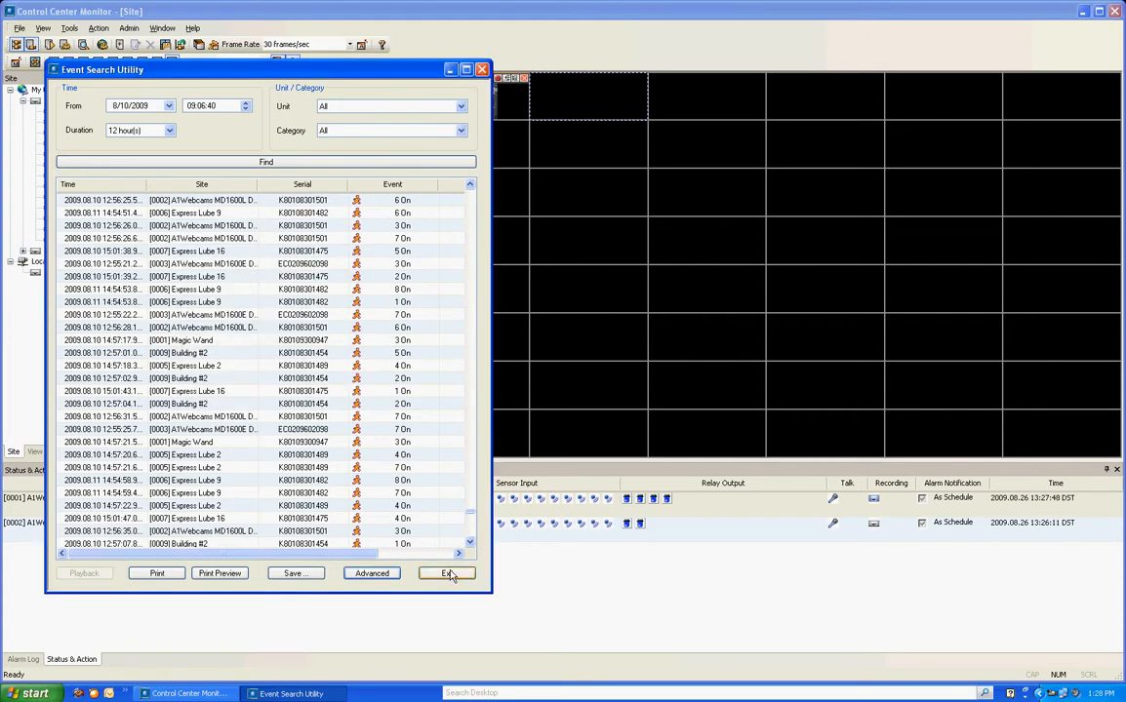
click(447, 573)
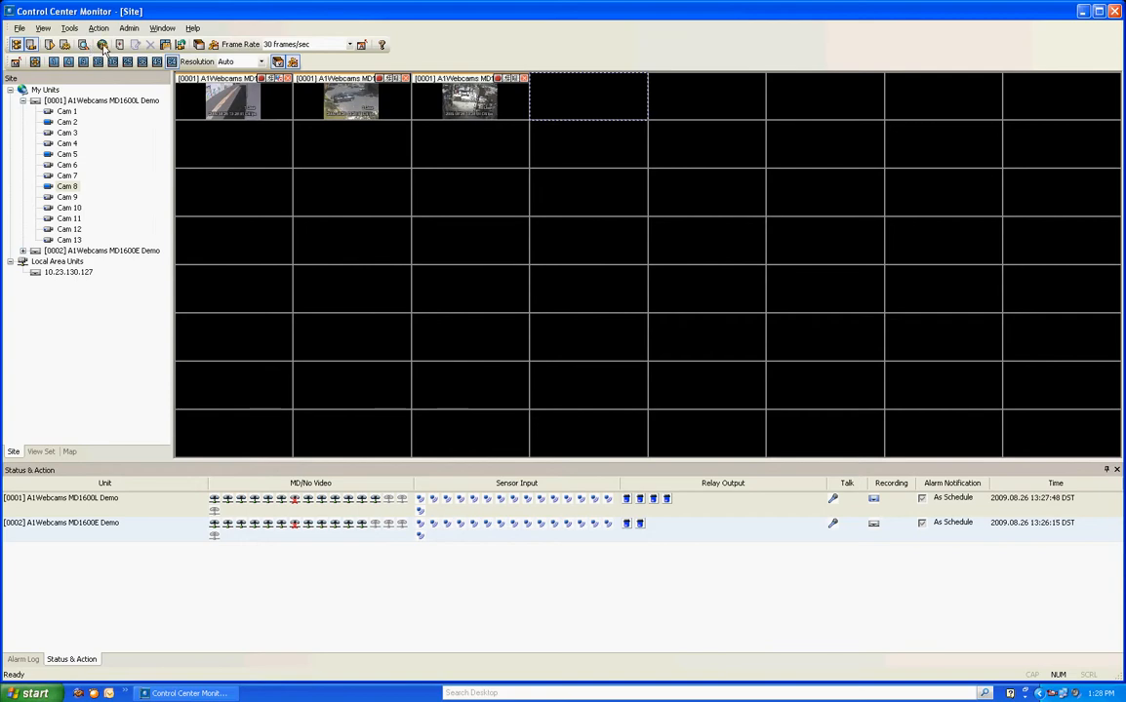
- Scroll through the Display options, close them, and enlarge Cam 2 to a single view
click(101, 45)
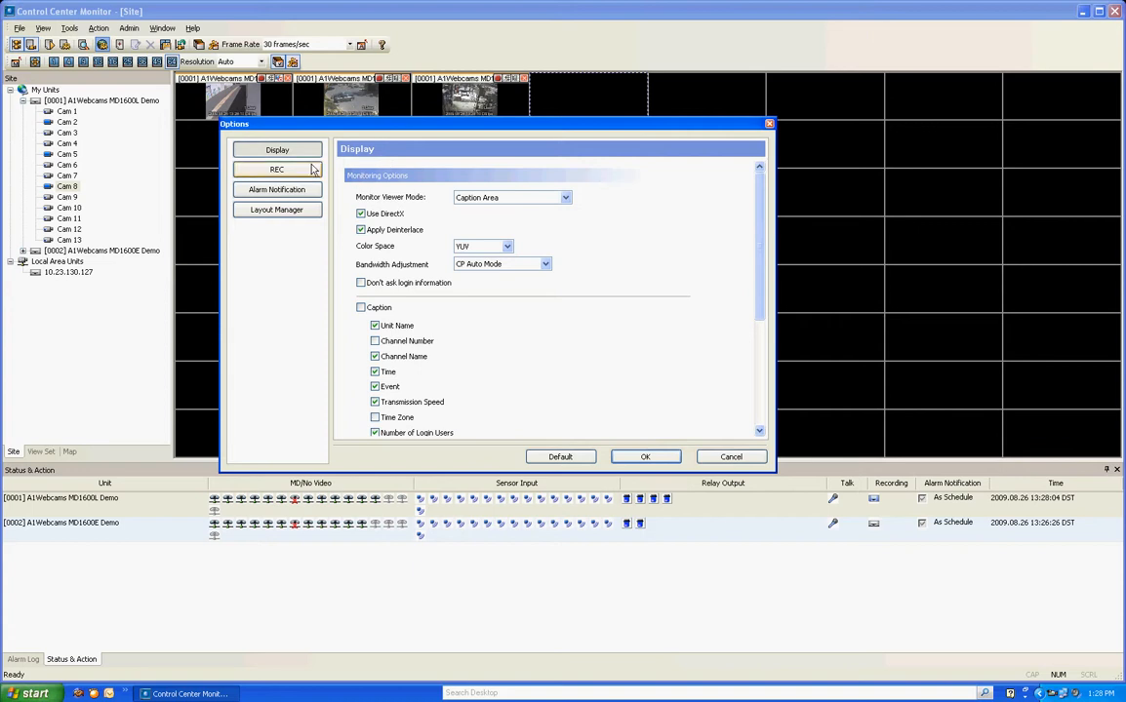
mouse_move(700, 210)
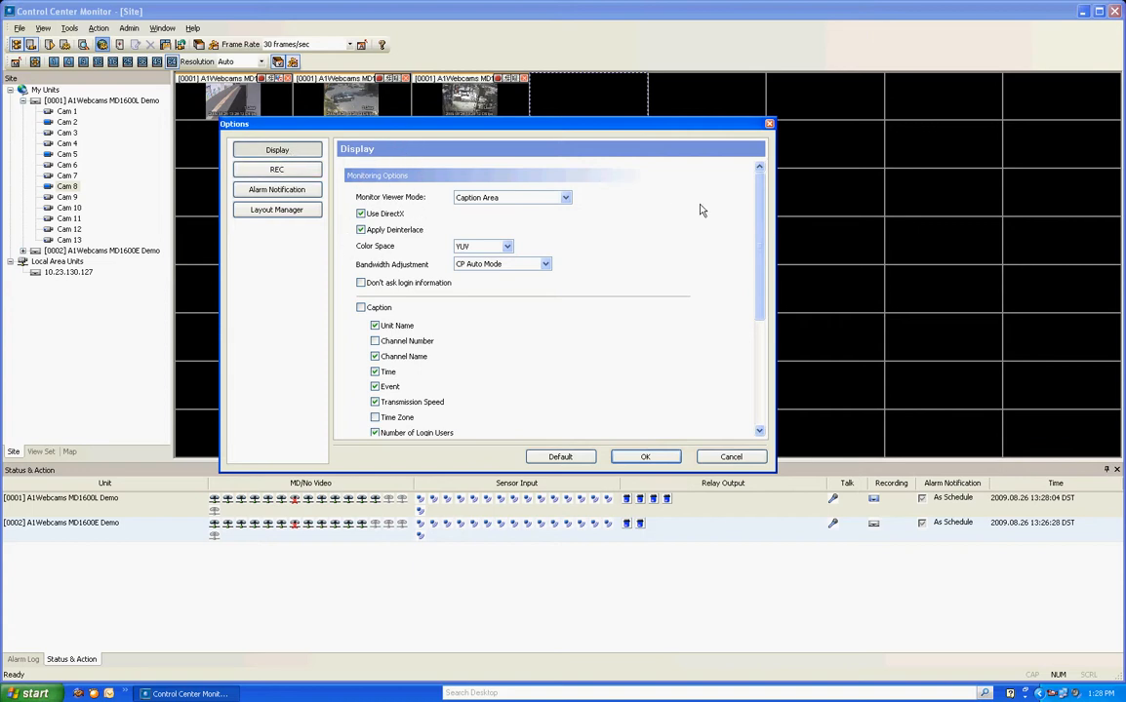
scroll(down, 3)
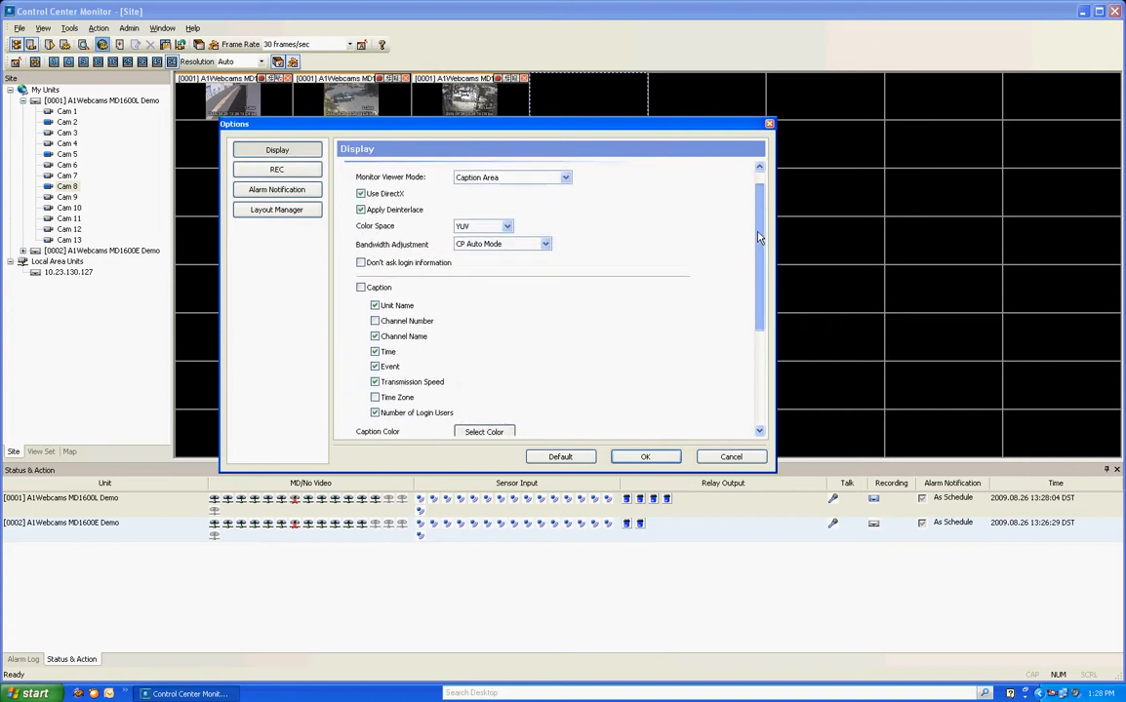
scroll(down, 3)
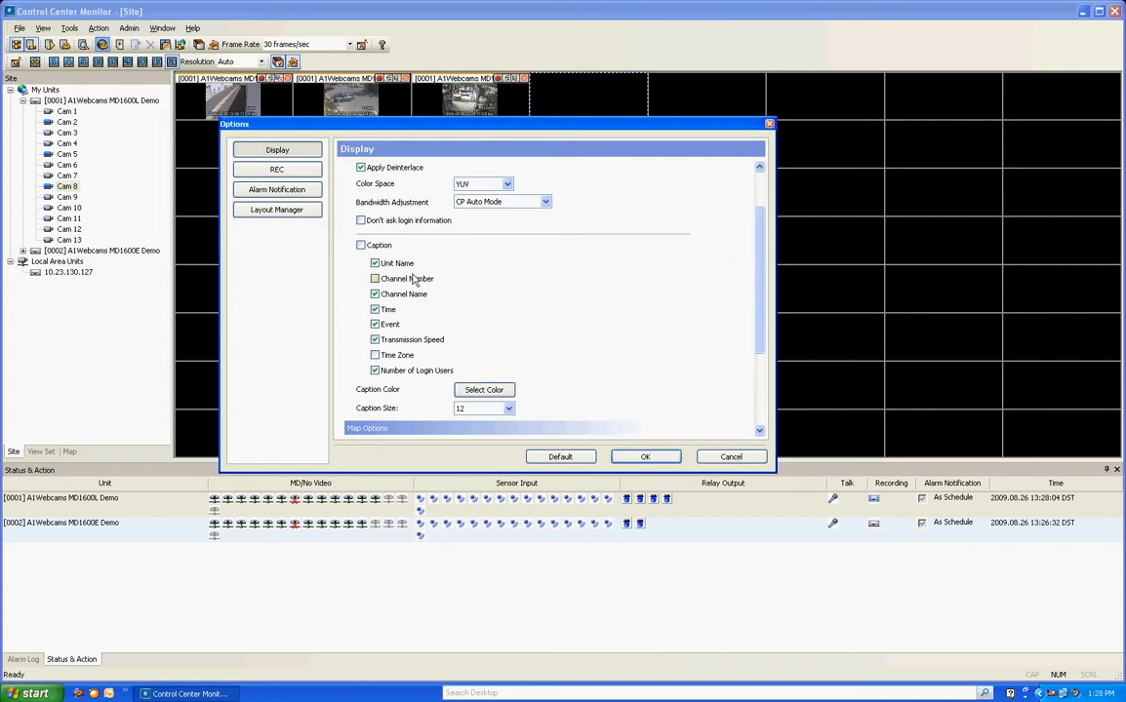
click(375, 294)
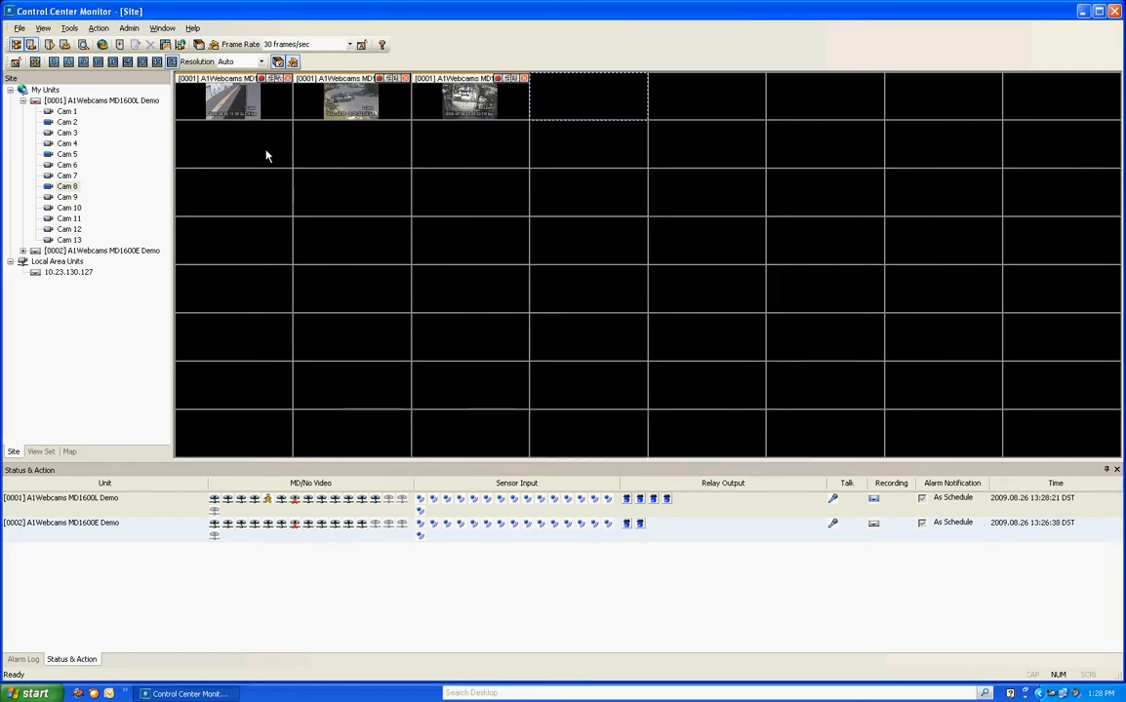
double_click(351, 100)
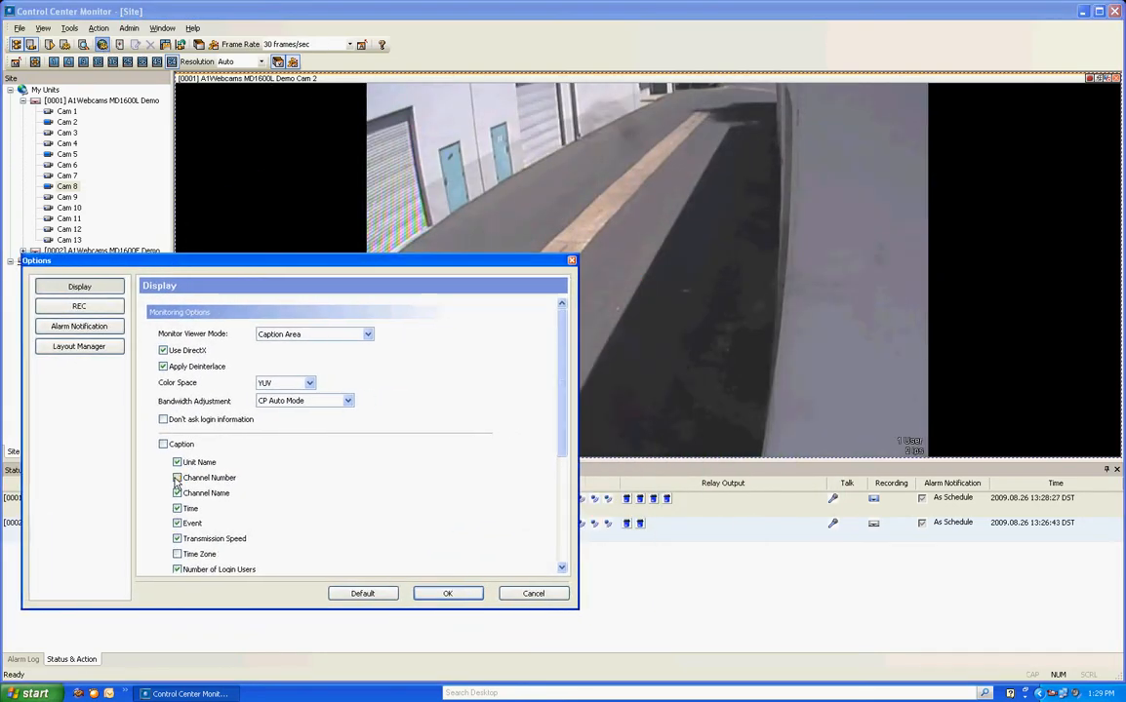
- Apply captions with every caption field enabled on Cam 2, then reopen Options
scroll(down, 3)
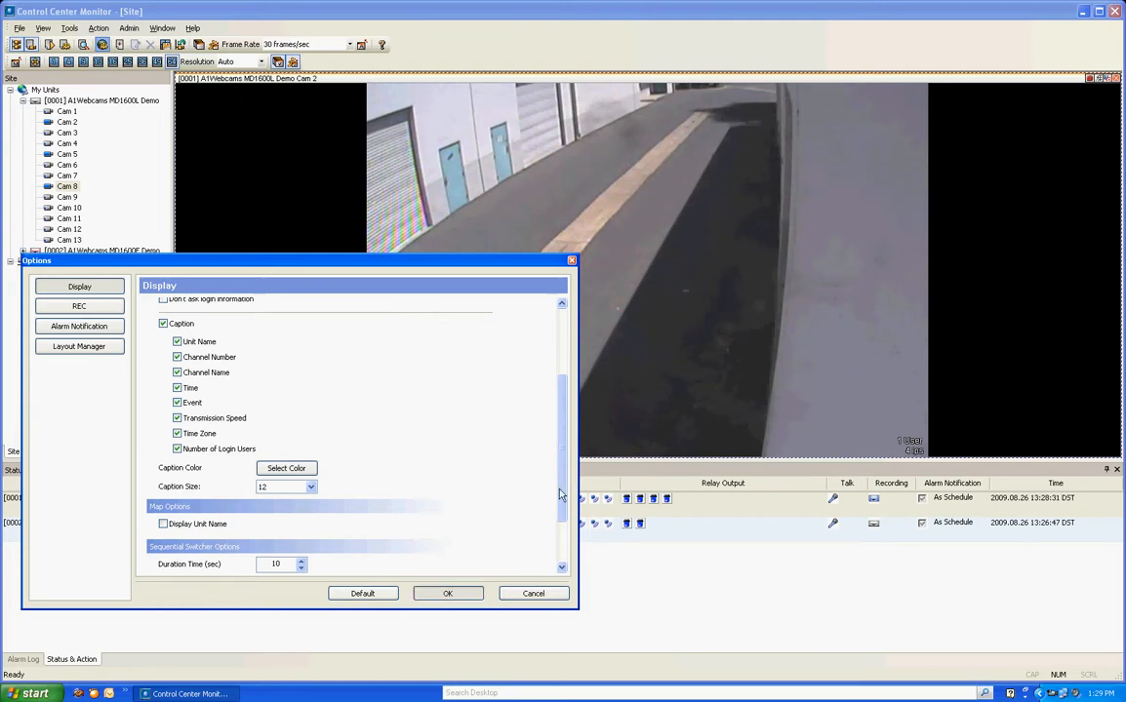
click(446, 594)
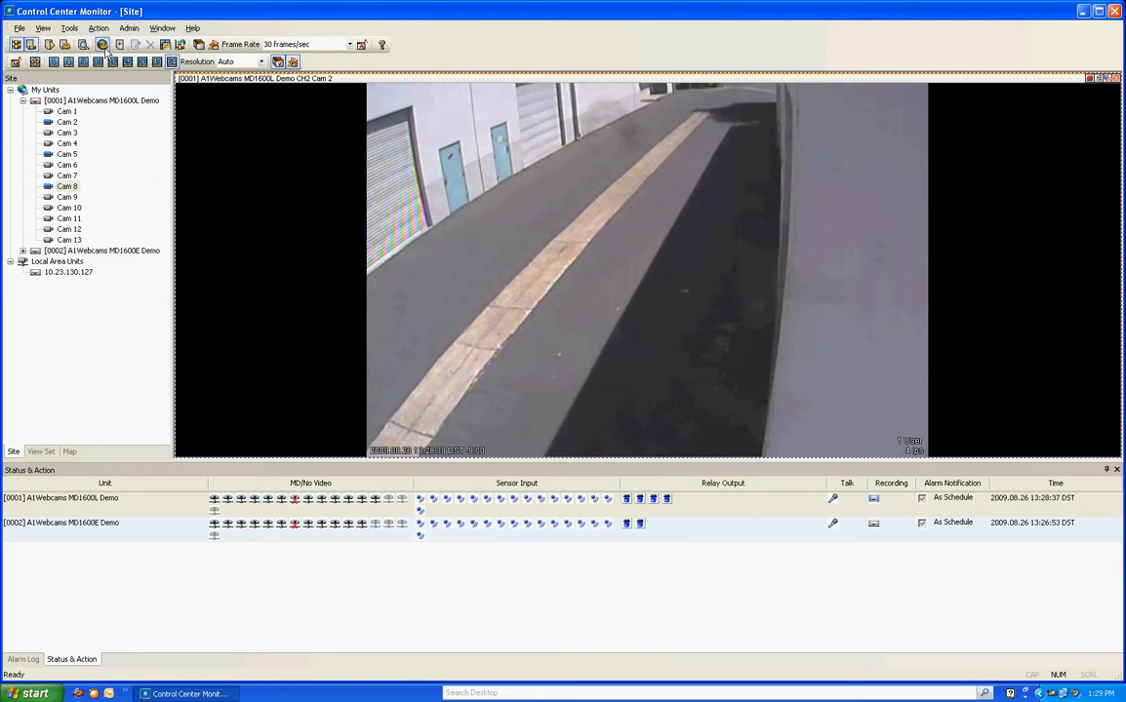
click(101, 45)
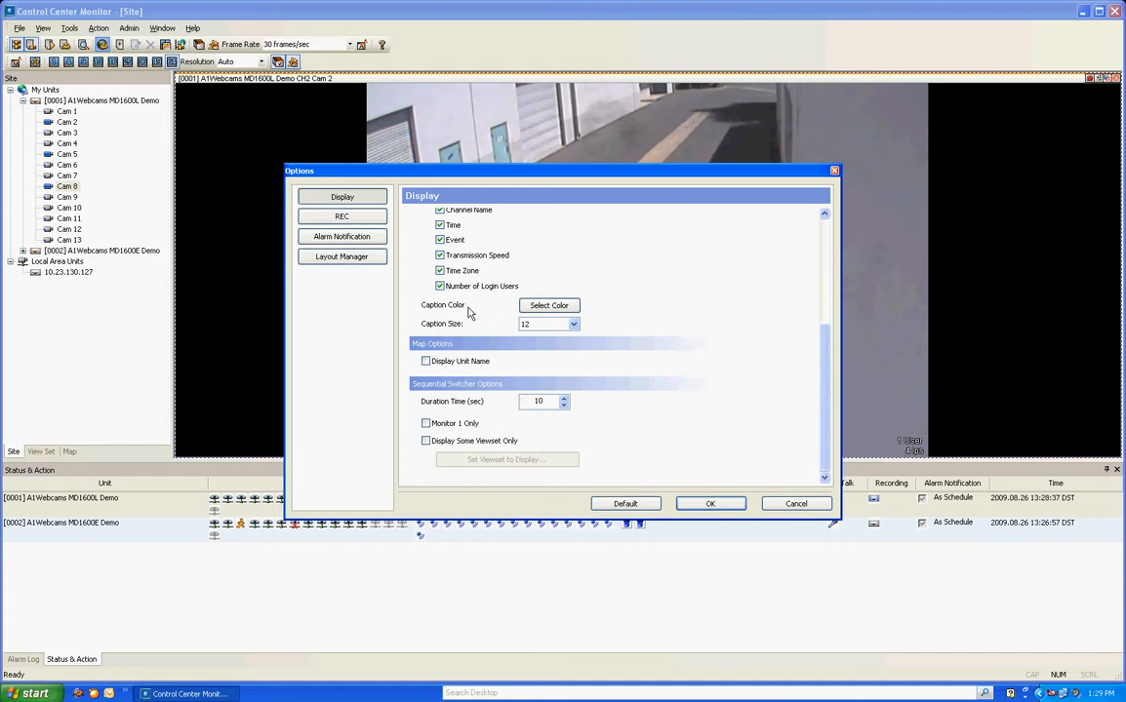
mouse_move(494, 413)
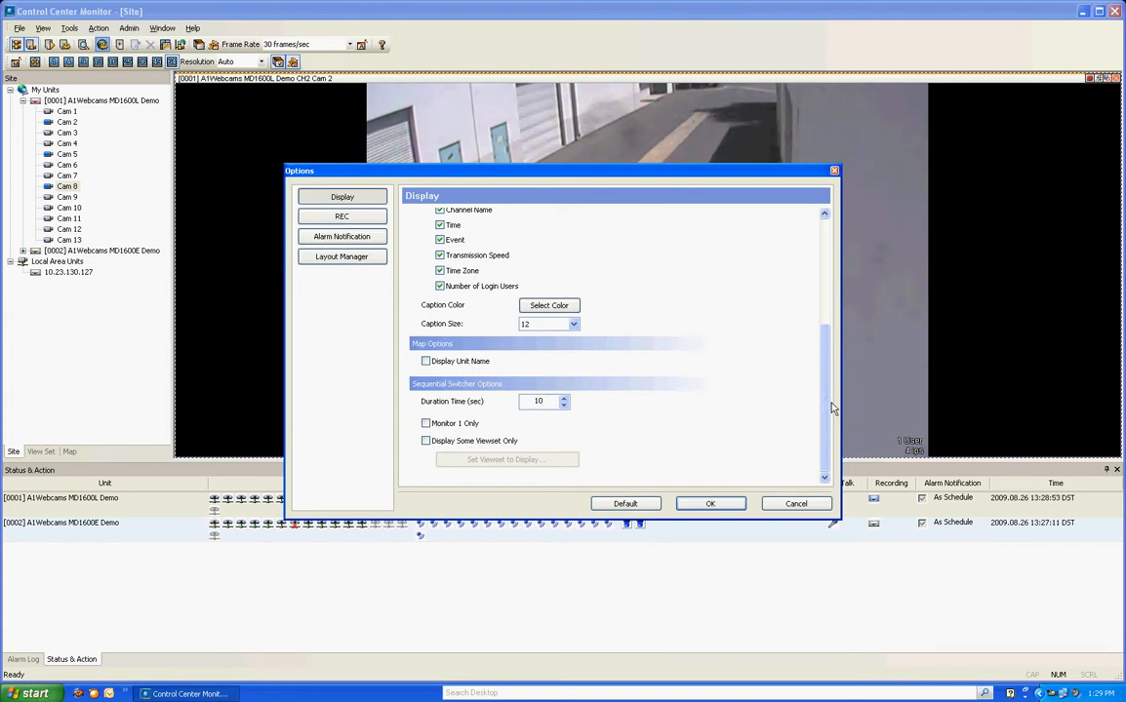
scroll(up, 3)
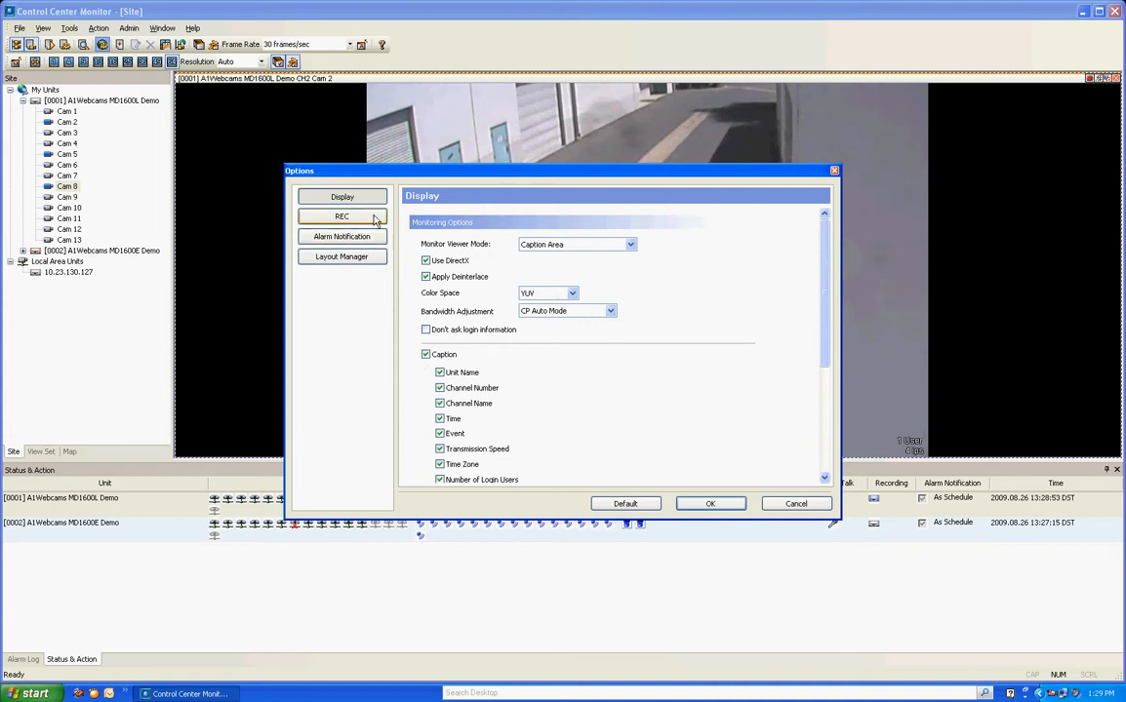
click(342, 215)
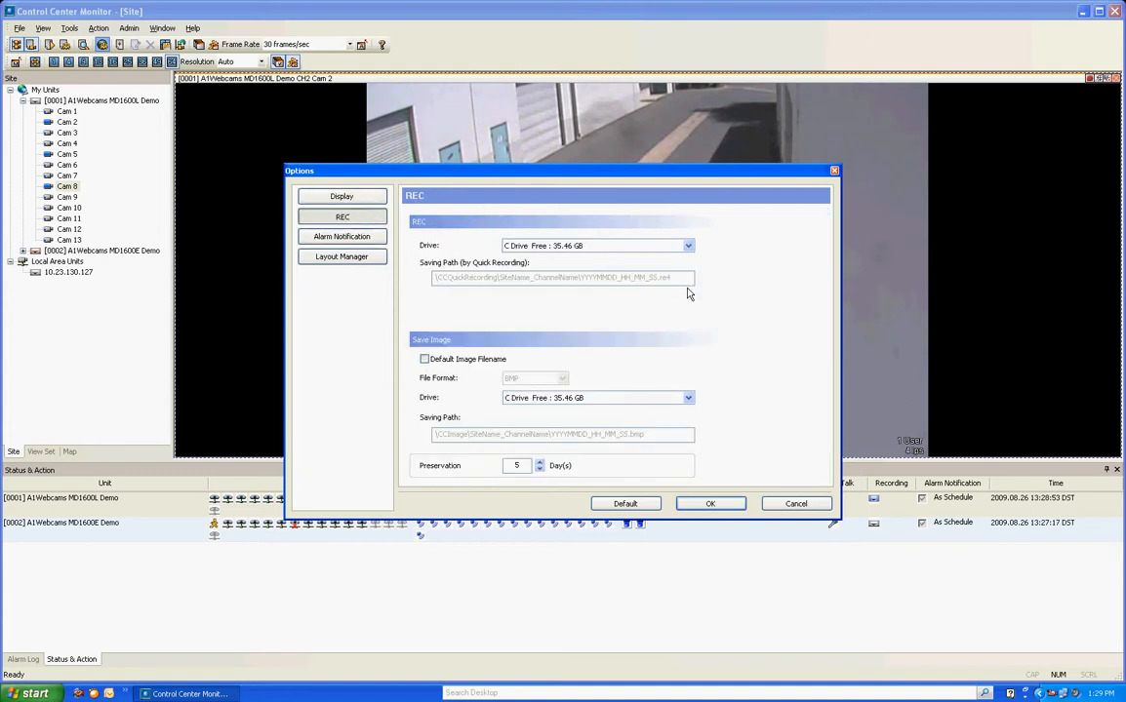
mouse_move(710, 316)
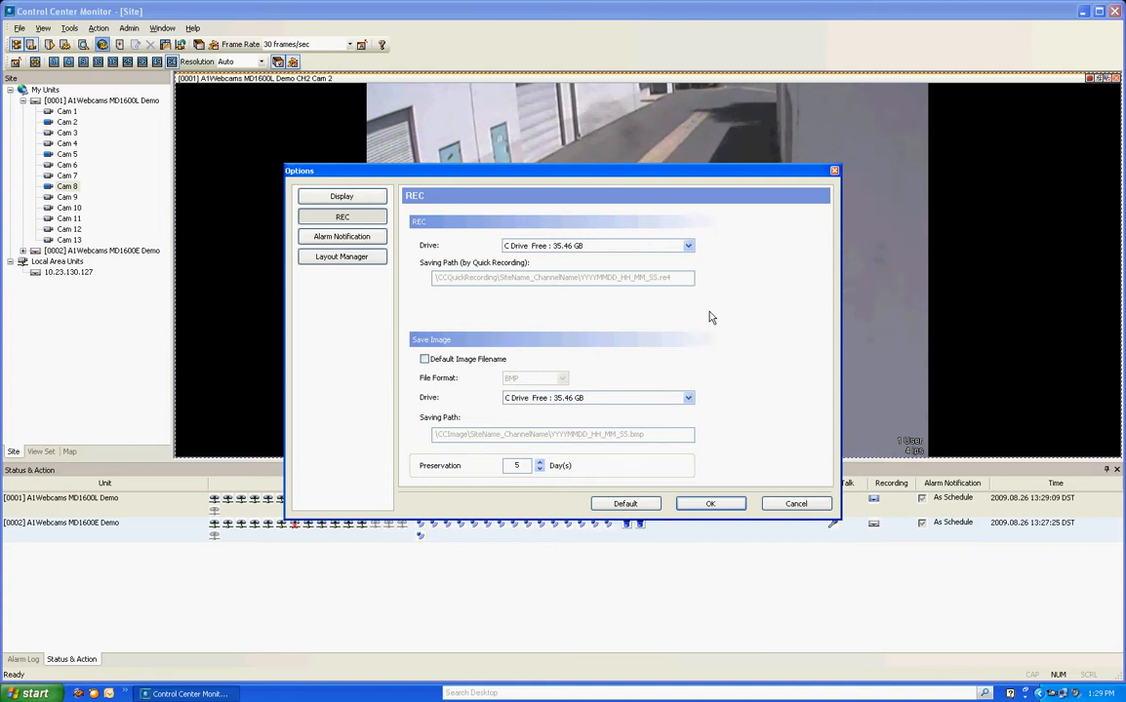
mouse_move(541, 179)
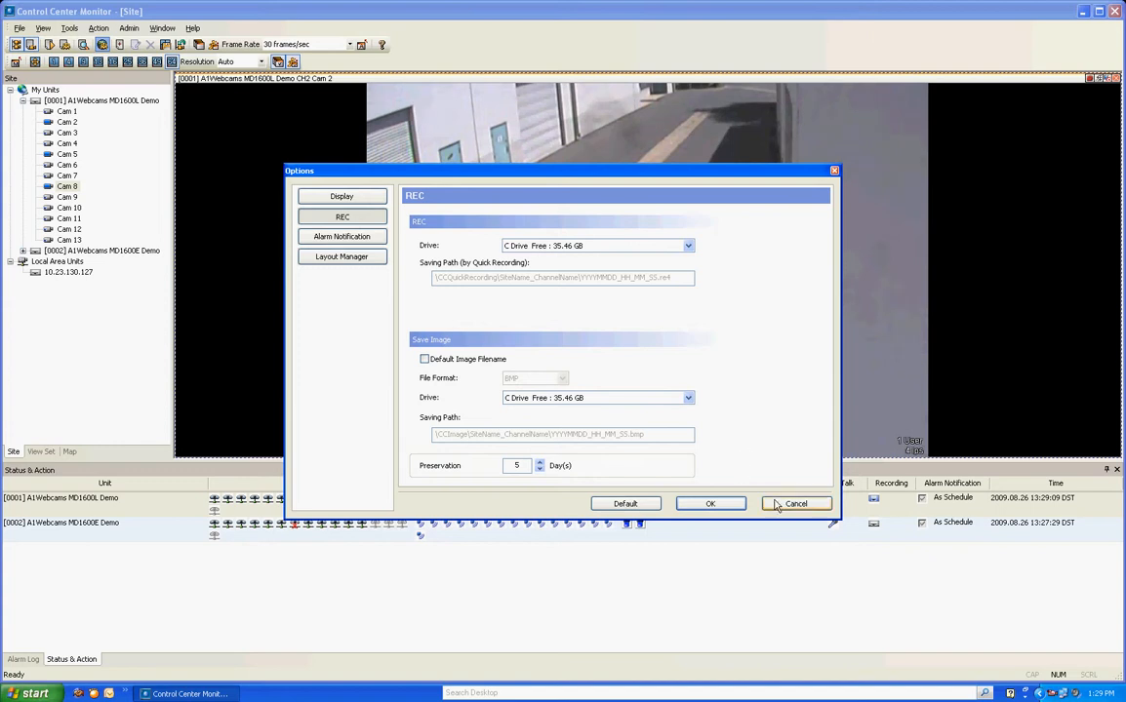
click(796, 503)
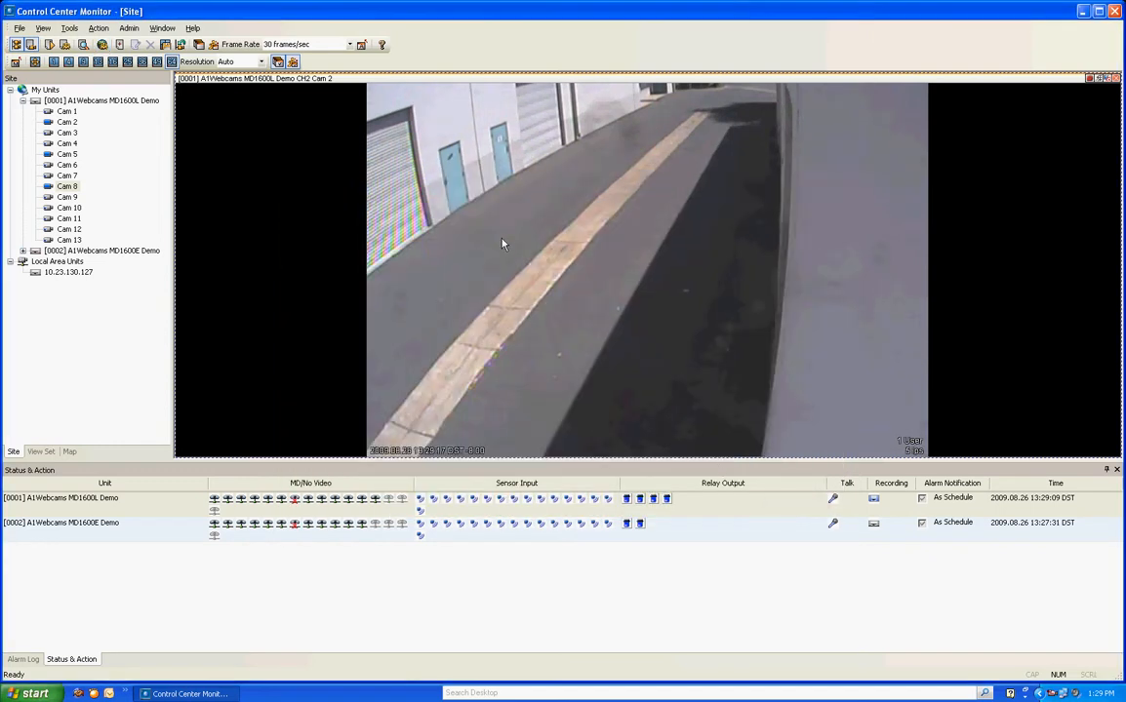
right_click(502, 244)
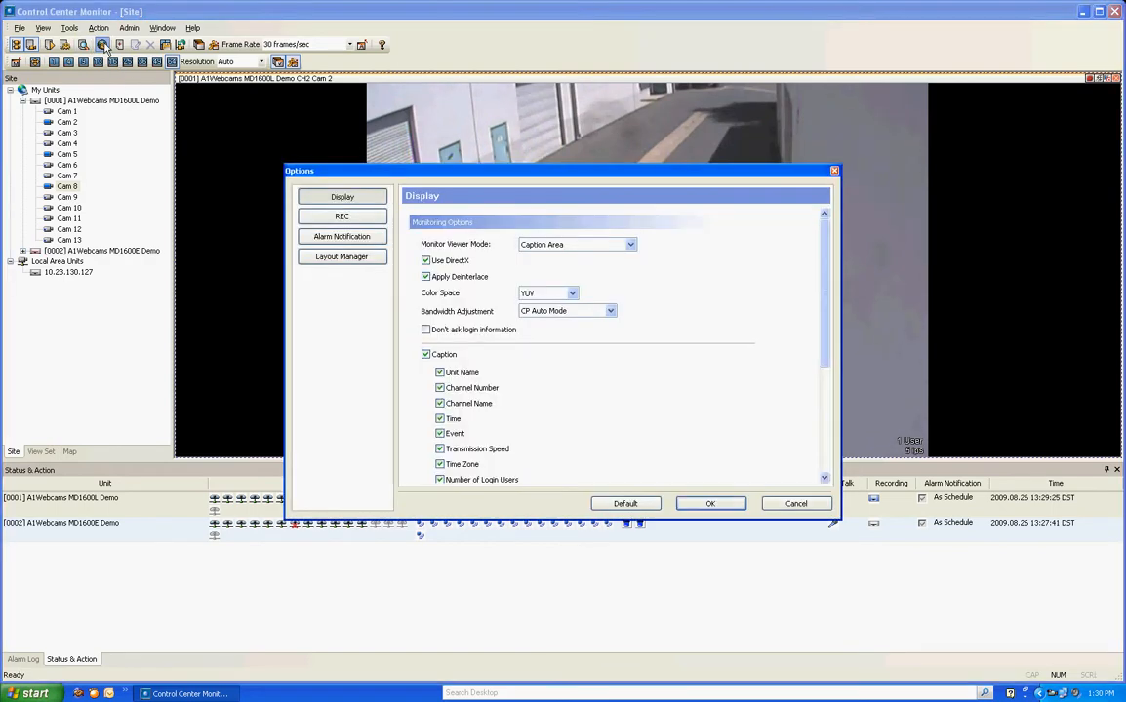
- Review the REC drive and saving paths and the Alarm Notification settings
click(342, 215)
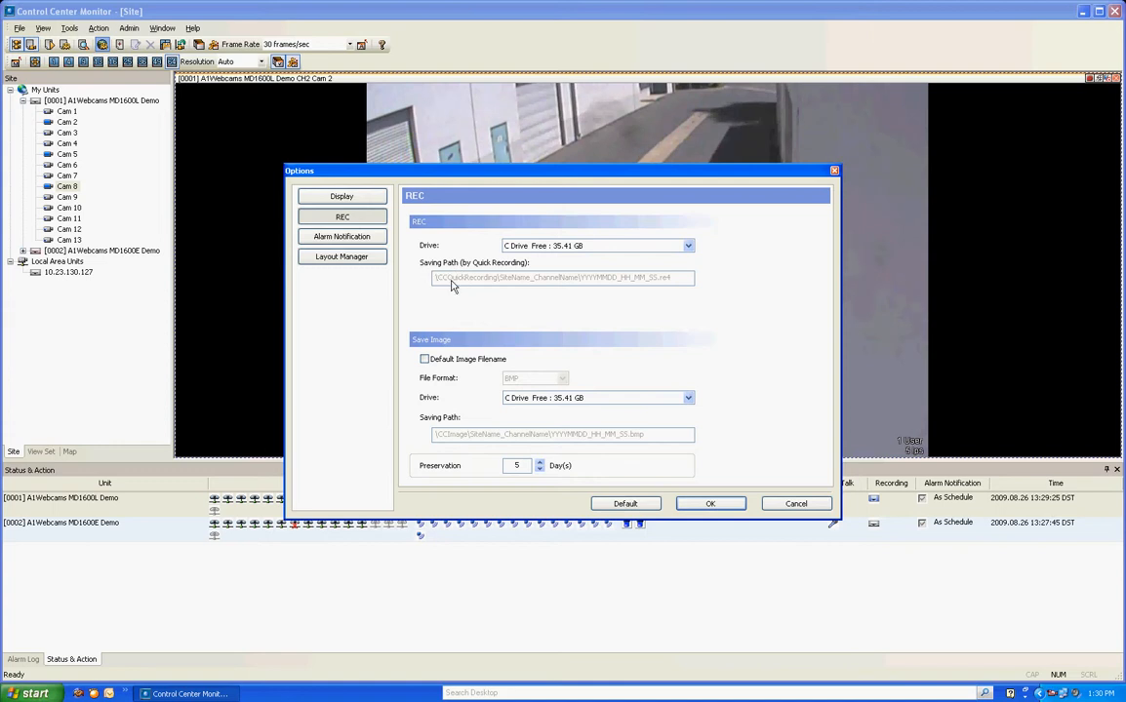
mouse_move(515, 286)
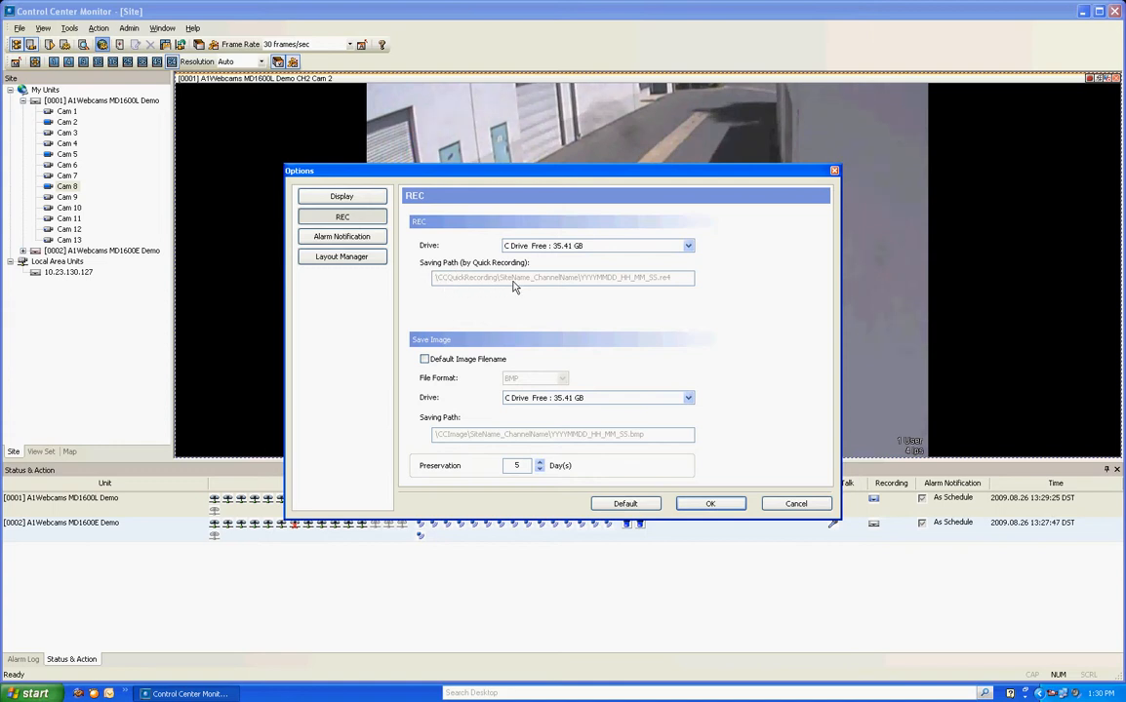
mouse_move(670, 287)
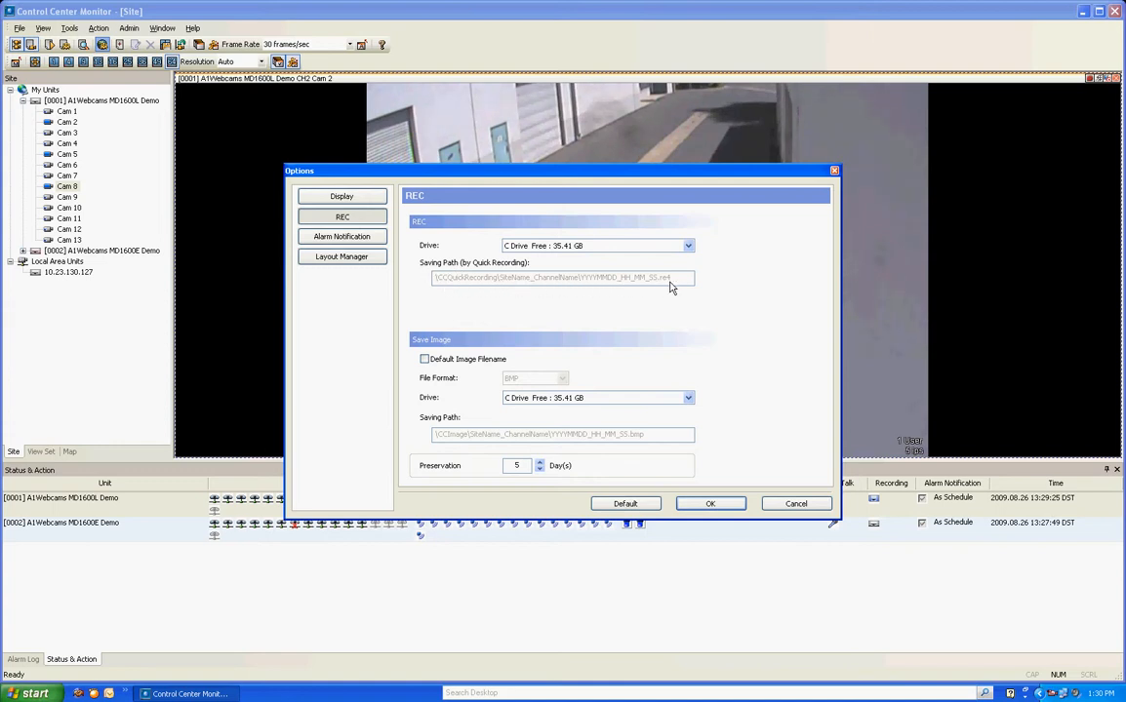
mouse_move(742, 360)
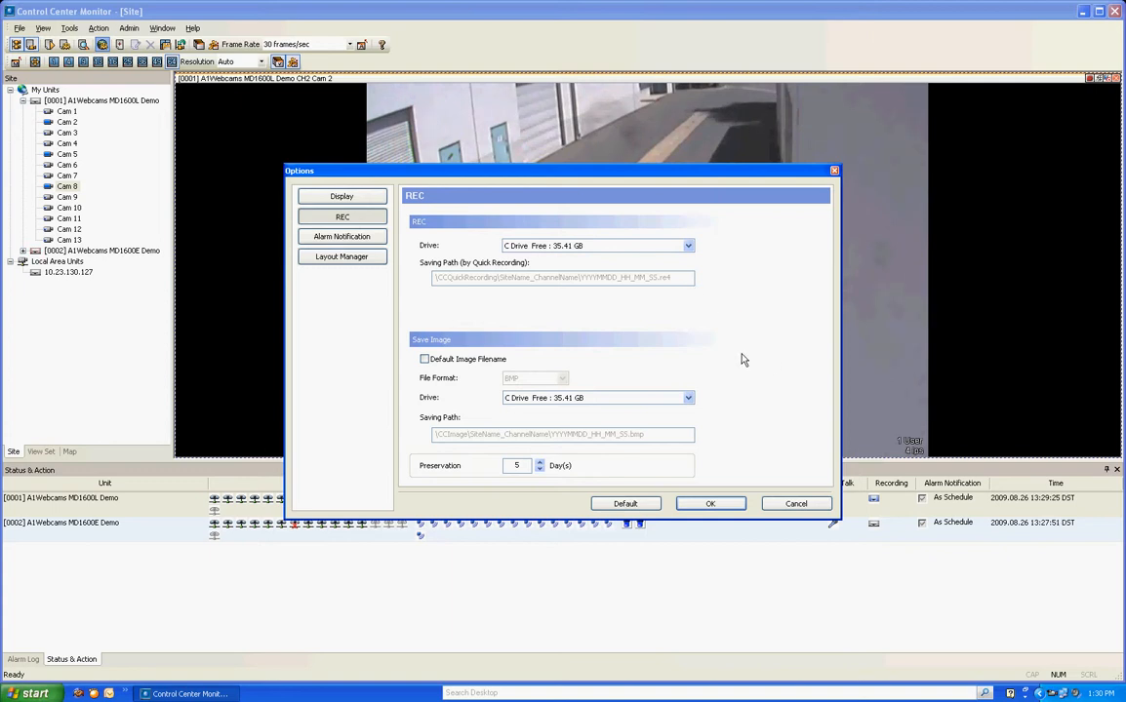
mouse_move(588, 414)
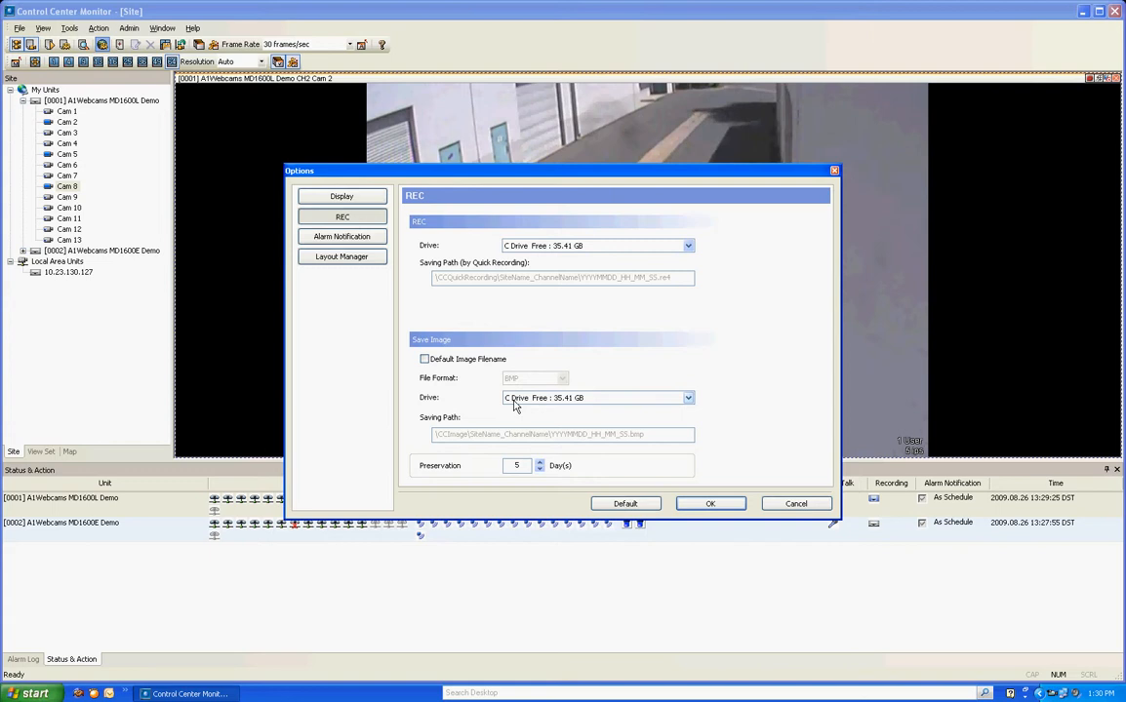
mouse_move(511, 442)
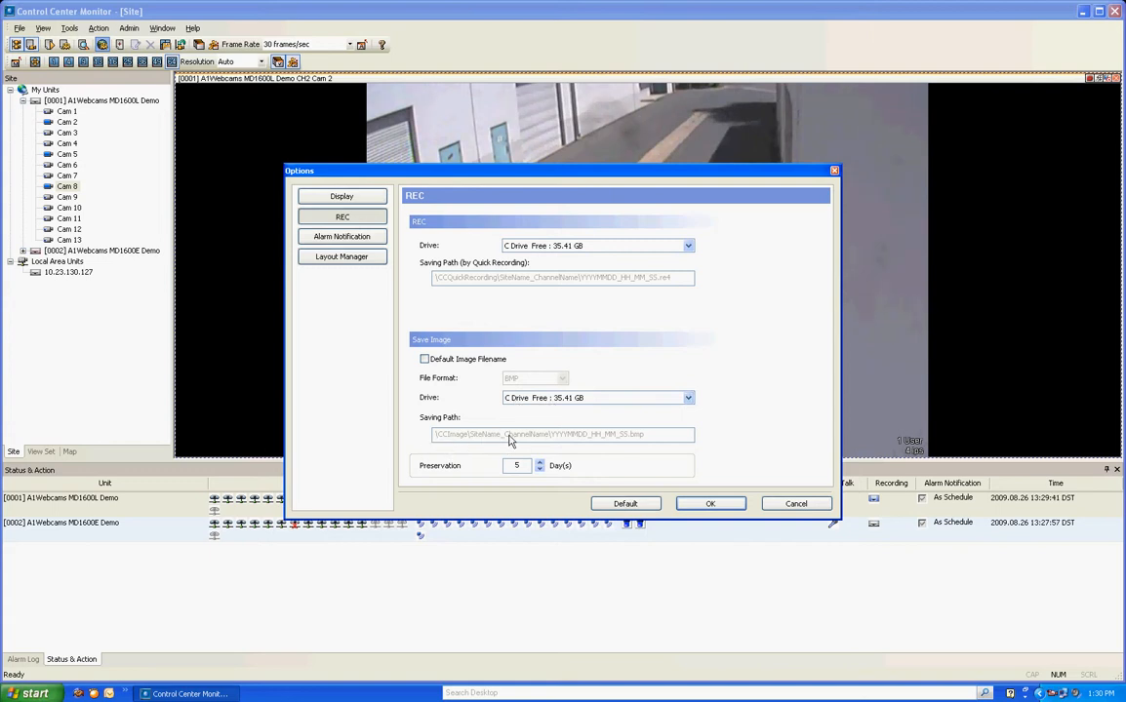
mouse_move(699, 441)
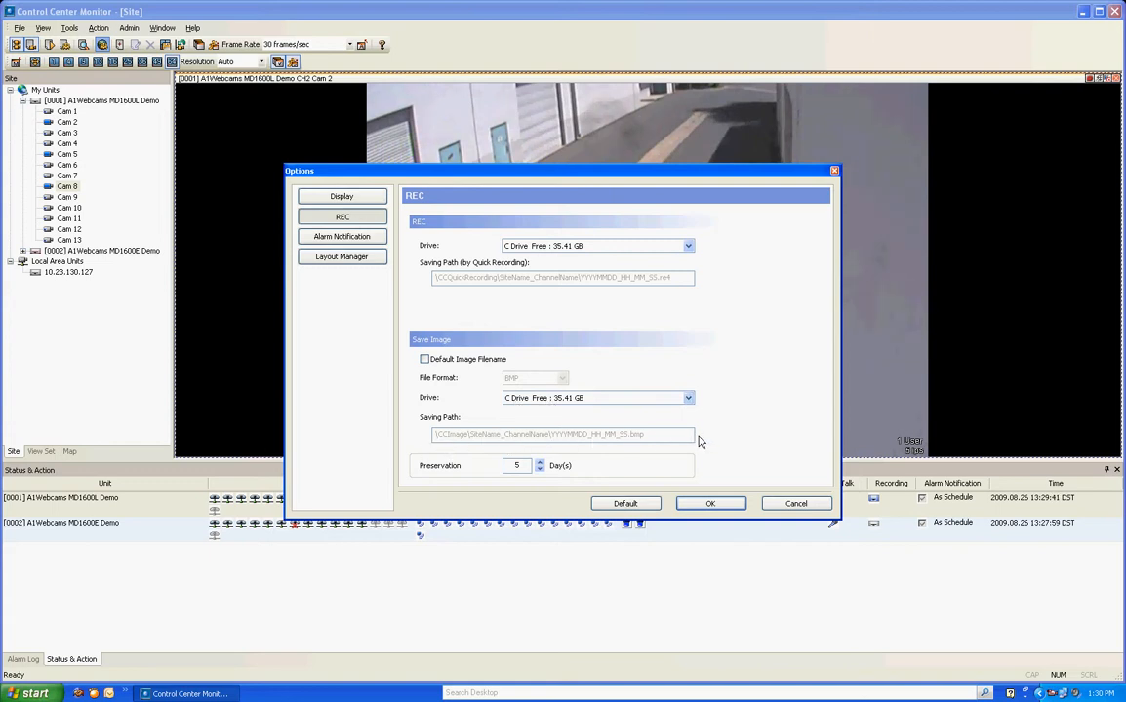
mouse_move(464, 470)
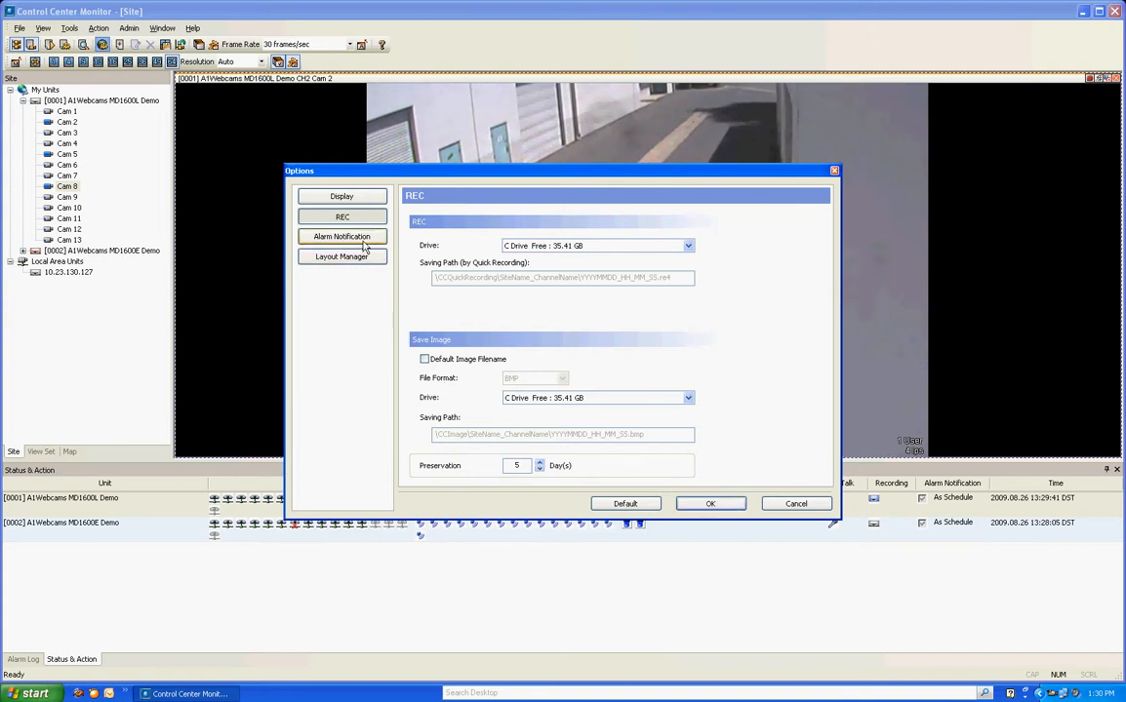
click(341, 236)
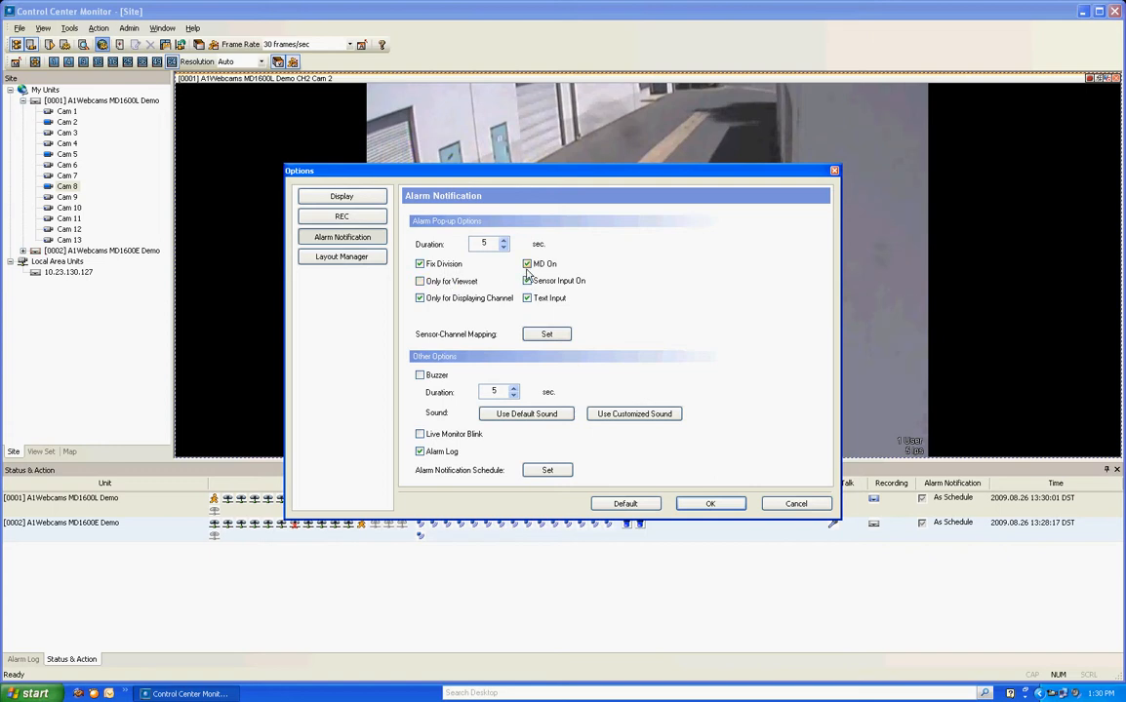
click(526, 281)
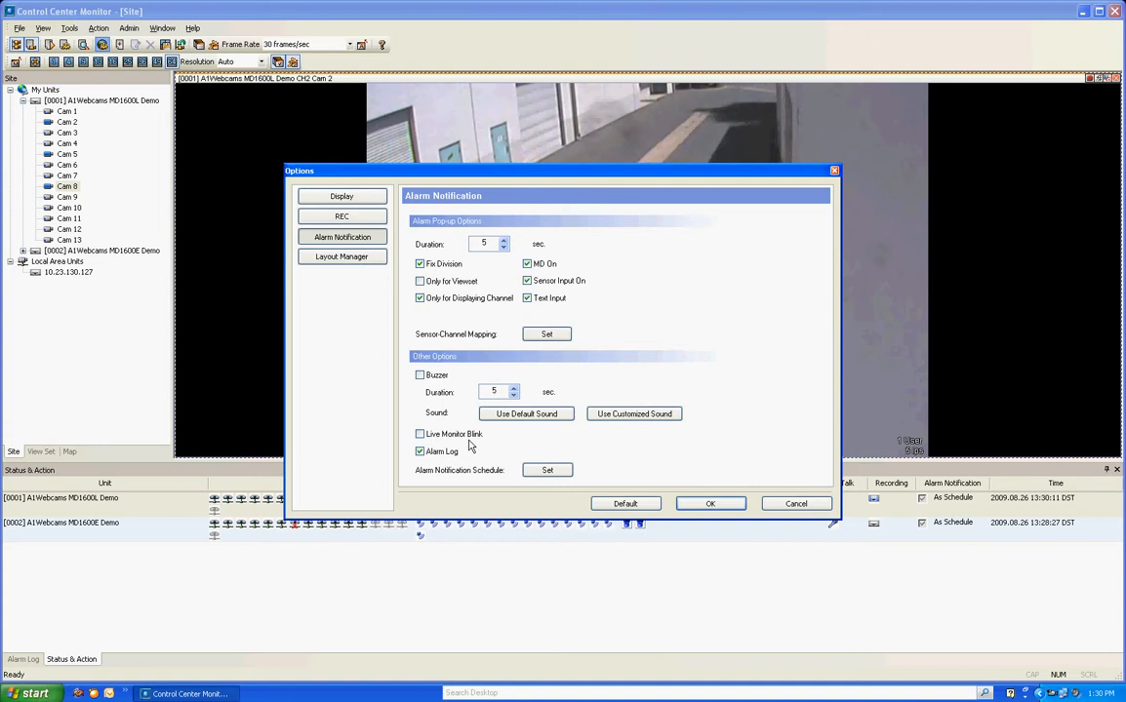
mouse_move(497, 461)
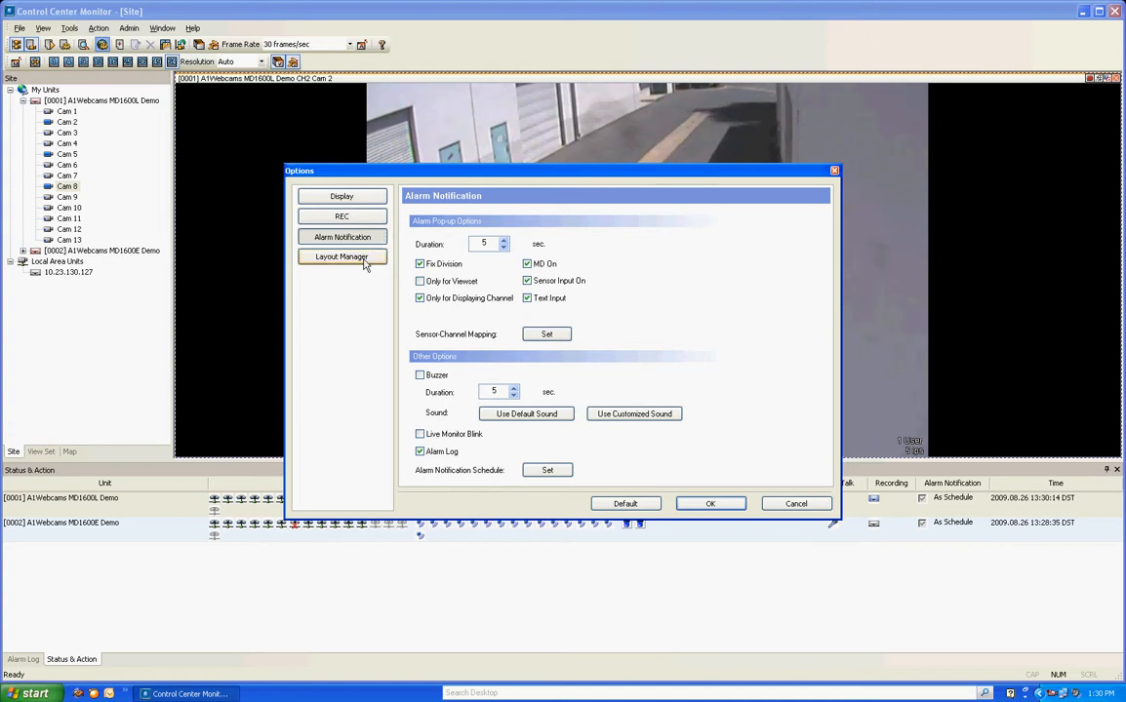
click(341, 257)
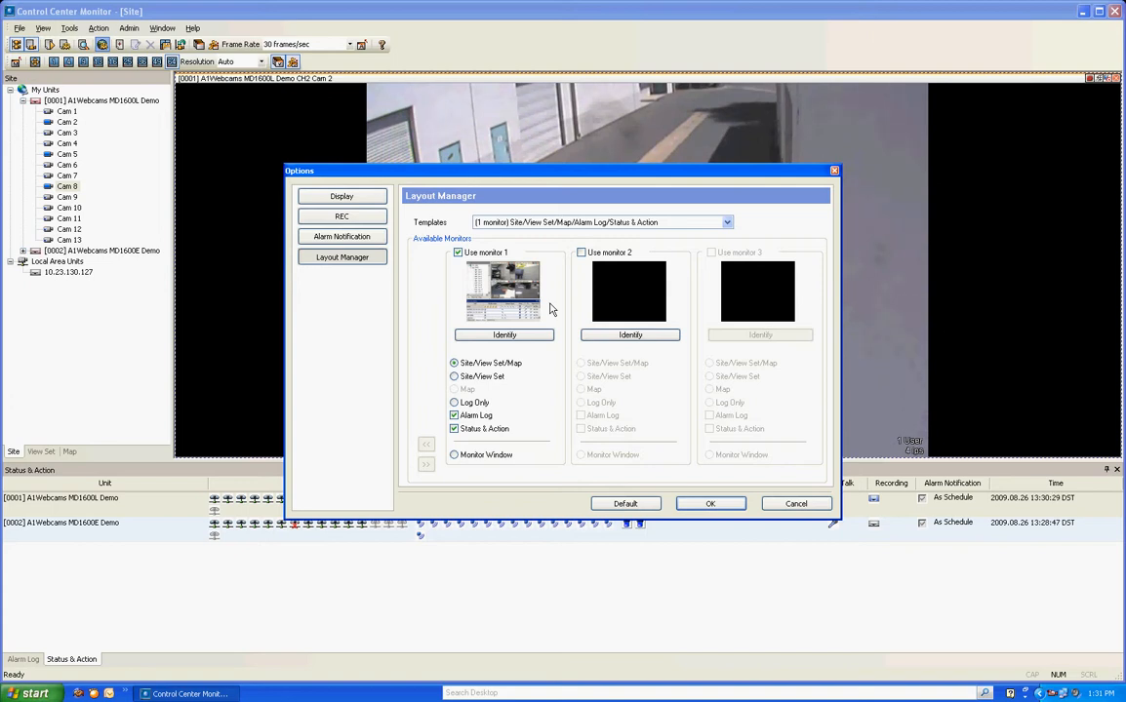
mouse_move(583, 272)
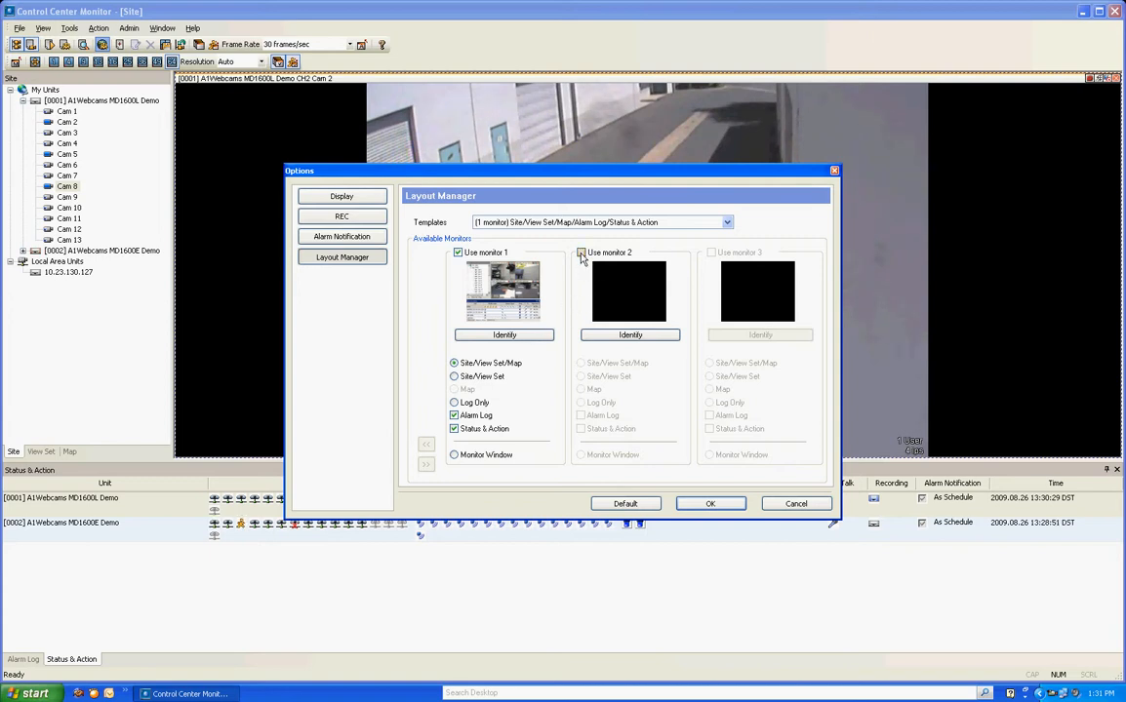
- Browse the Layout Manager monitor templates and cancel Options without saving
click(582, 252)
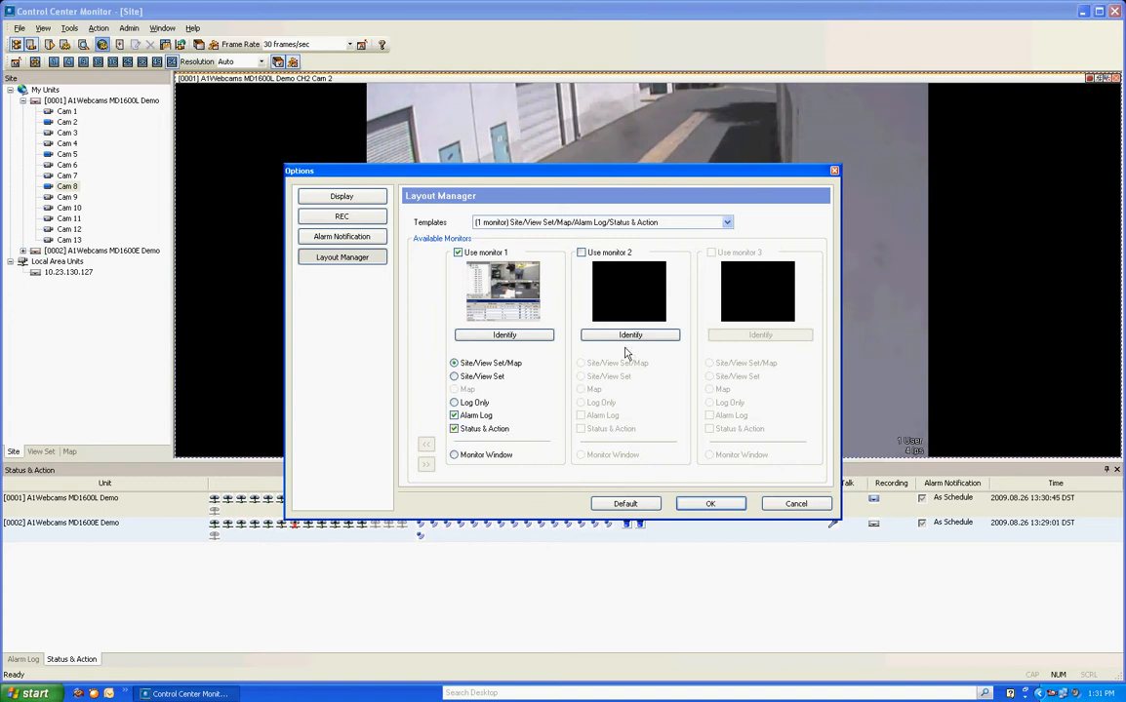
mouse_move(583, 402)
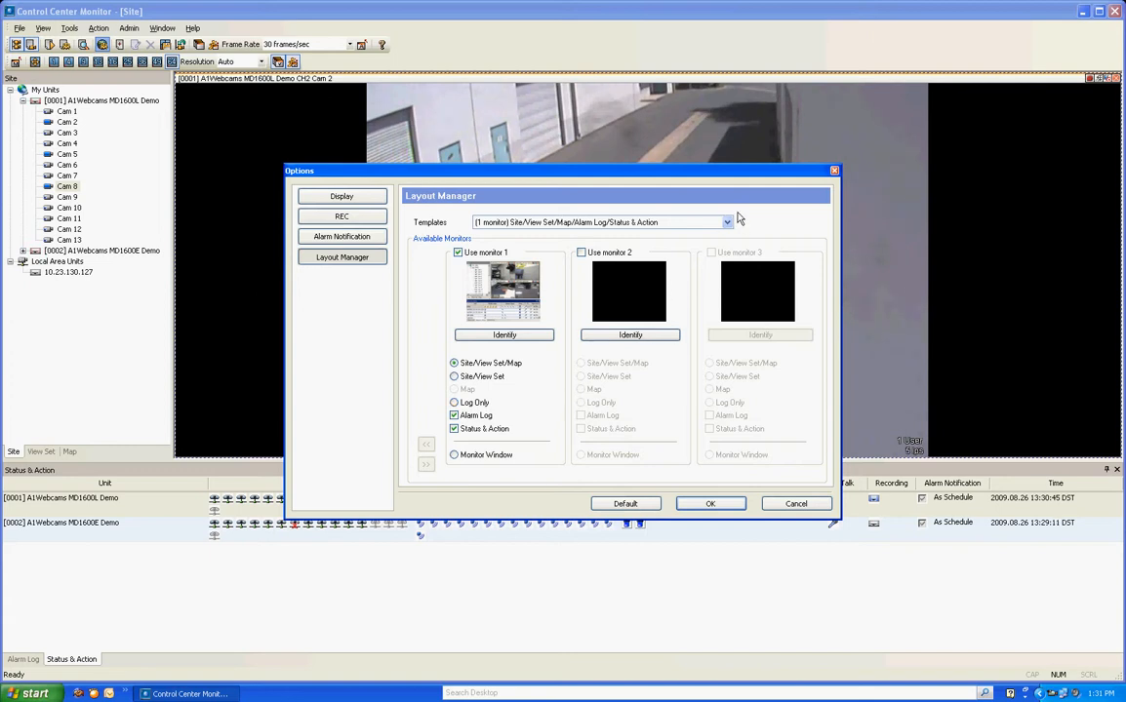
click(726, 222)
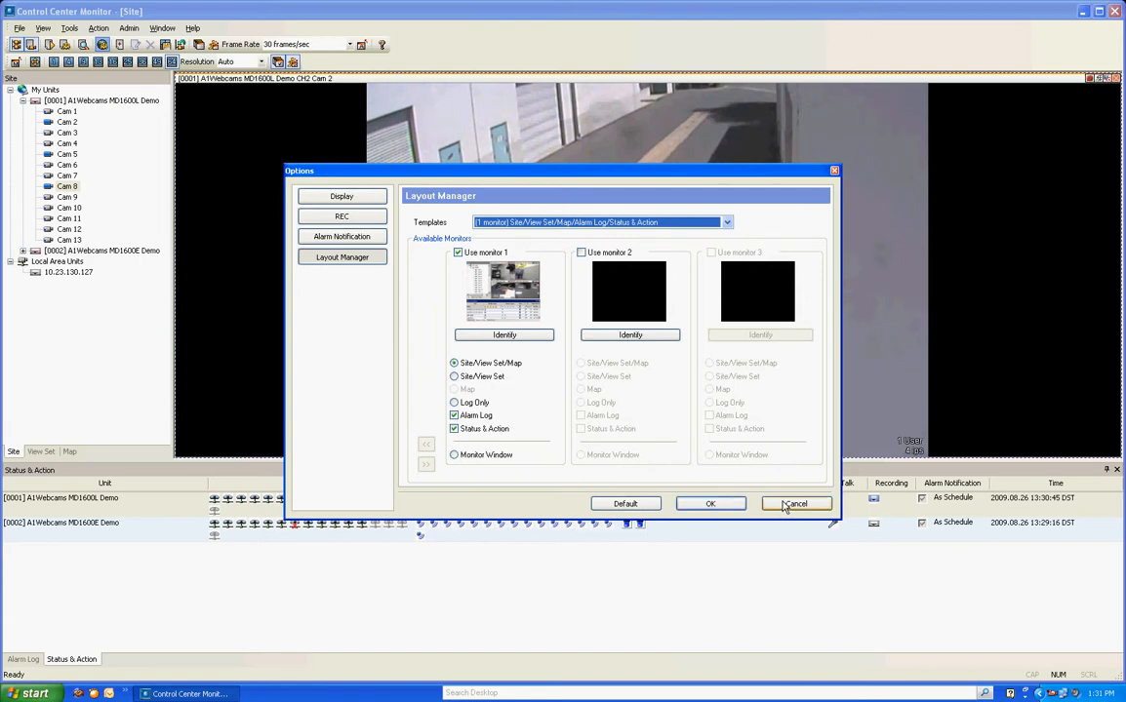
click(794, 503)
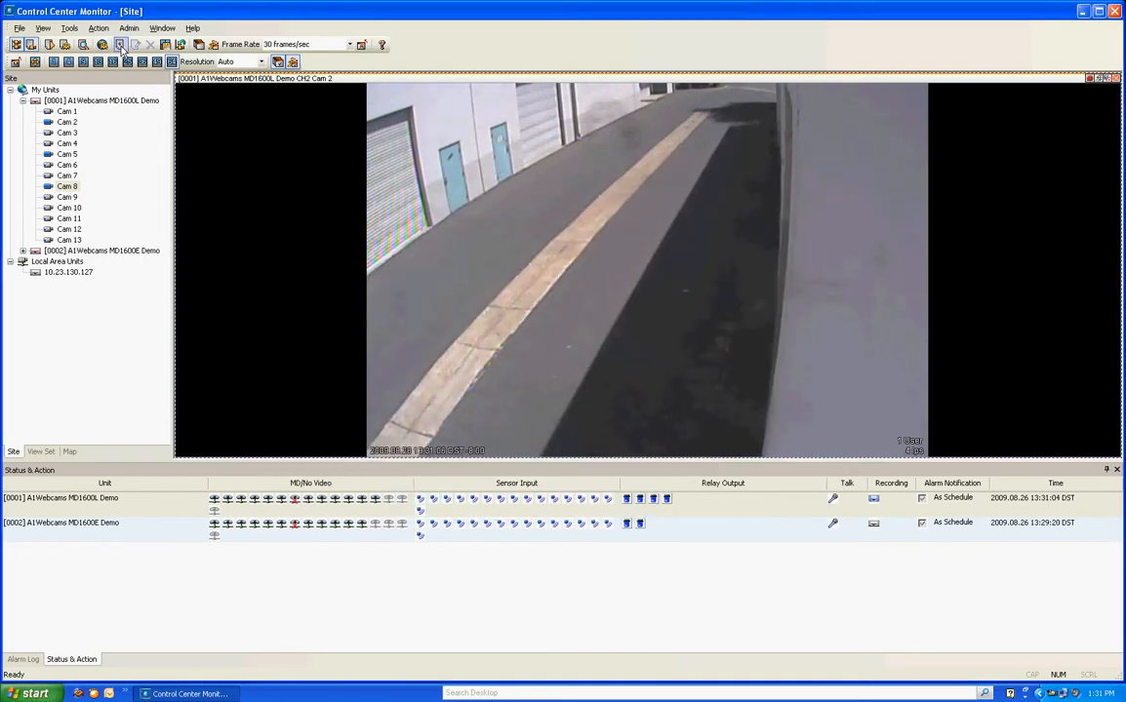
click(120, 45)
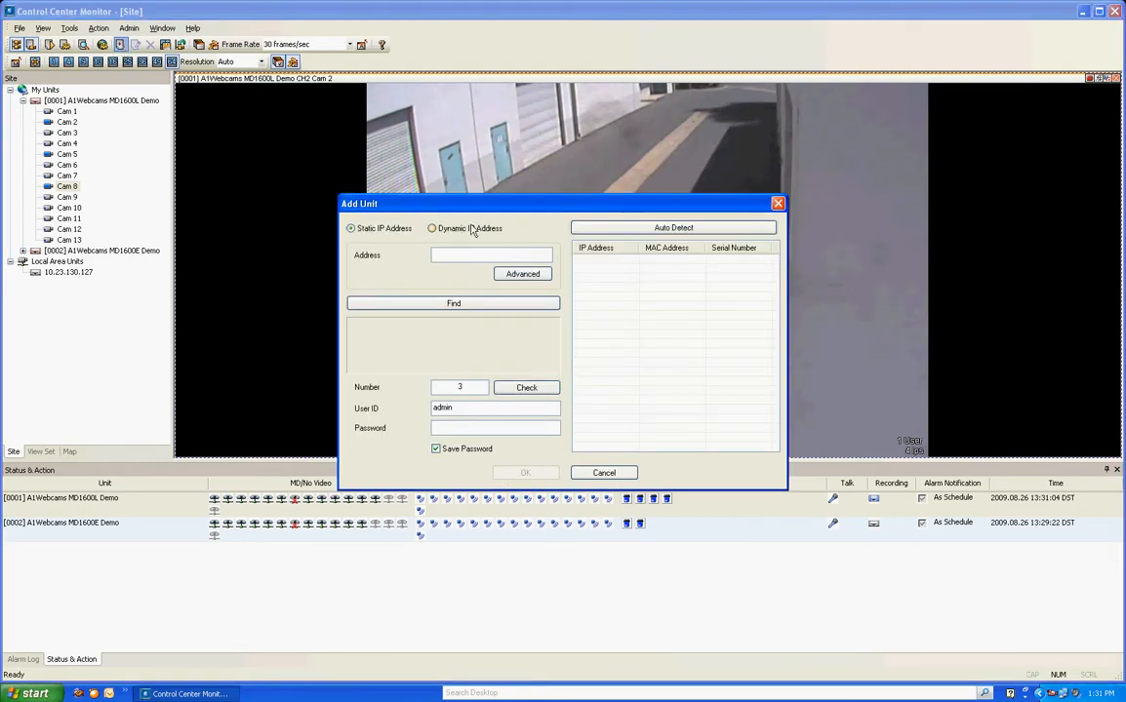
click(603, 472)
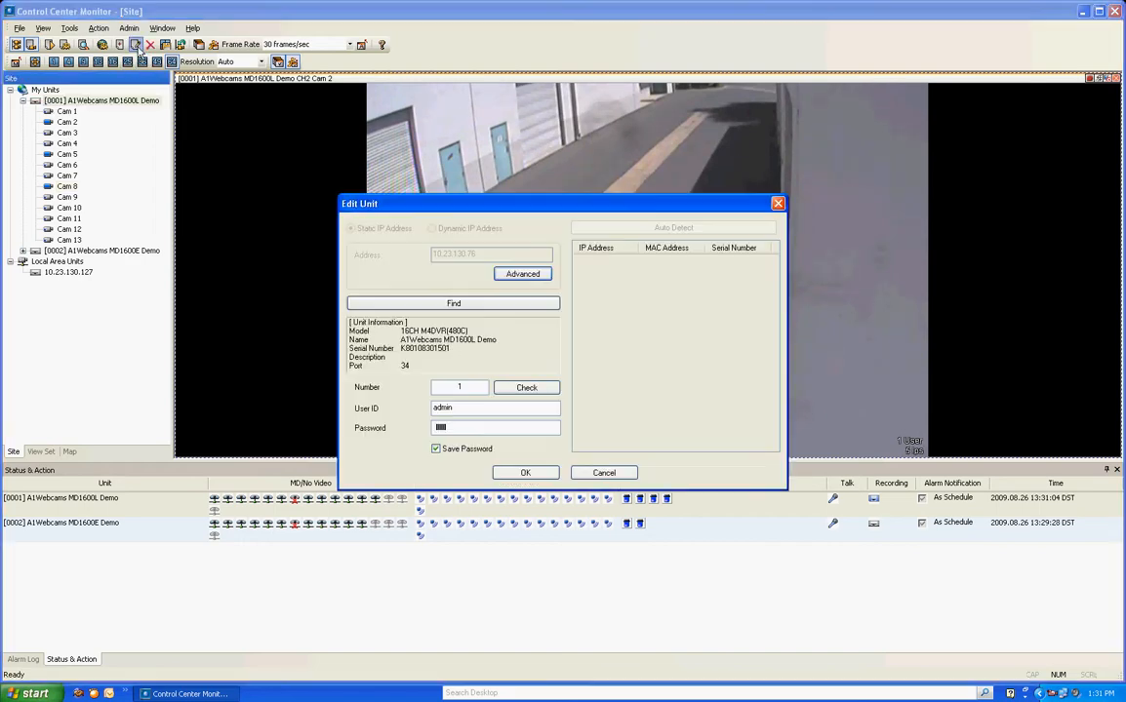
mouse_move(766, 234)
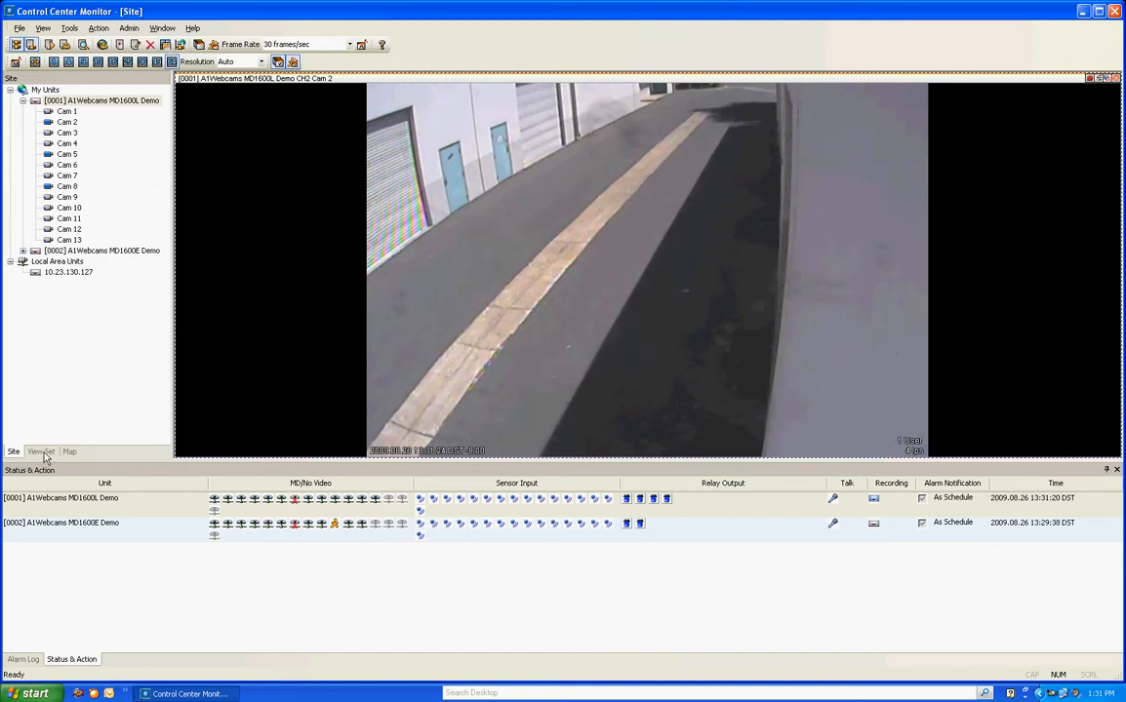
- Create view set 'registers' in the 12+1 layout with CH1 from both DVRs
click(41, 451)
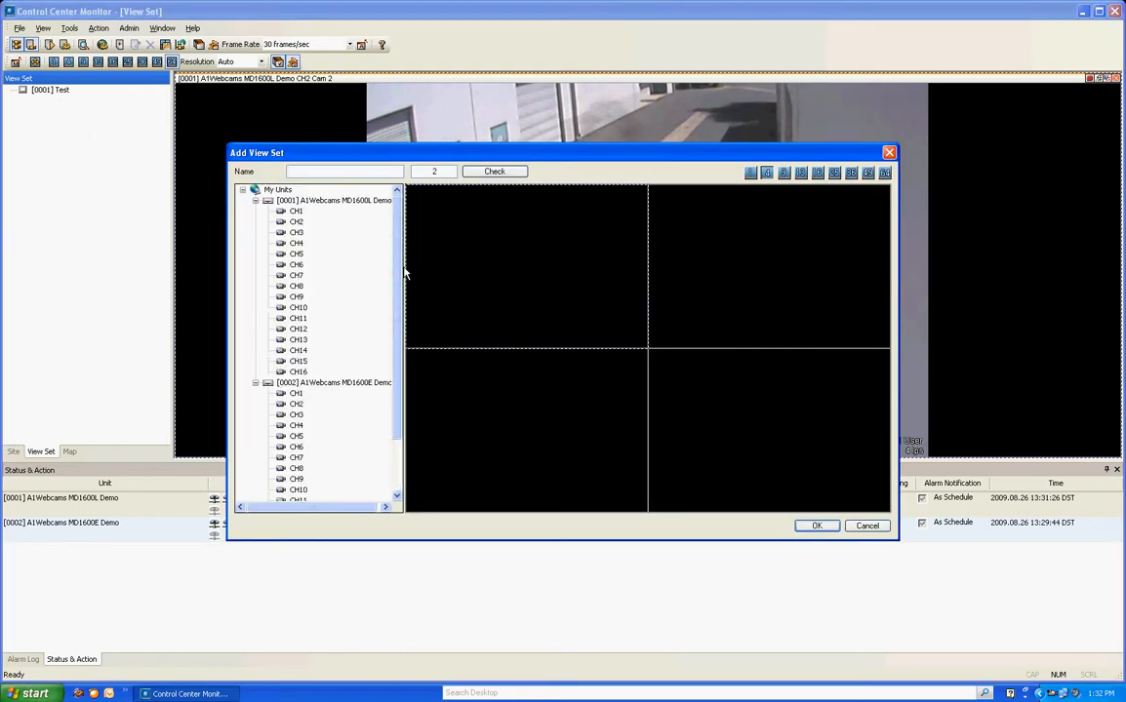
mouse_move(477, 269)
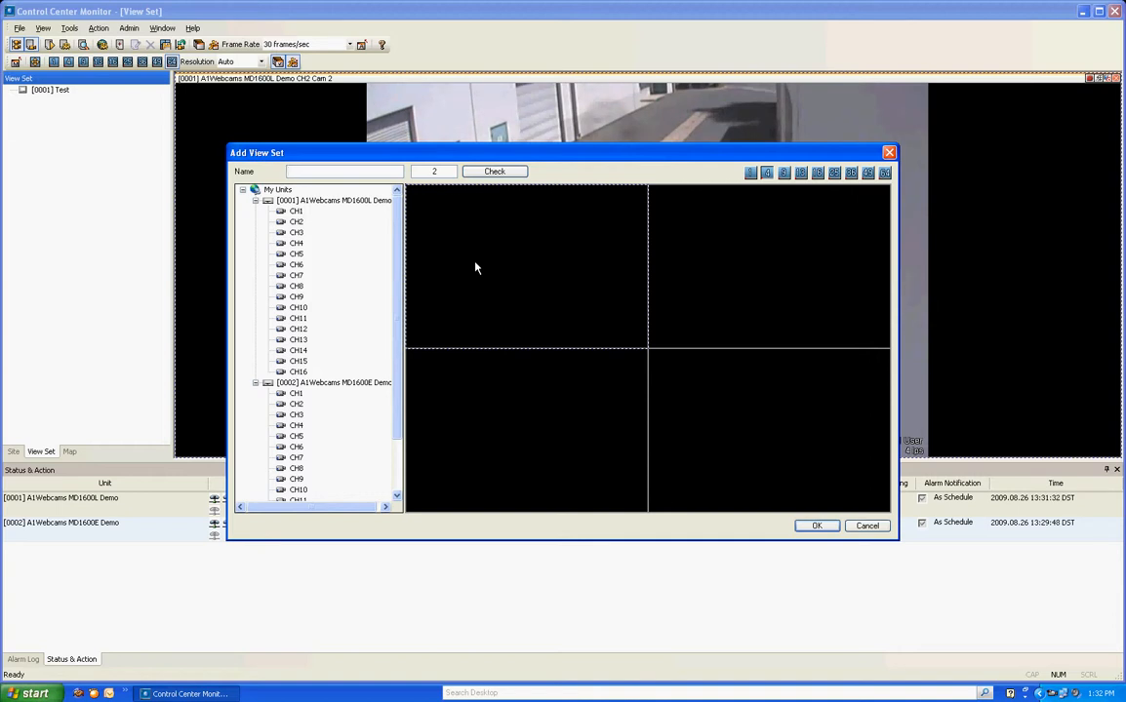
click(342, 171)
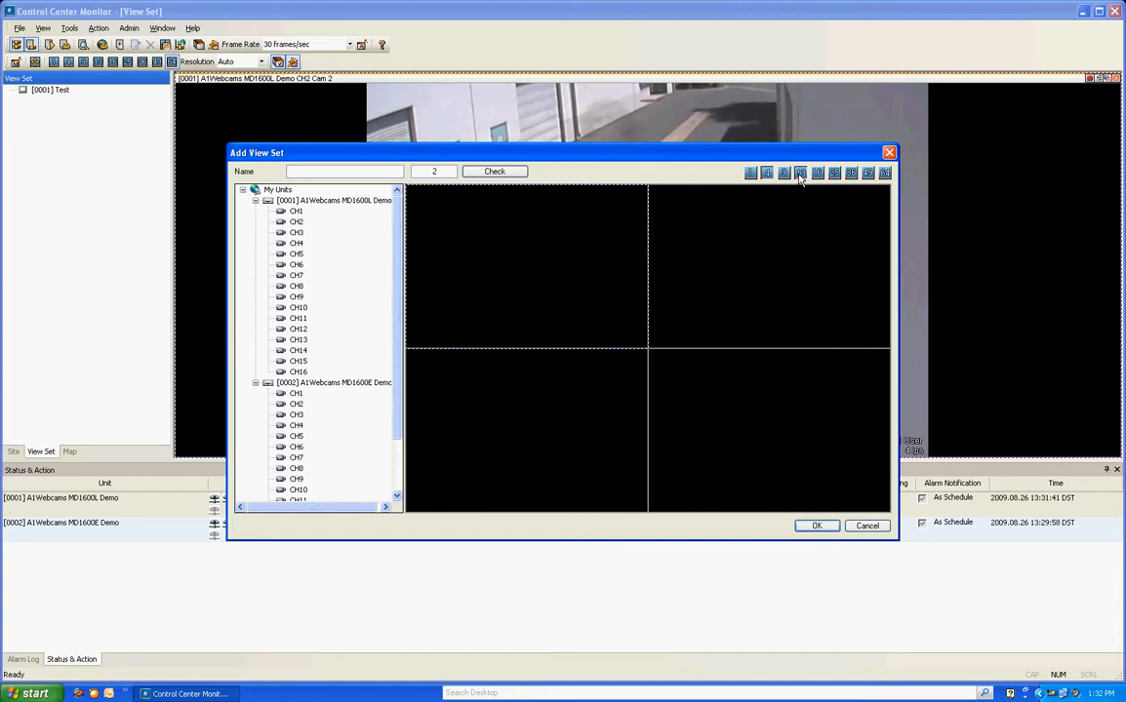
click(800, 173)
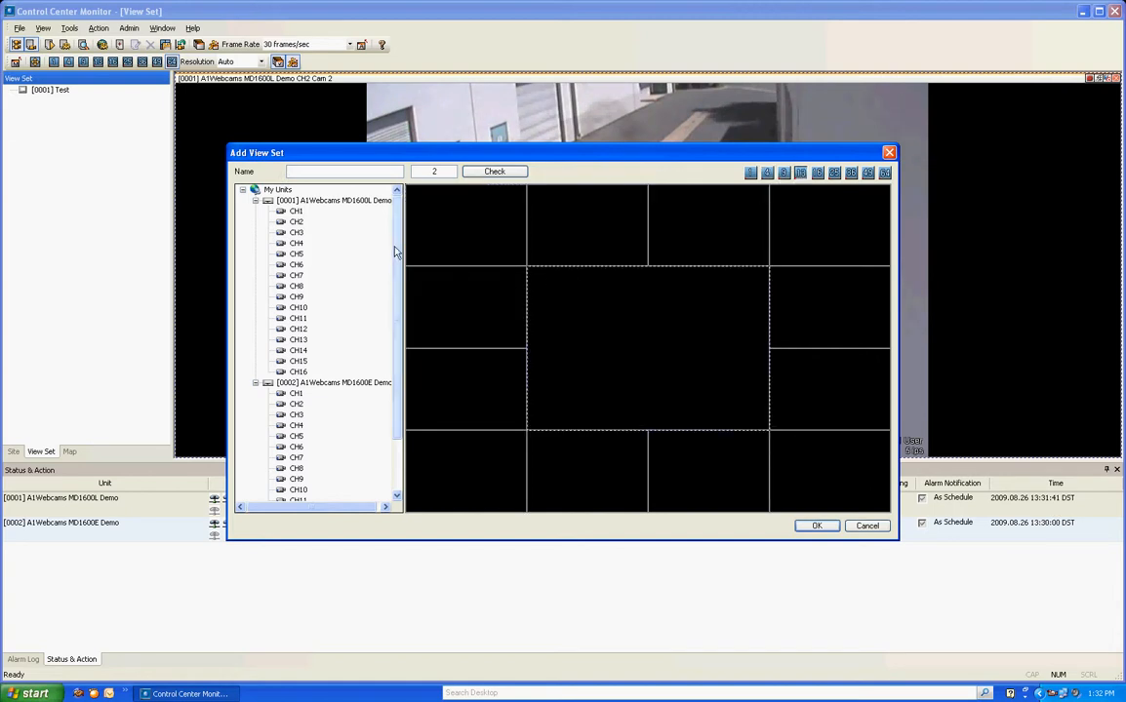
click(295, 211)
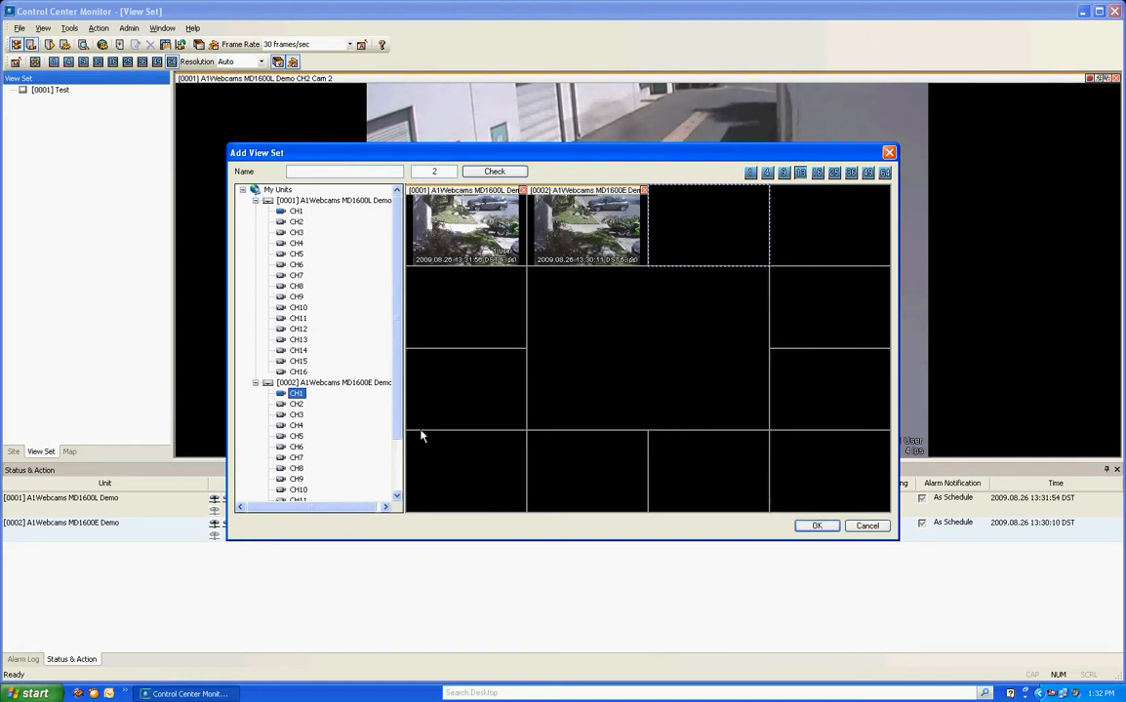
click(342, 171)
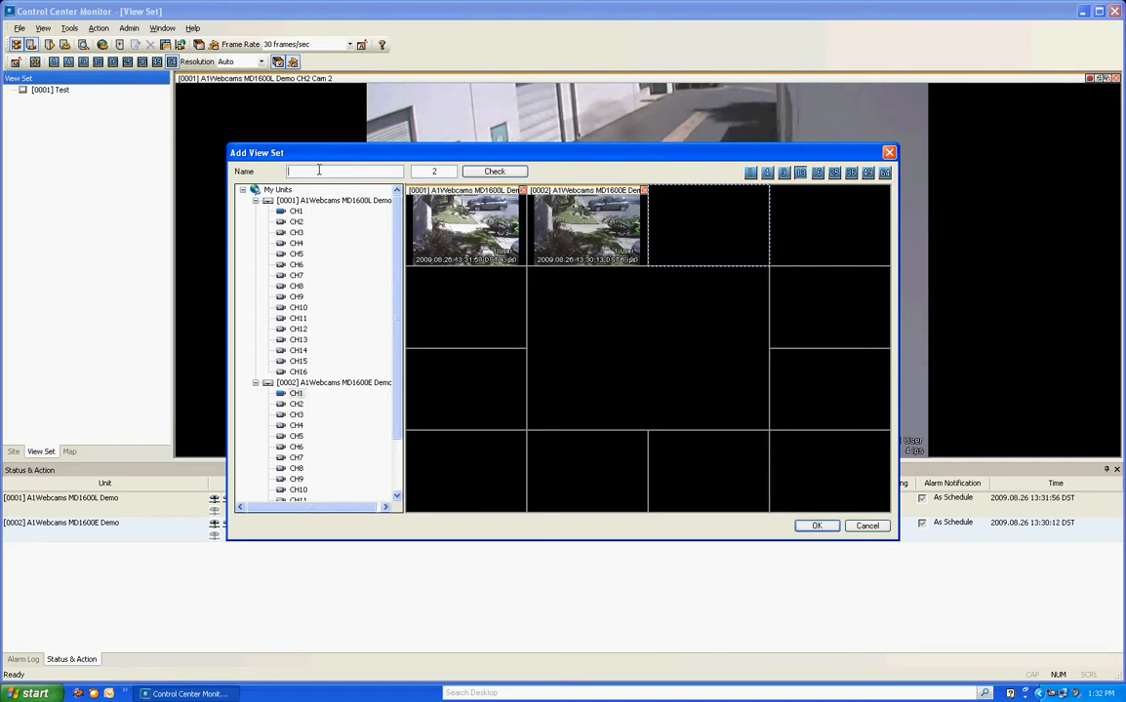
text(registers)
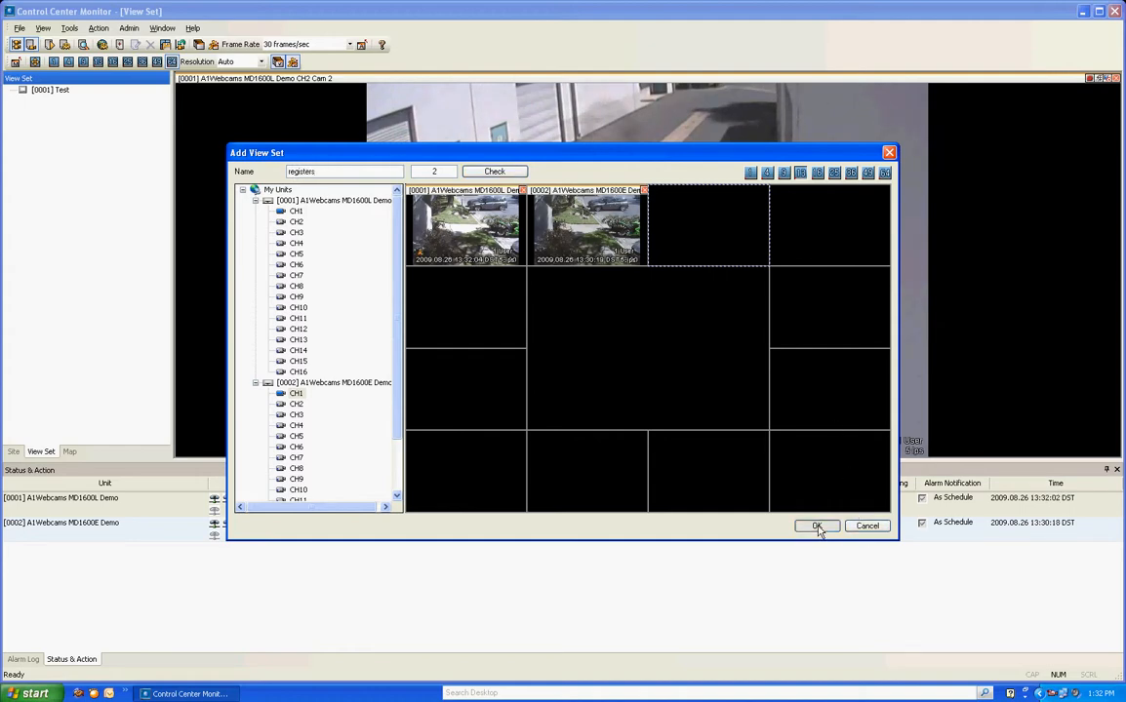
click(816, 526)
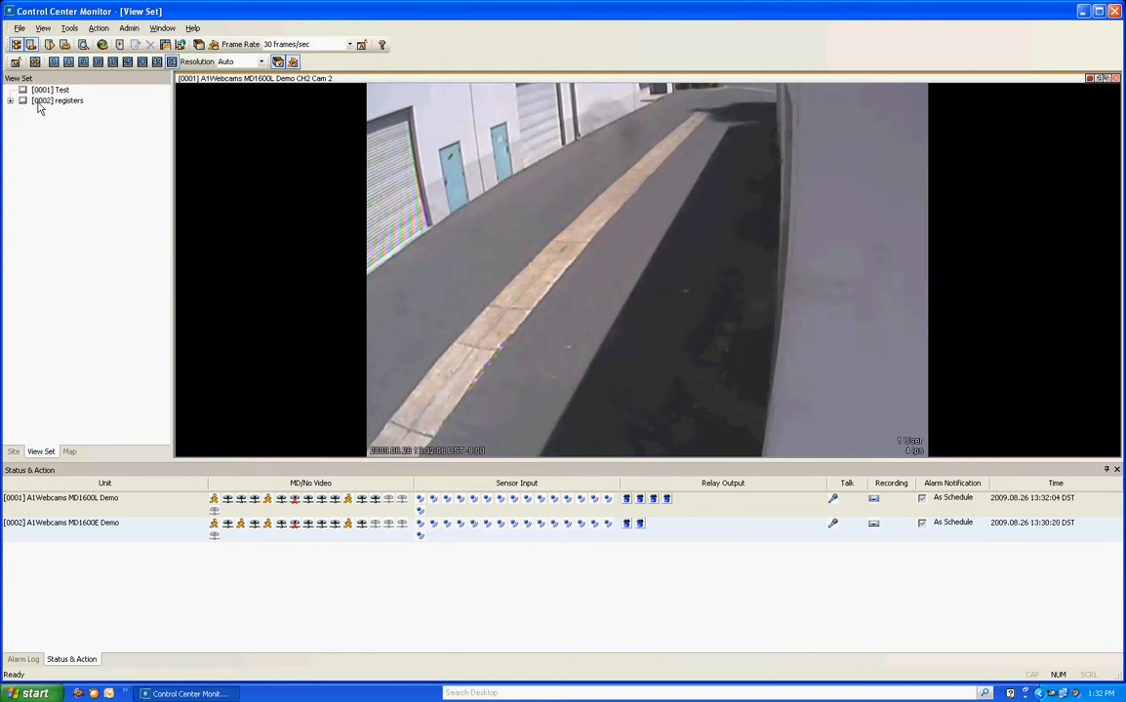
- Load the registers view set into the viewer, then switch to the Map list
click(56, 101)
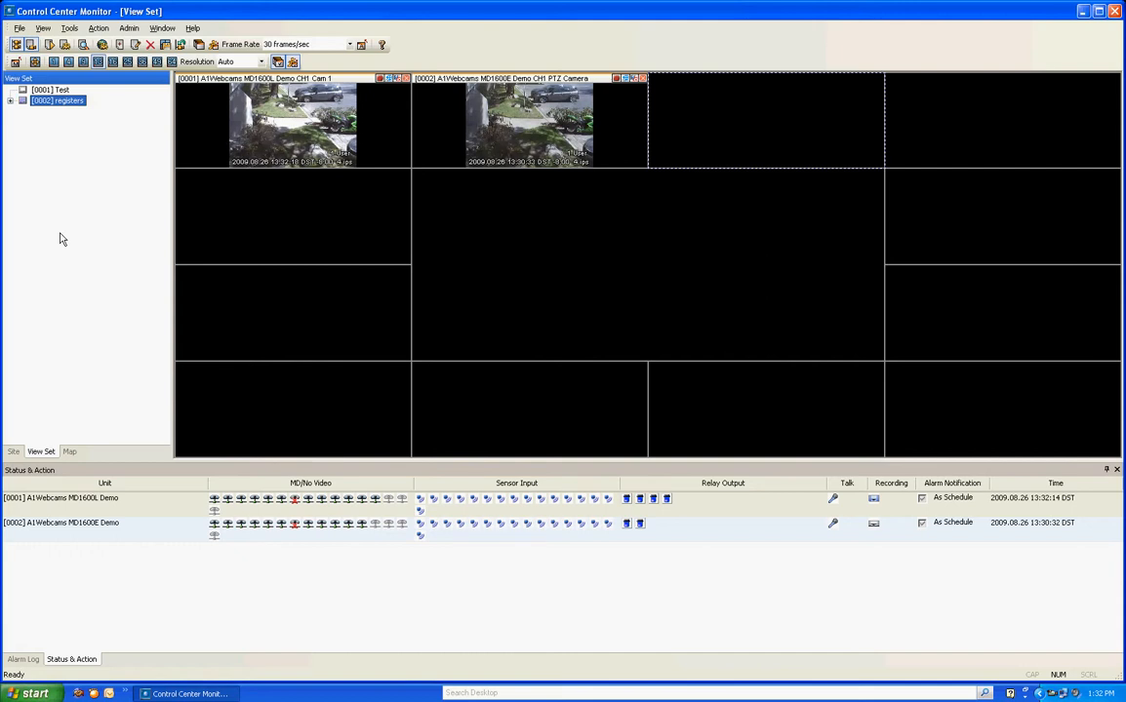
mouse_move(83, 259)
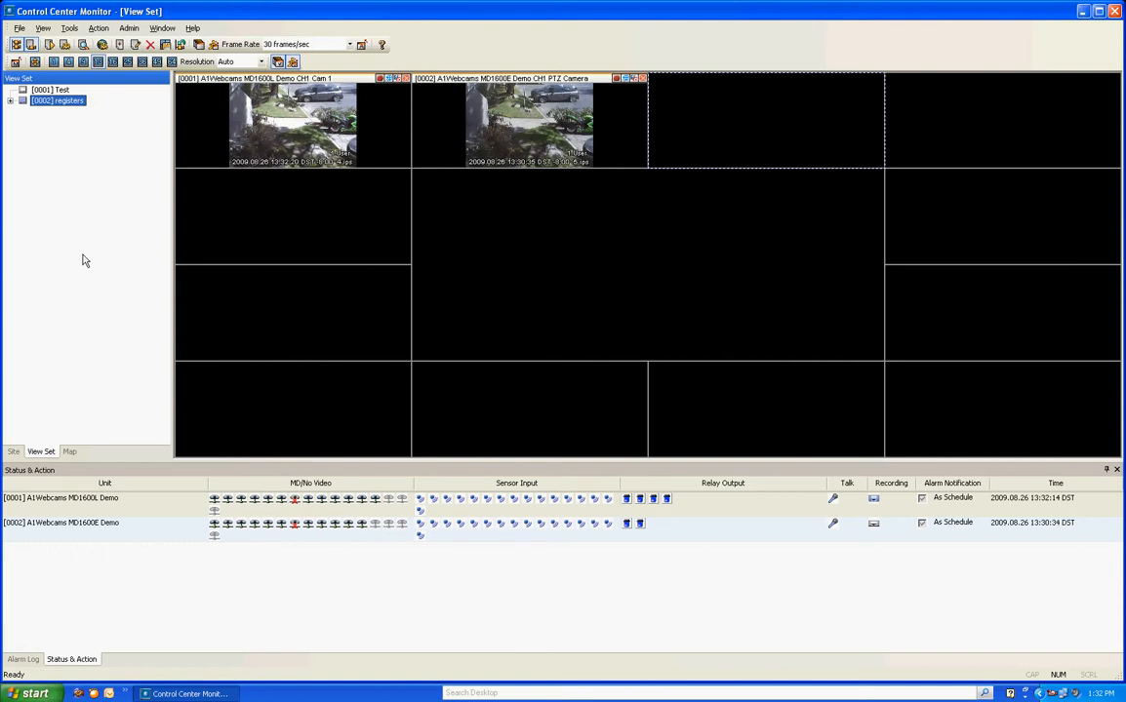
click(68, 452)
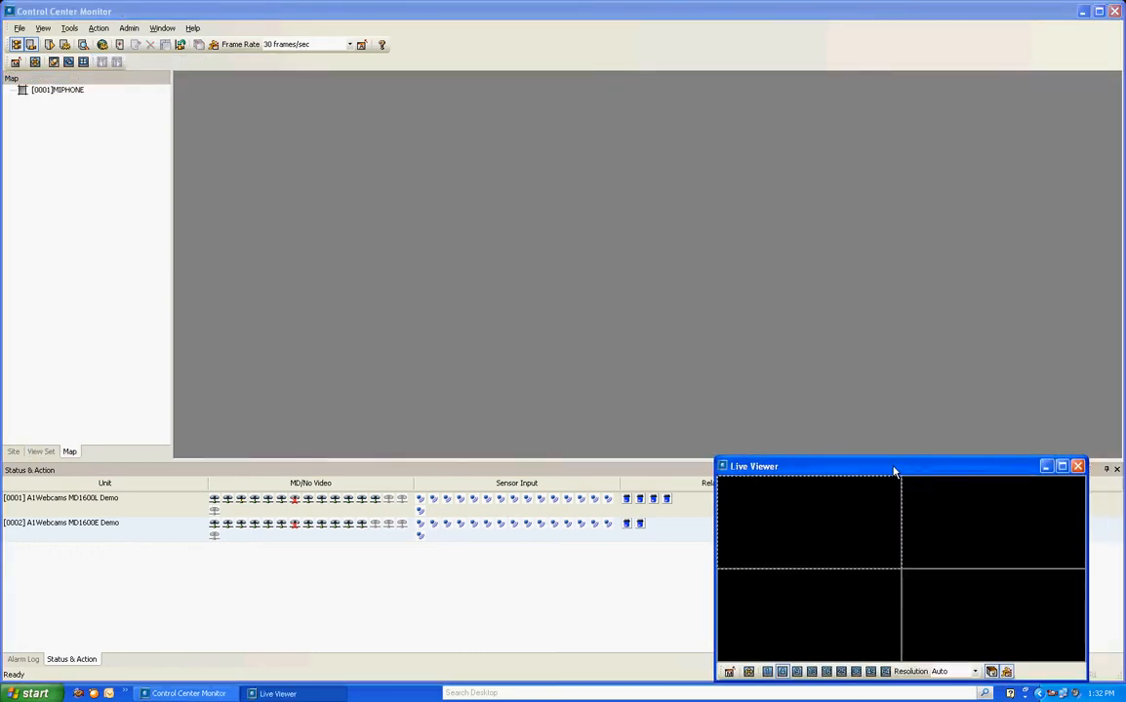
- Open the MIPHONE map, move and close it, then close the Live Viewer
double_click(57, 89)
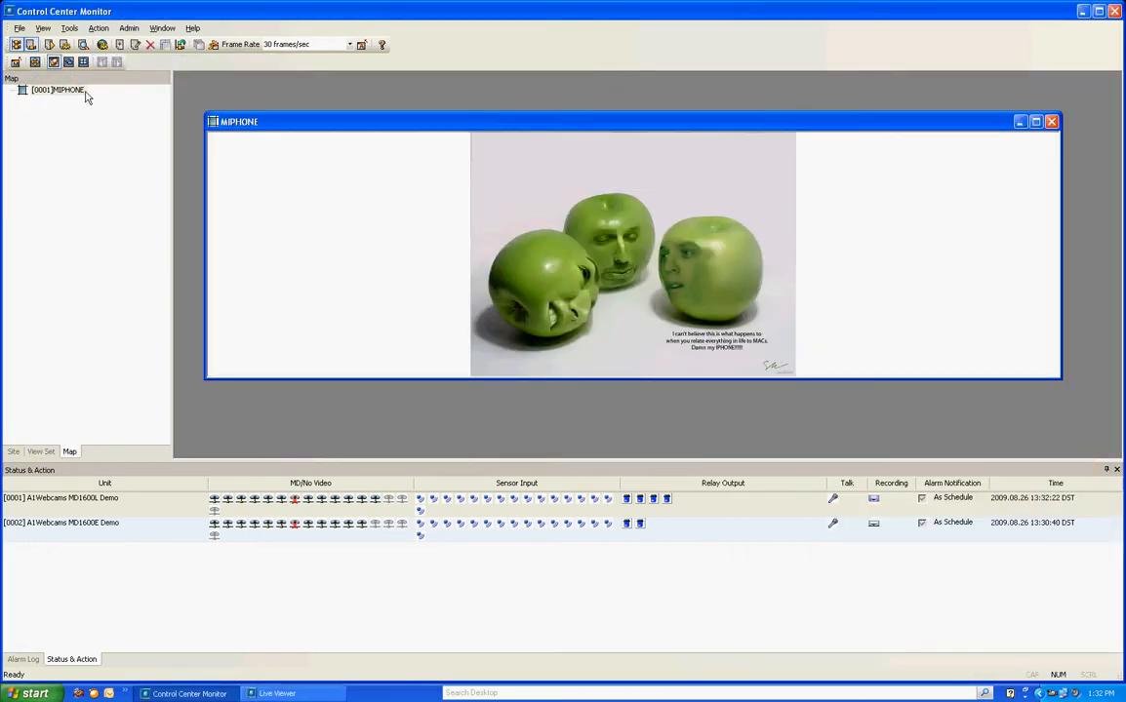
drag(634, 121, 592, 136)
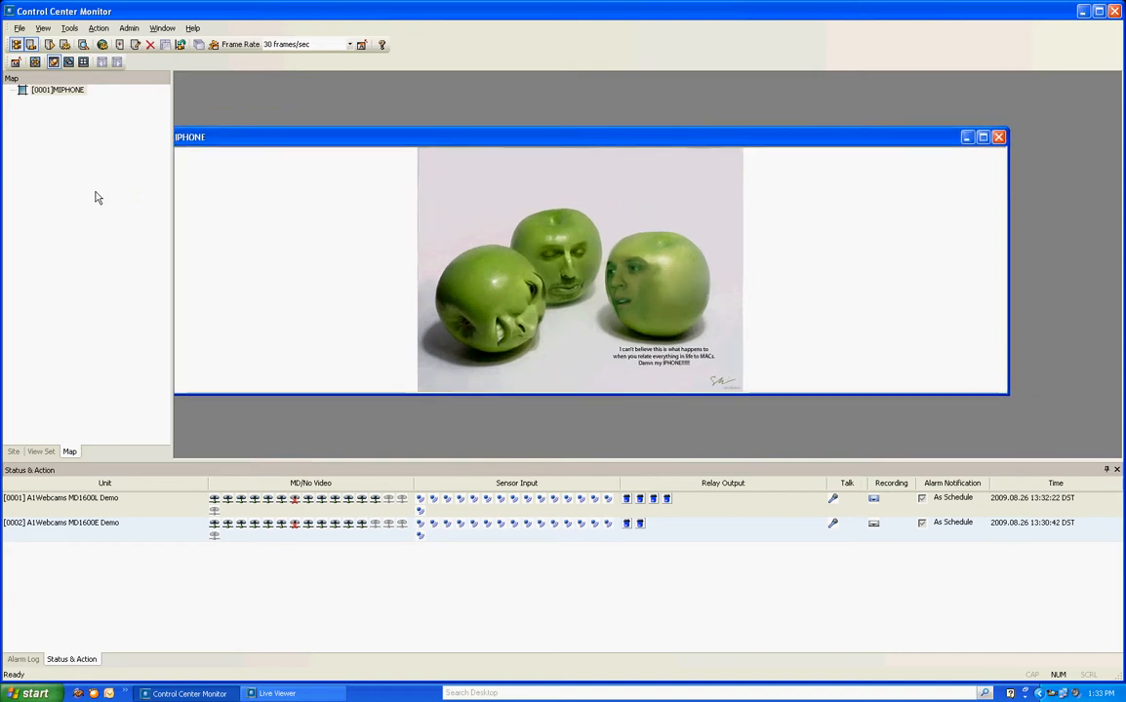
mouse_move(517, 241)
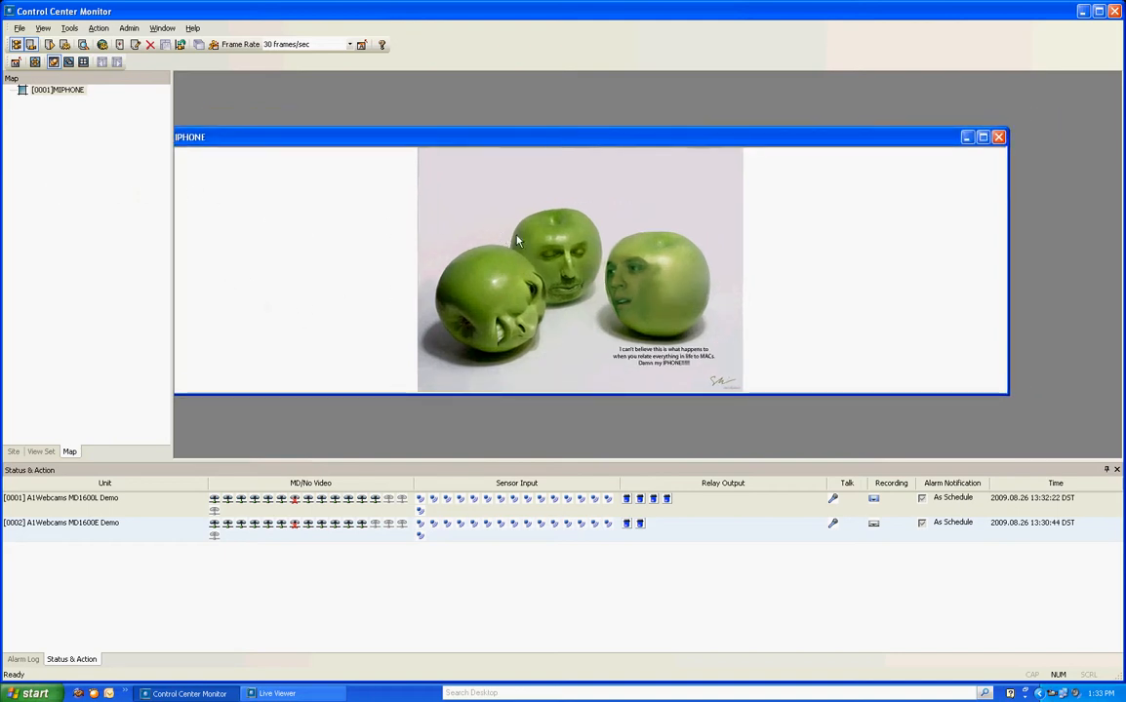
mouse_move(903, 200)
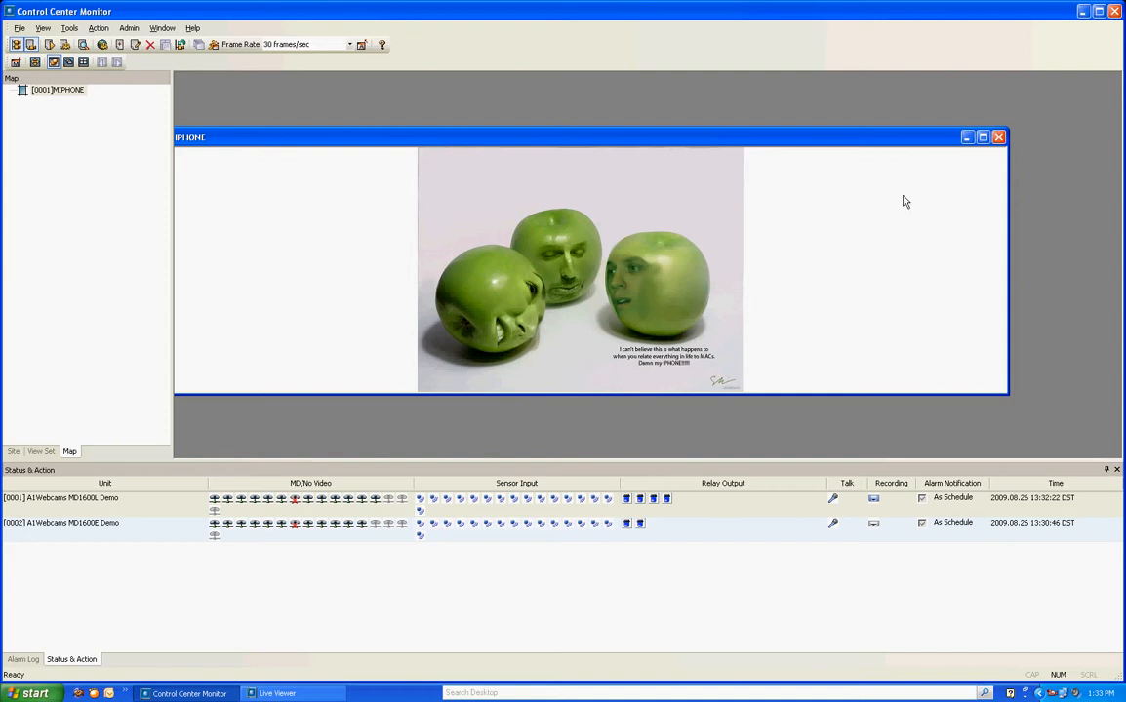
click(998, 136)
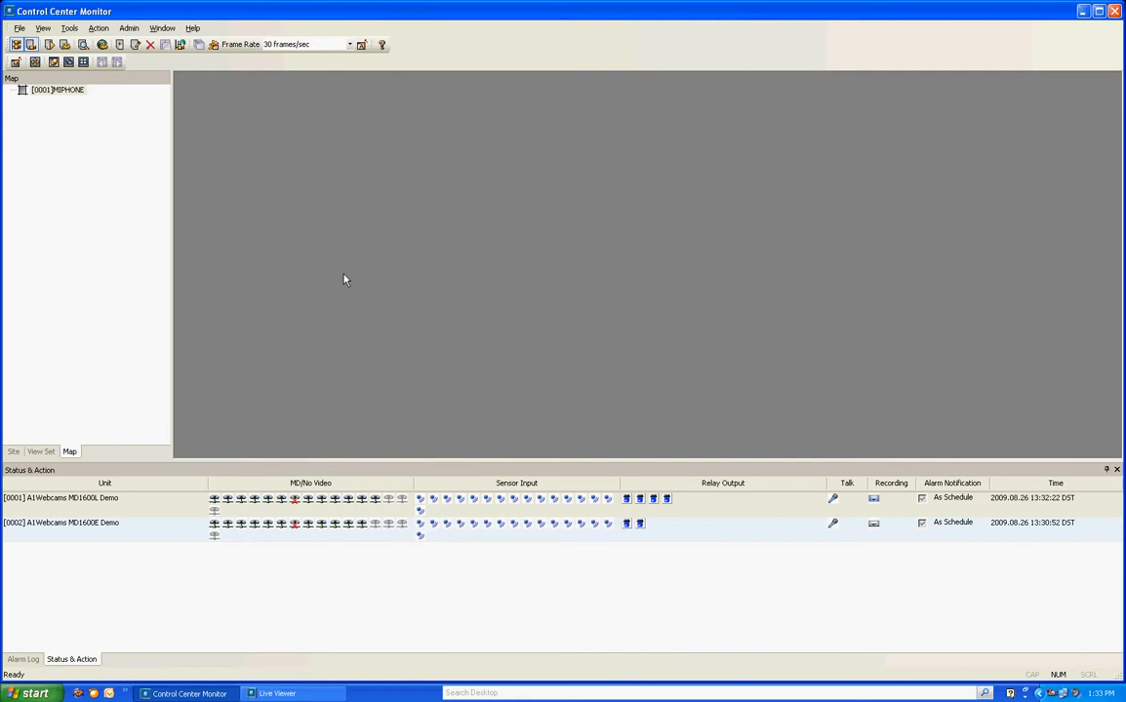
click(278, 693)
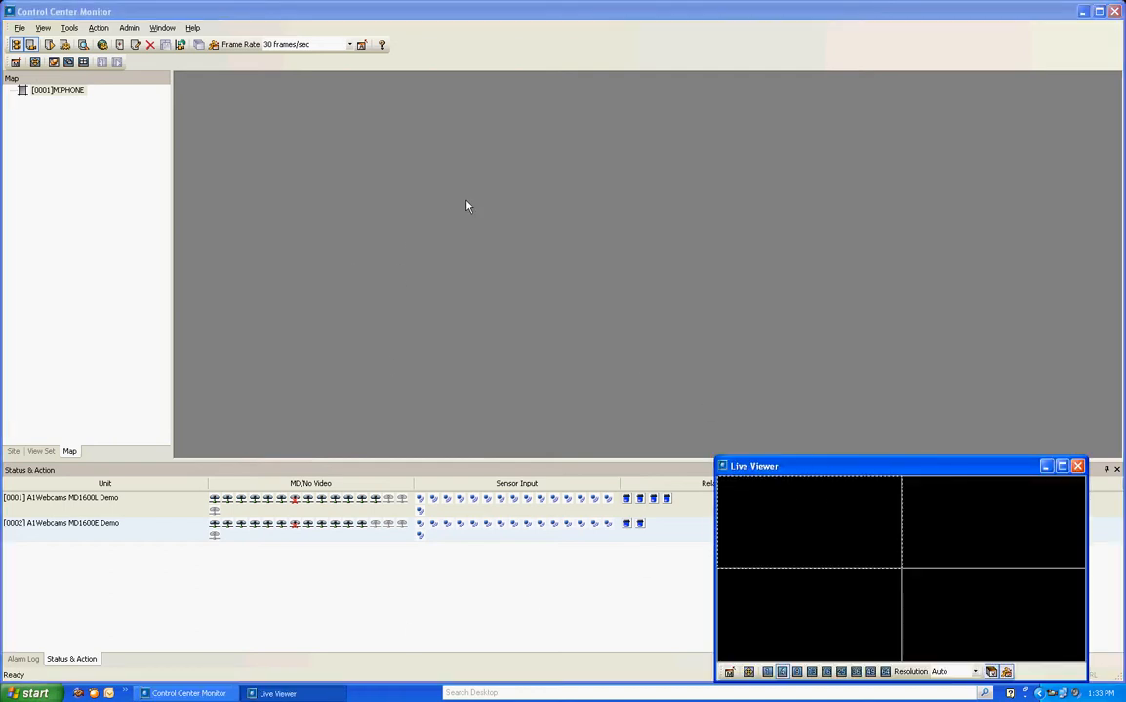
mouse_move(1027, 487)
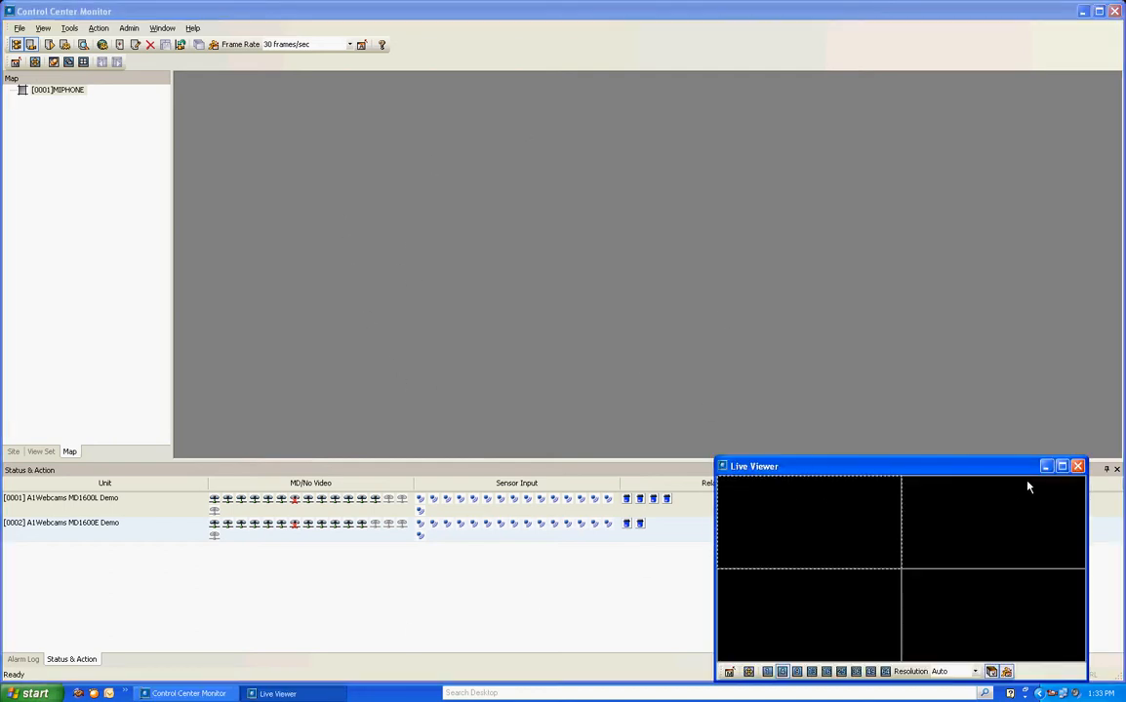
click(1077, 467)
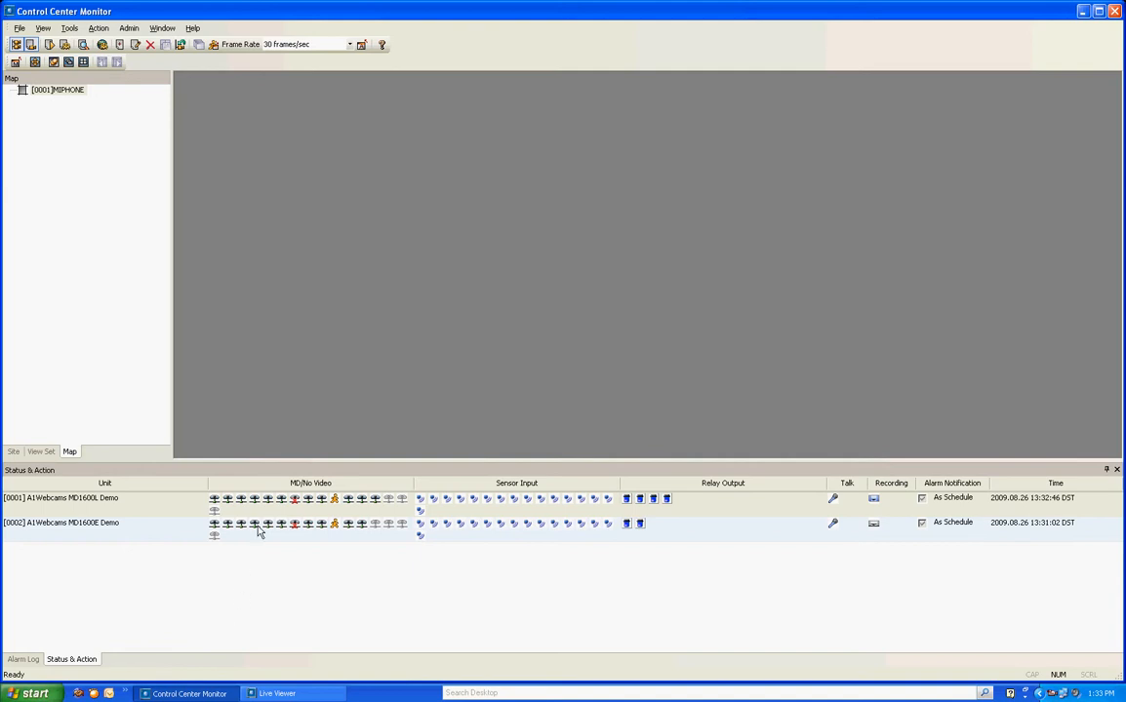
- Switch back to the Site units list and close the window to get the exit confirmation
click(14, 450)
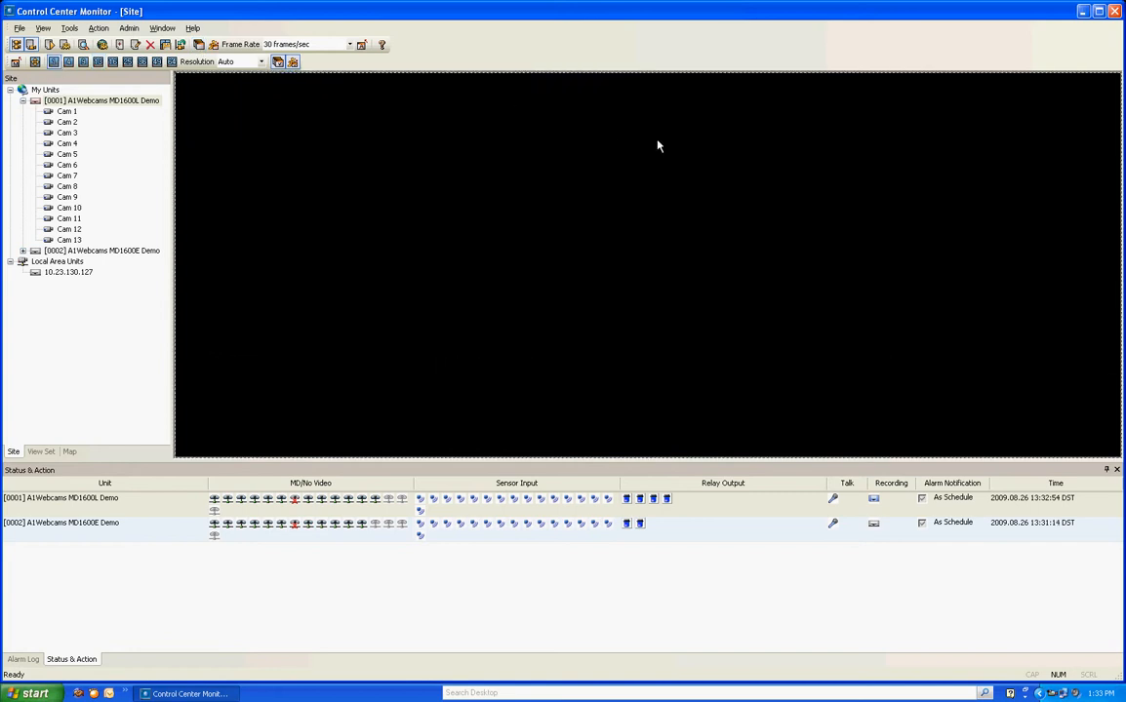
mouse_move(486, 136)
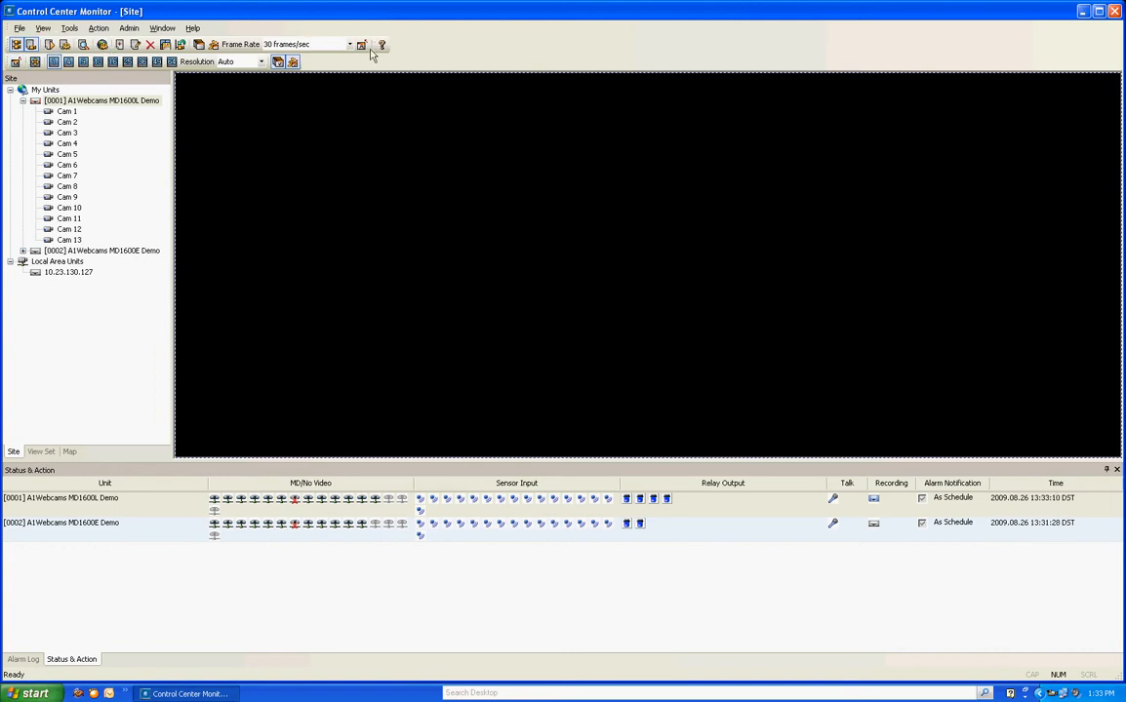
mouse_move(288, 150)
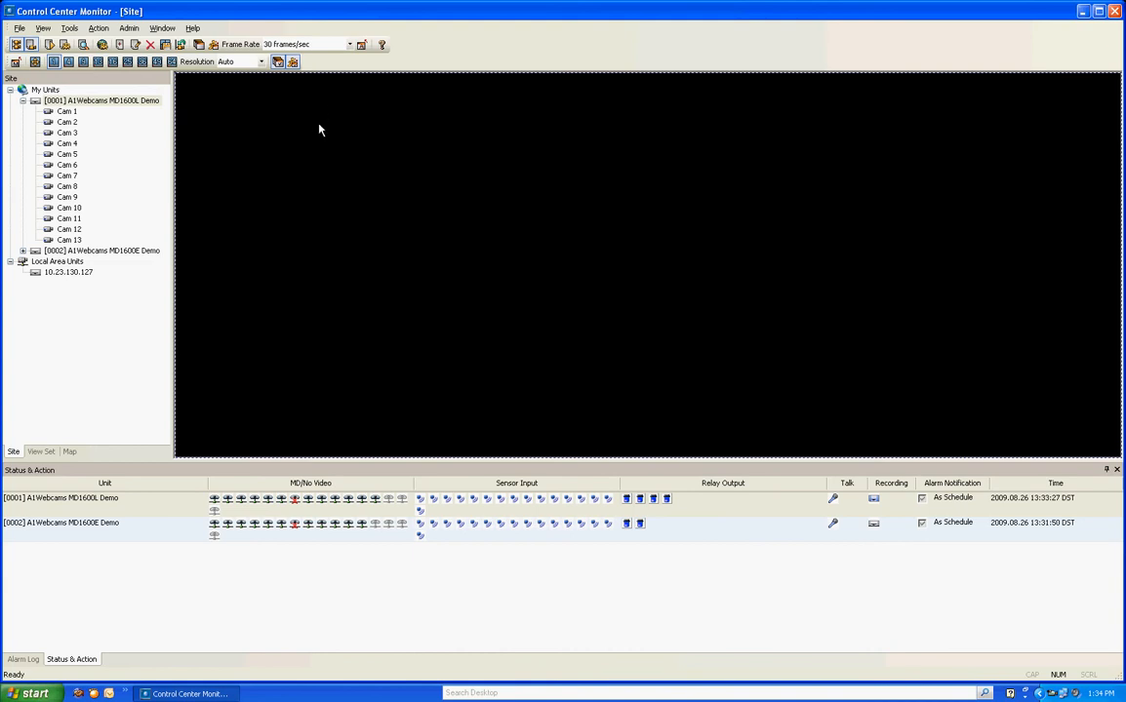
mouse_move(132, 310)
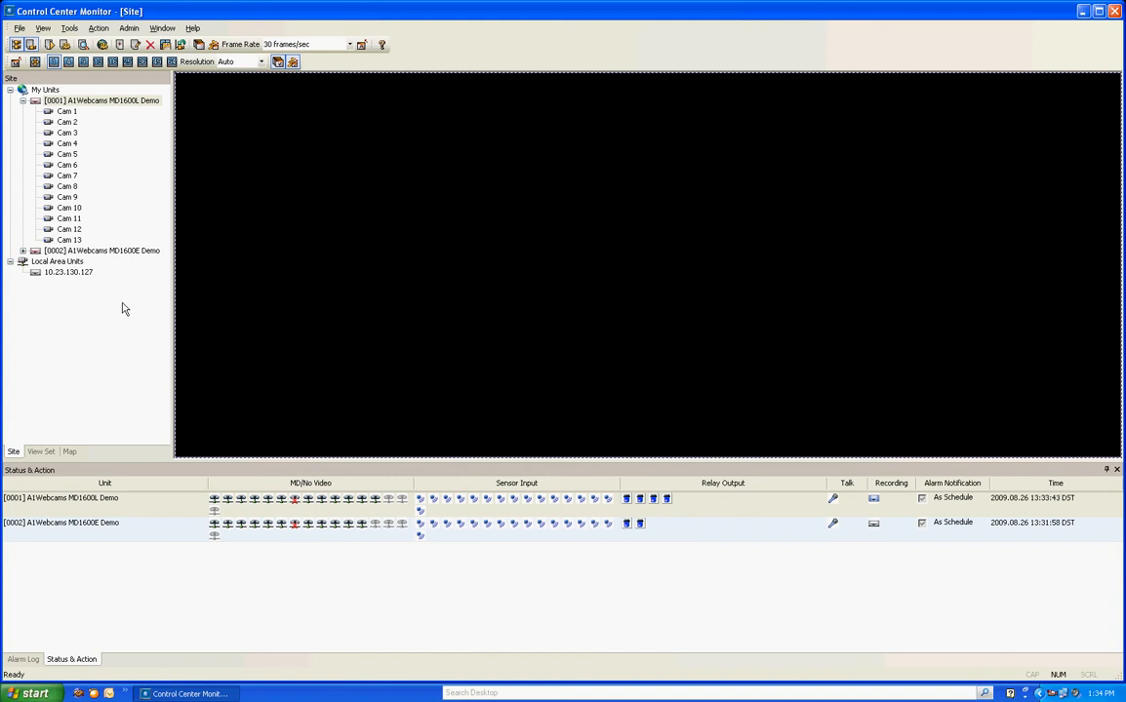
click(1114, 11)
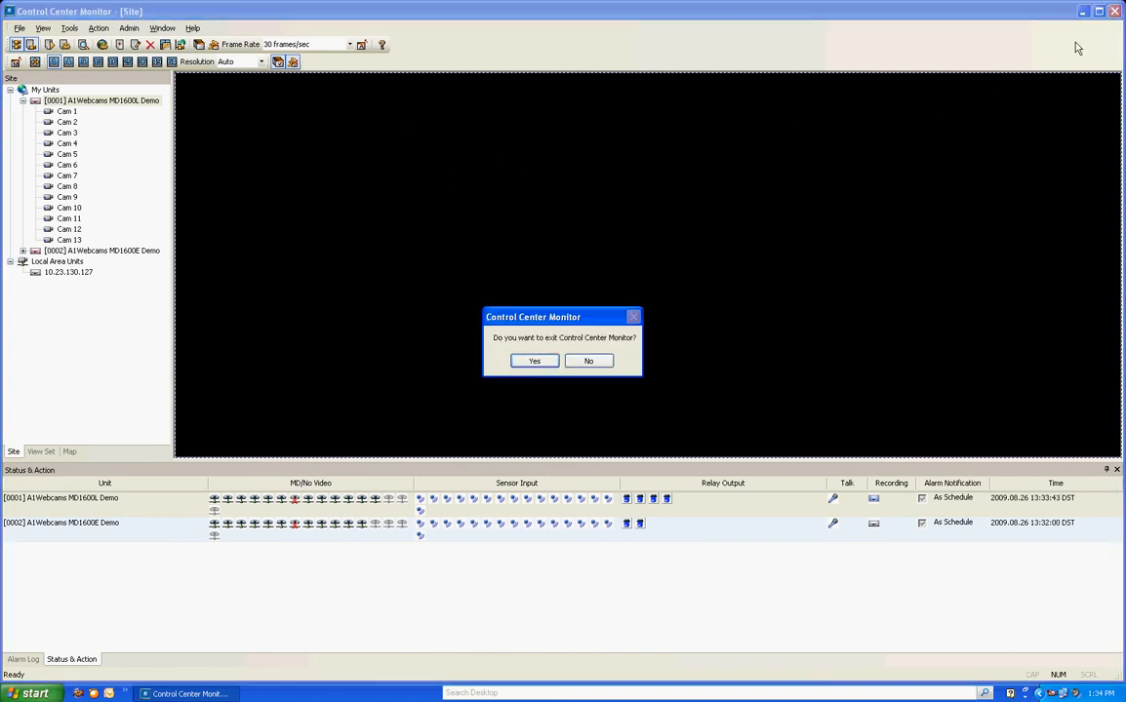